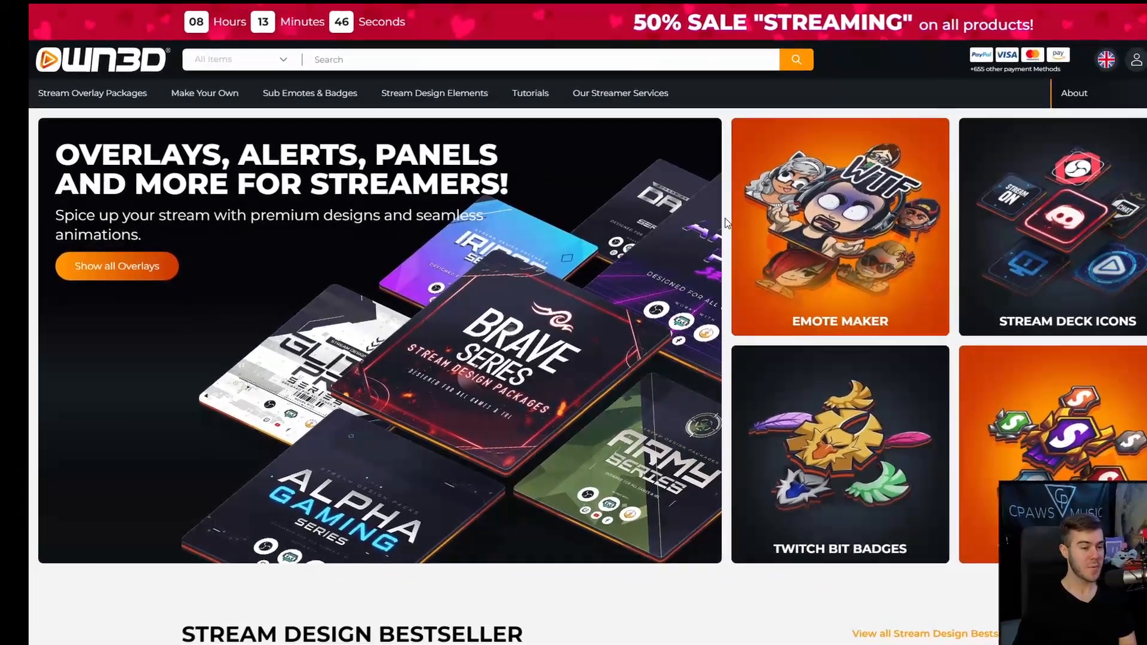
# Browse OWN3D's Stream Design bestsellers and open the DarkMode Stream Overlay Package ($40.49).
pyautogui.scroll(-3)
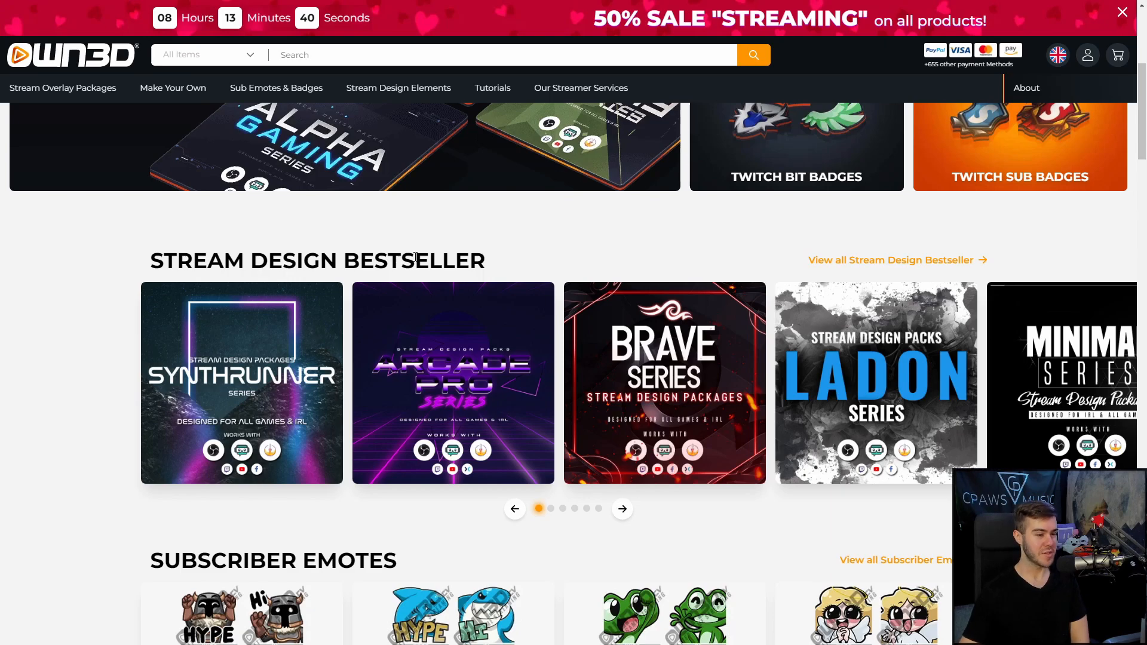
pyautogui.scroll(-3)
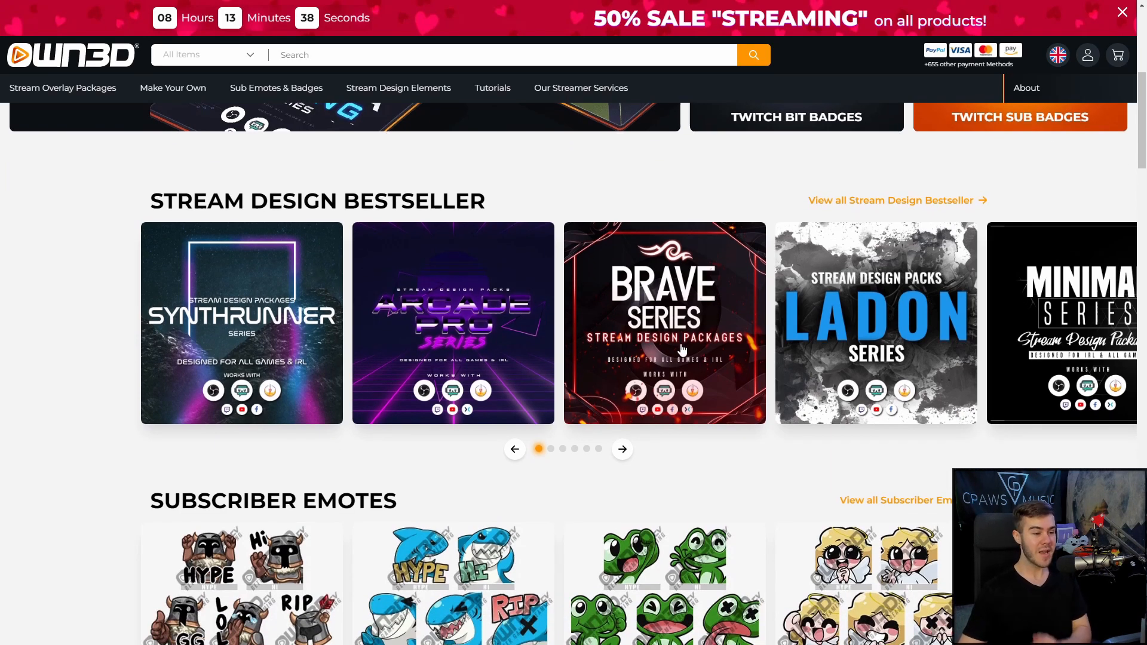
pyautogui.click(622, 448)
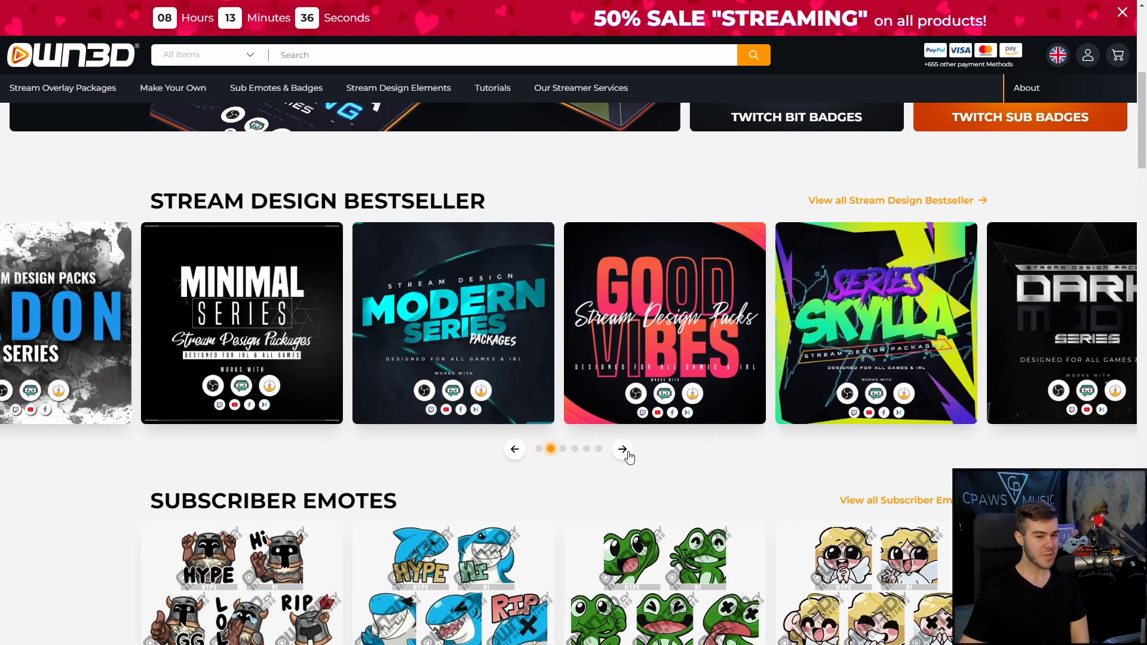
pyautogui.click(1061, 322)
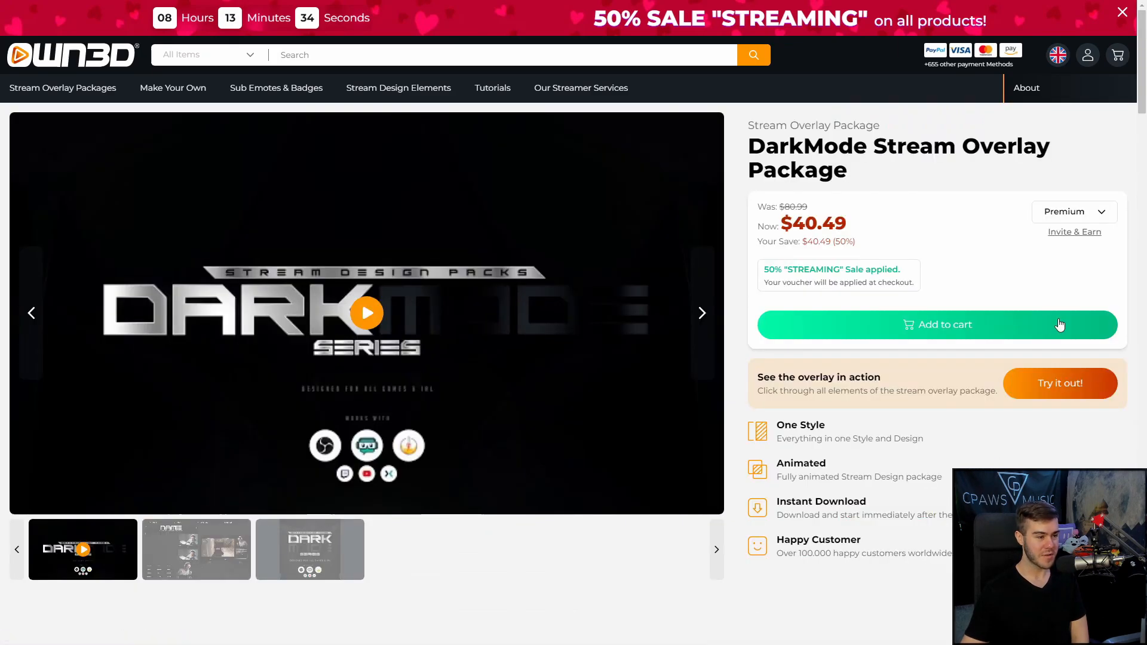
pyautogui.click(1058, 383)
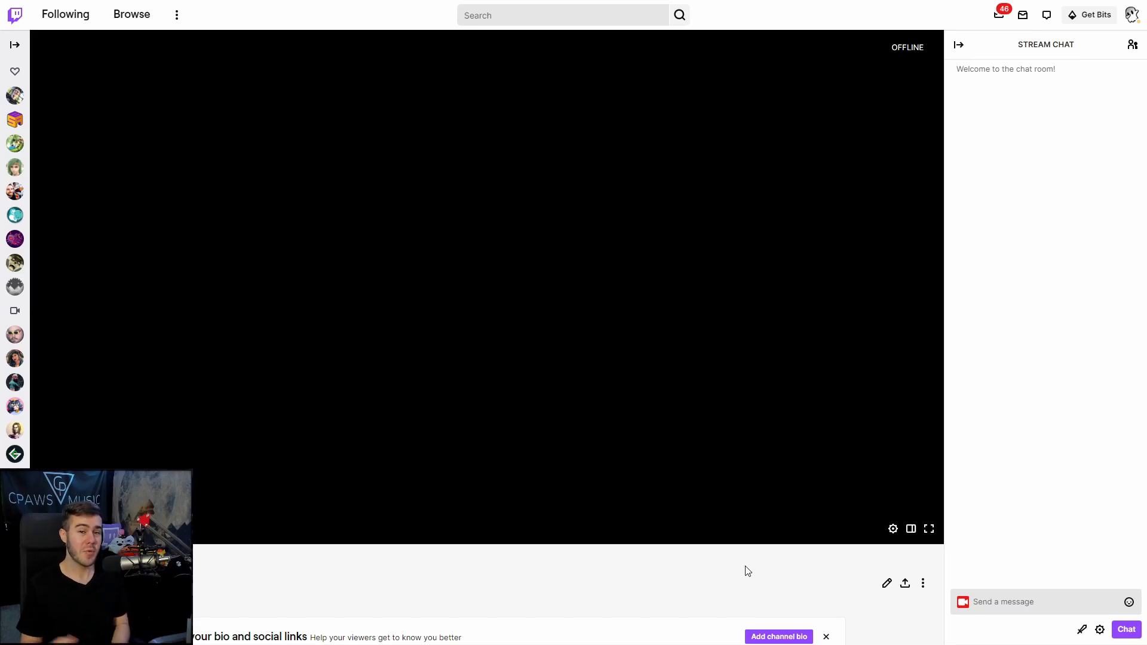
# Enter !youtube in the Twitch channel's stream chat box.
pyautogui.scroll(-3)
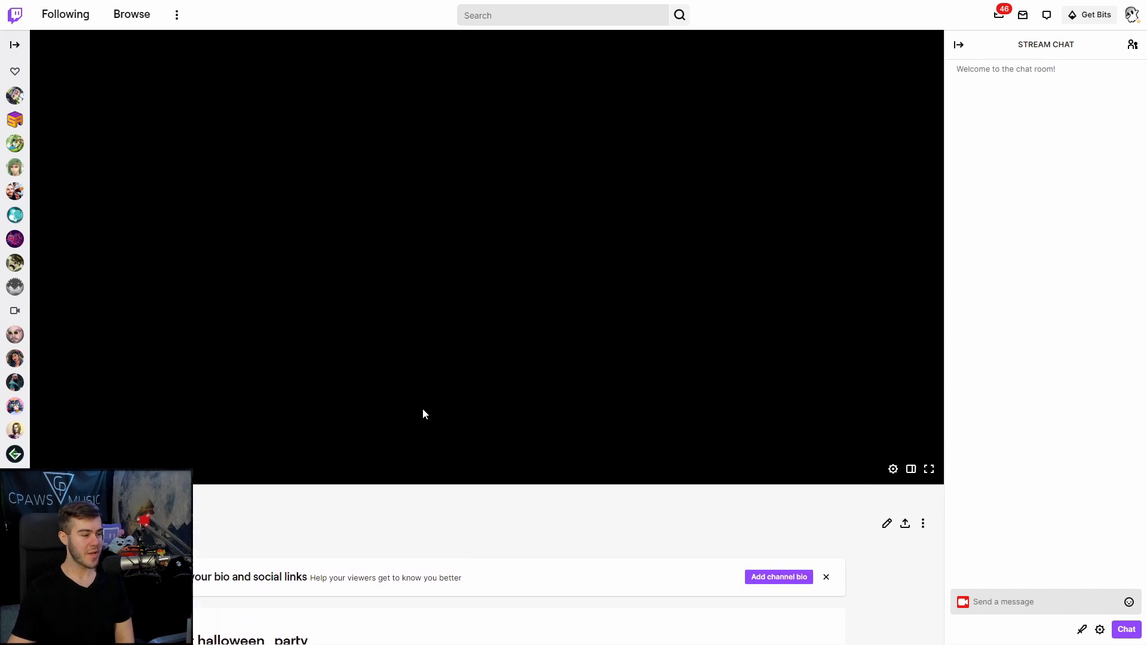
pyautogui.click(1045, 602)
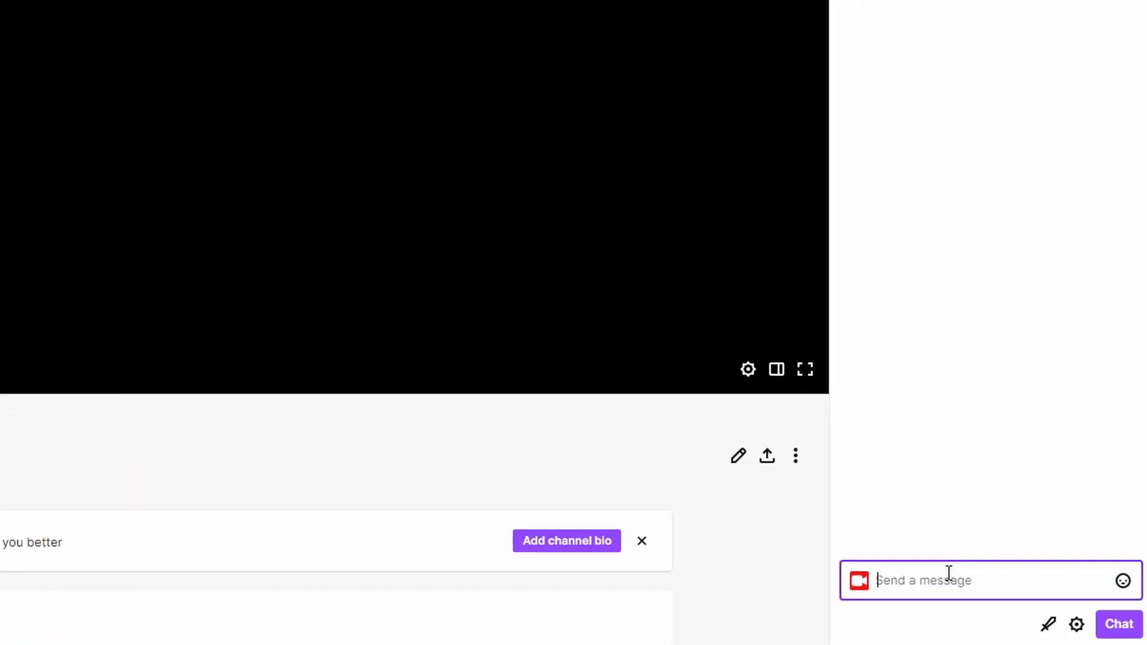
pyautogui.write('!youtube')
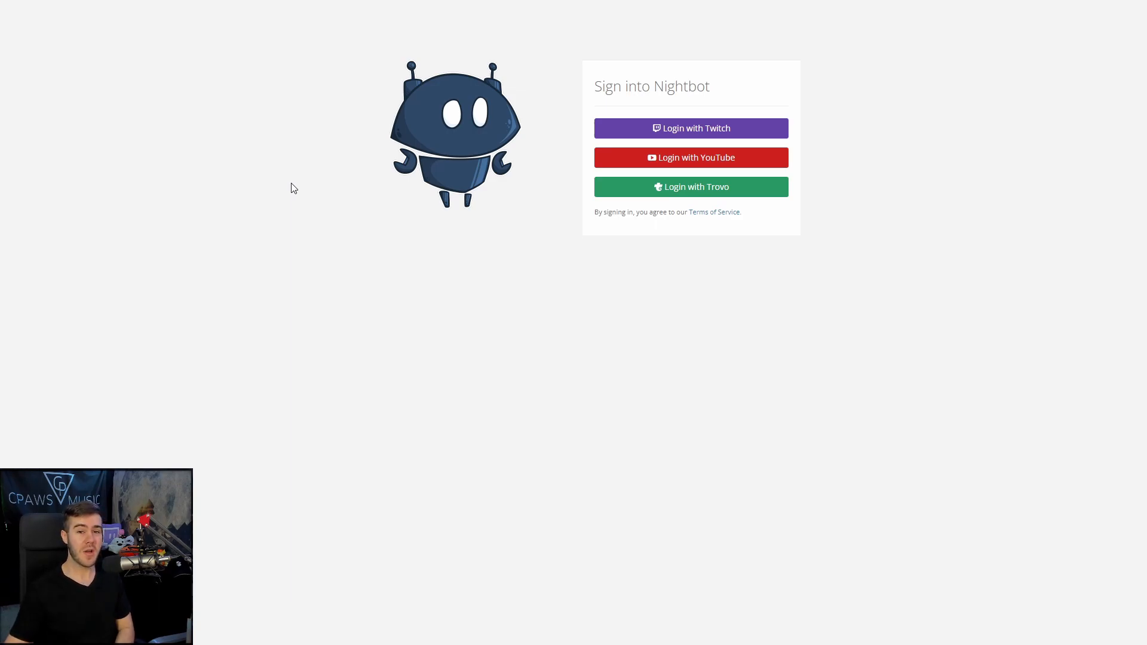
pyautogui.moveTo(452, 252)
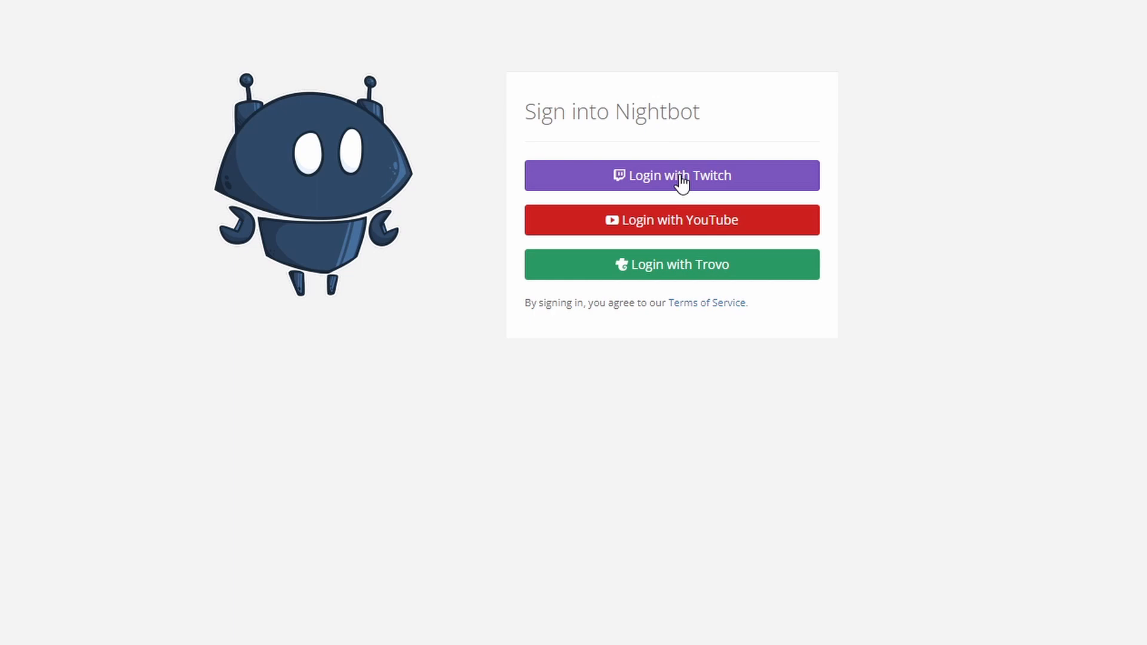
# Log into Nightbot with Twitch, authorize it, join the channel and select '/mod nightbot'.
pyautogui.click(670, 175)
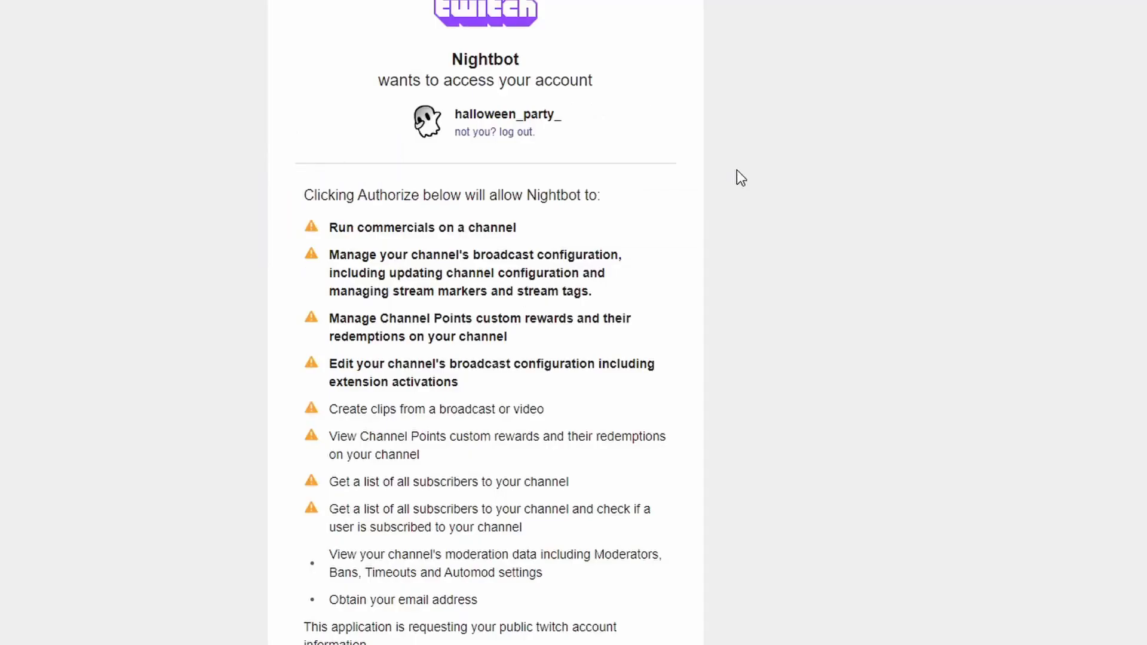
pyautogui.scroll(-3)
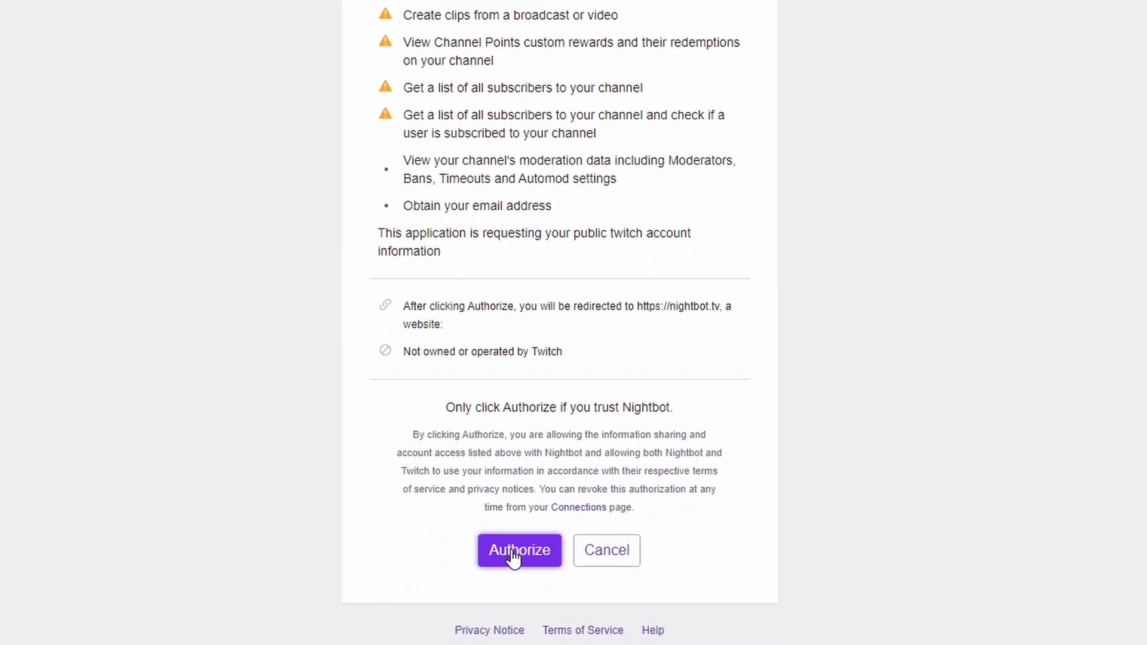
pyautogui.click(518, 550)
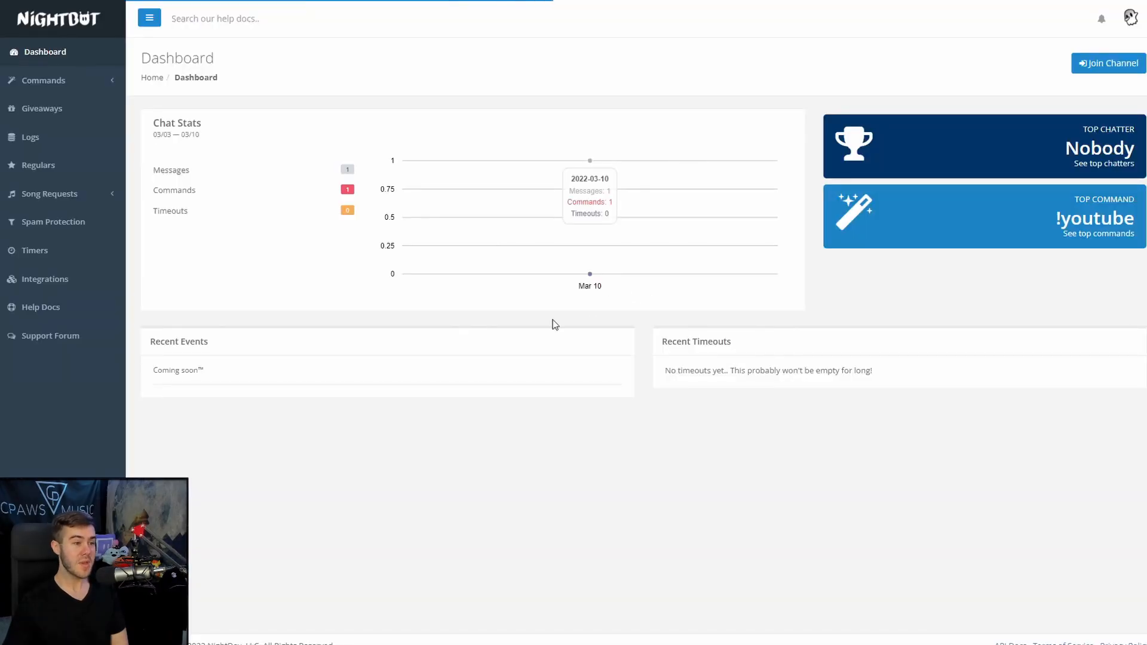
pyautogui.moveTo(633, 269)
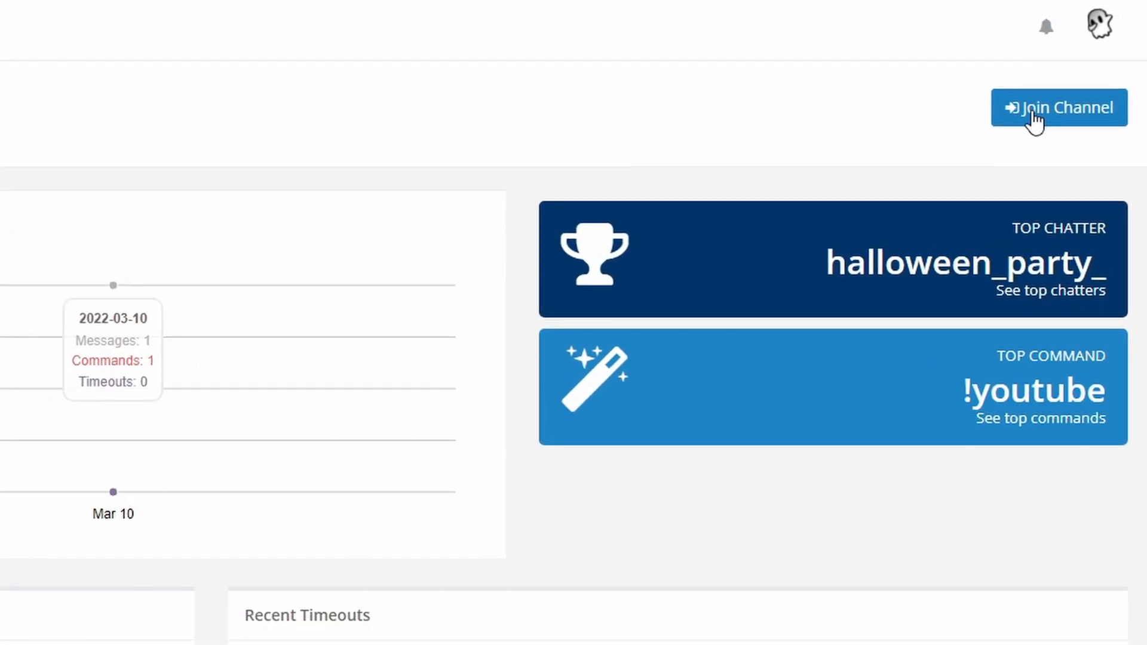
pyautogui.moveTo(1059, 117)
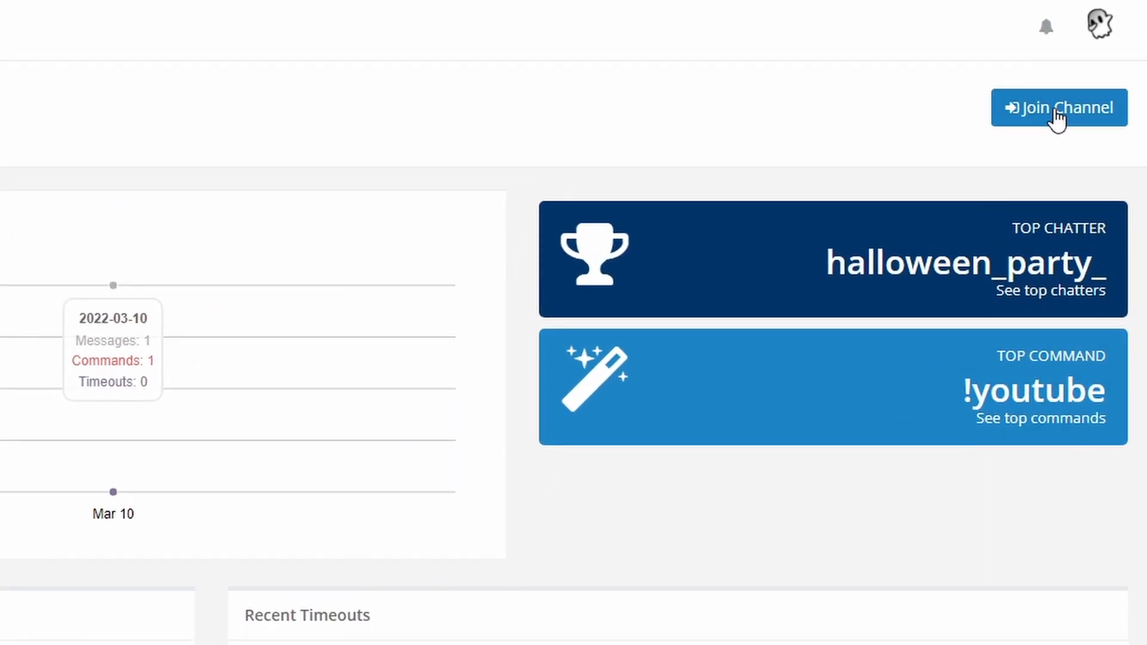
pyautogui.click(1058, 108)
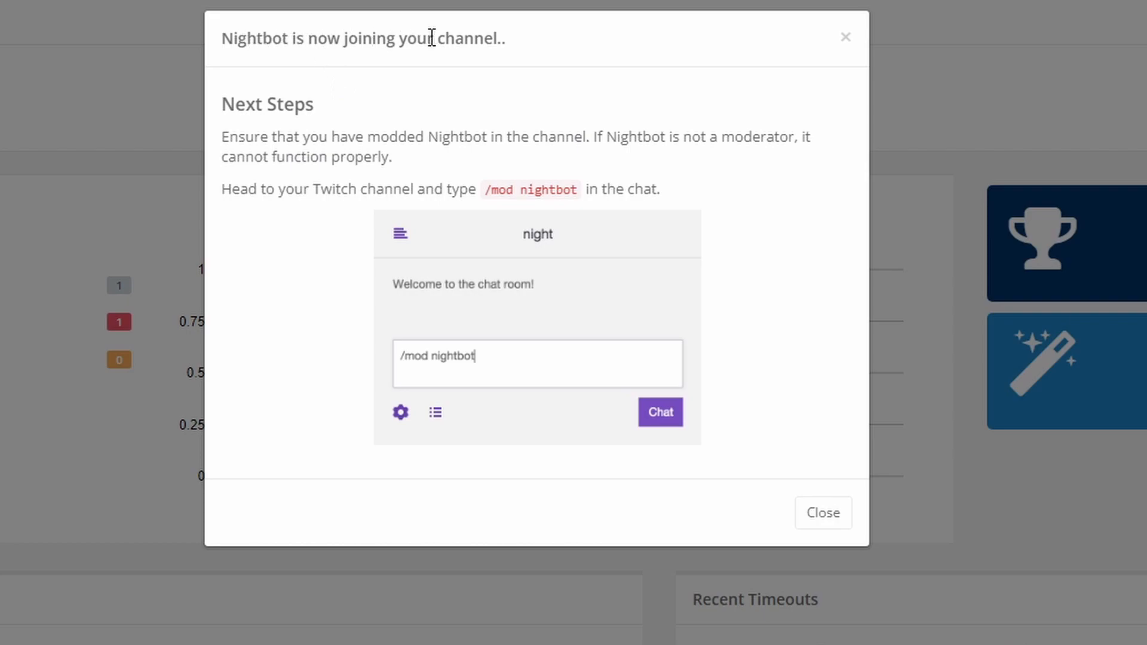
pyautogui.moveTo(604, 189)
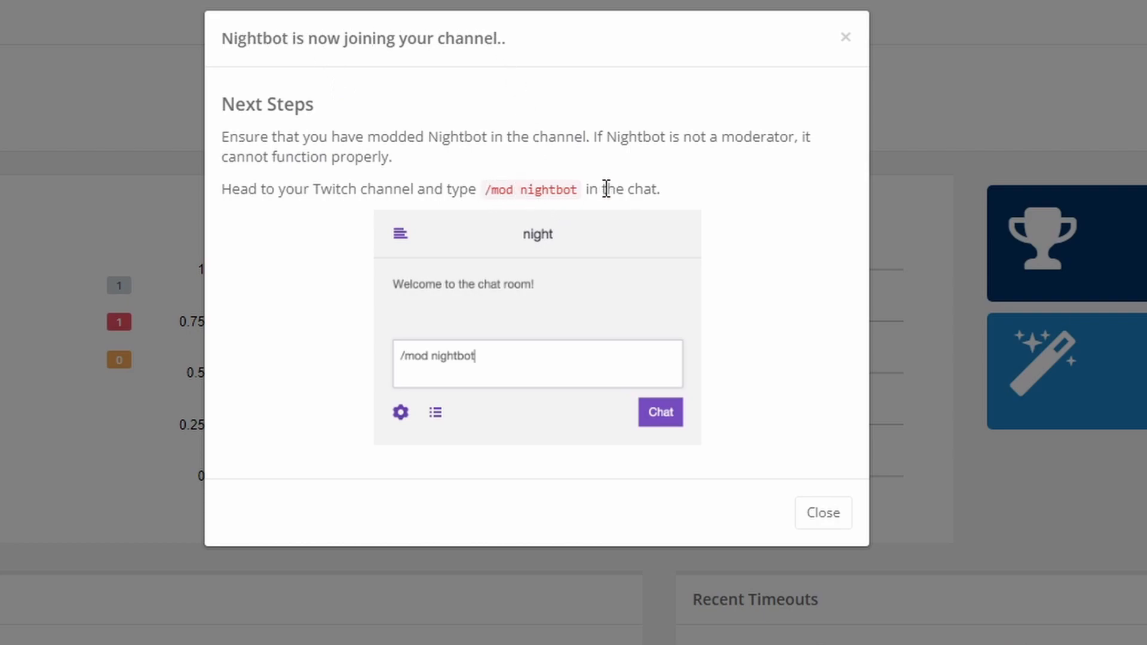
pyautogui.doubleClick(530, 189)
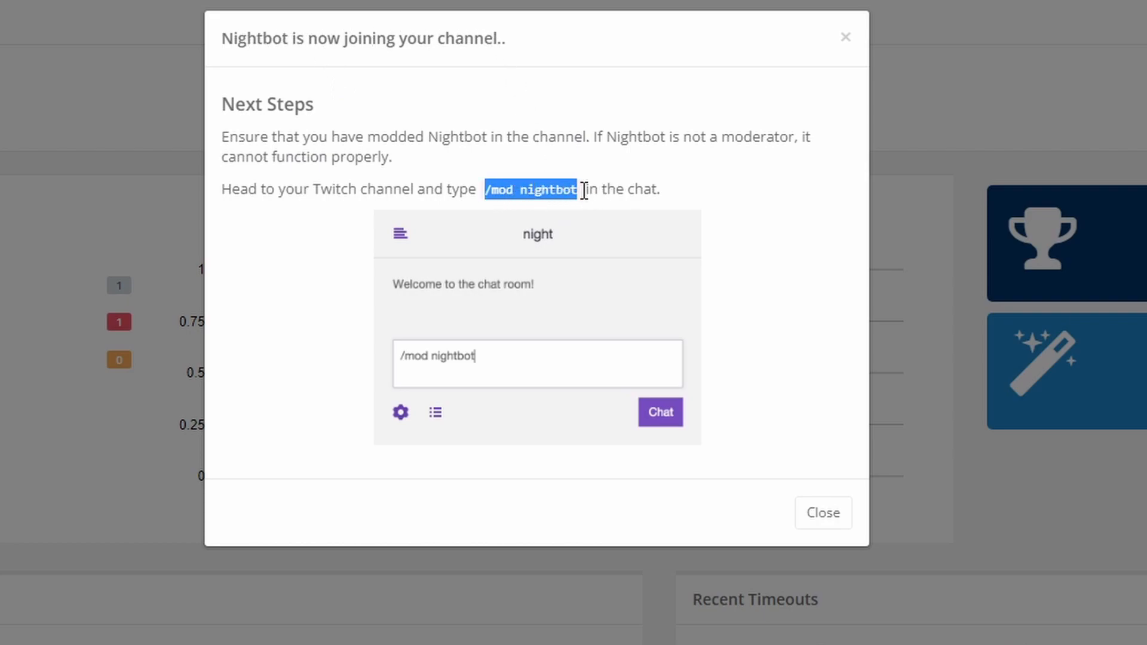
pyautogui.click(822, 511)
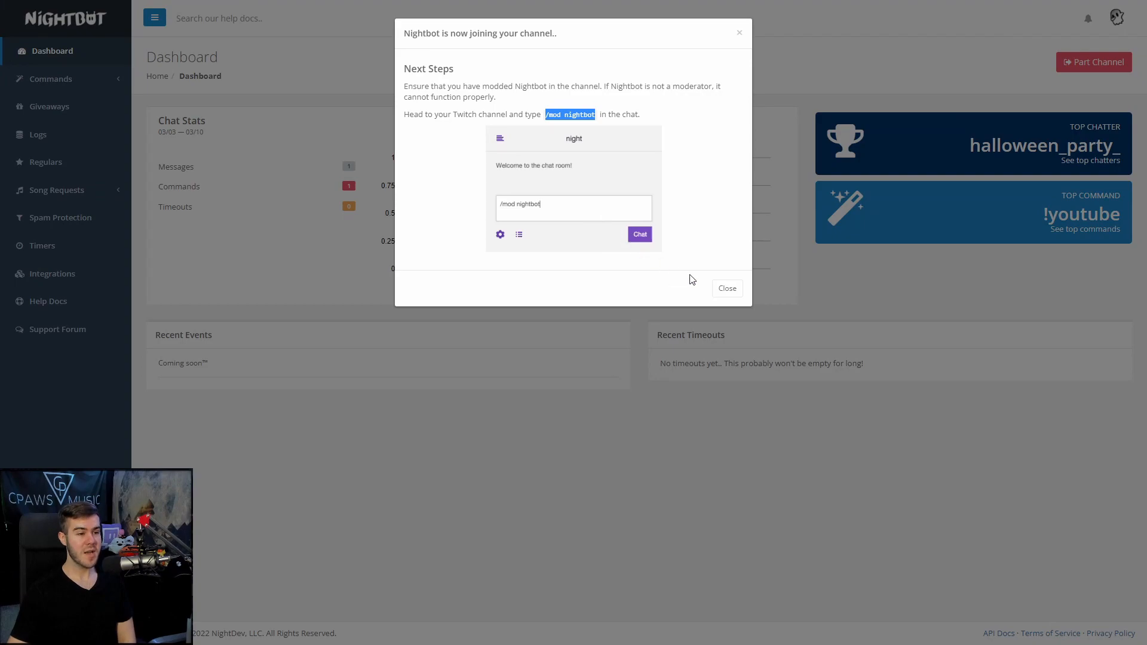
# Dismiss the join notice and open Commands > Default, scrolling toward !title.
pyautogui.click(725, 288)
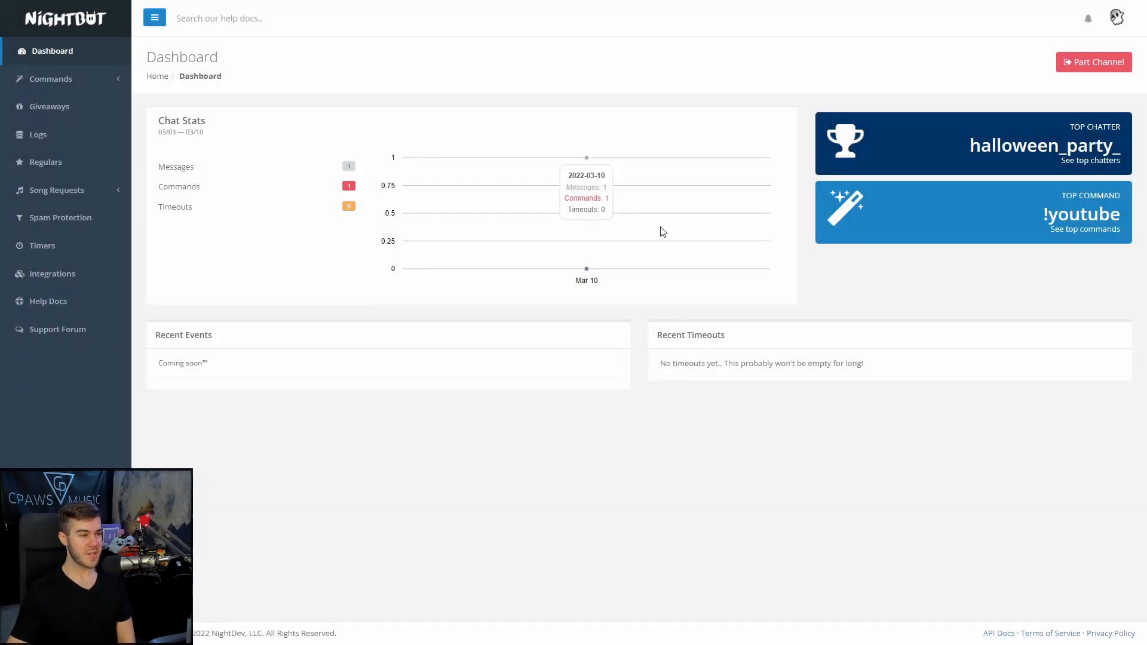
pyautogui.moveTo(853, 225)
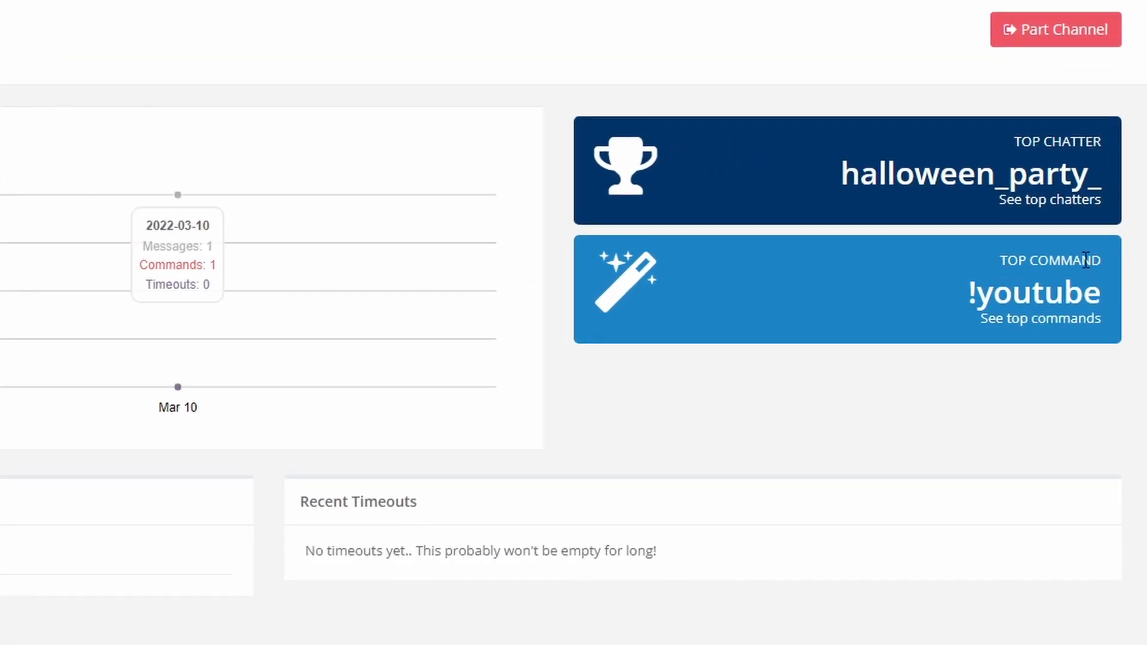
pyautogui.moveTo(767, 322)
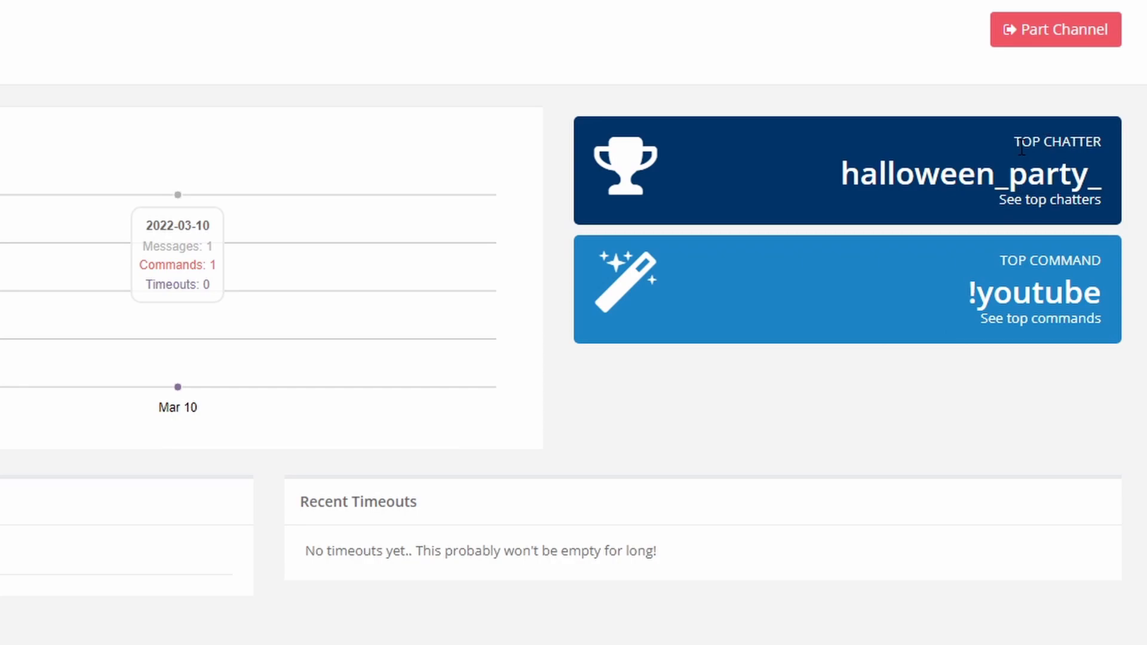
pyautogui.moveTo(727, 174)
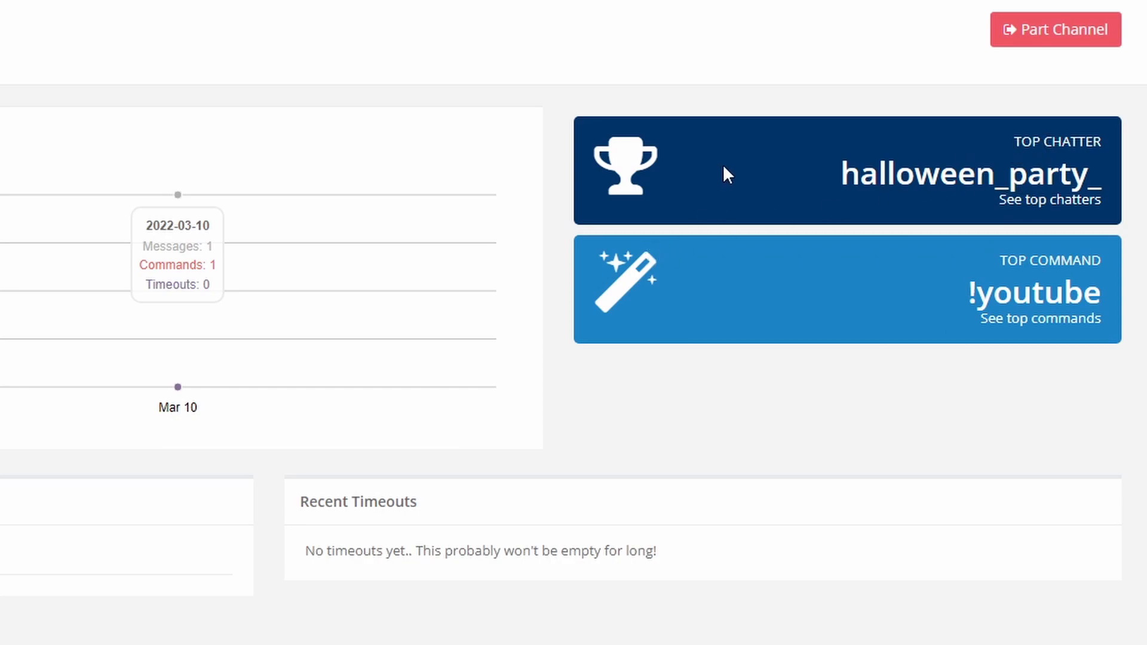
pyautogui.moveTo(729, 209)
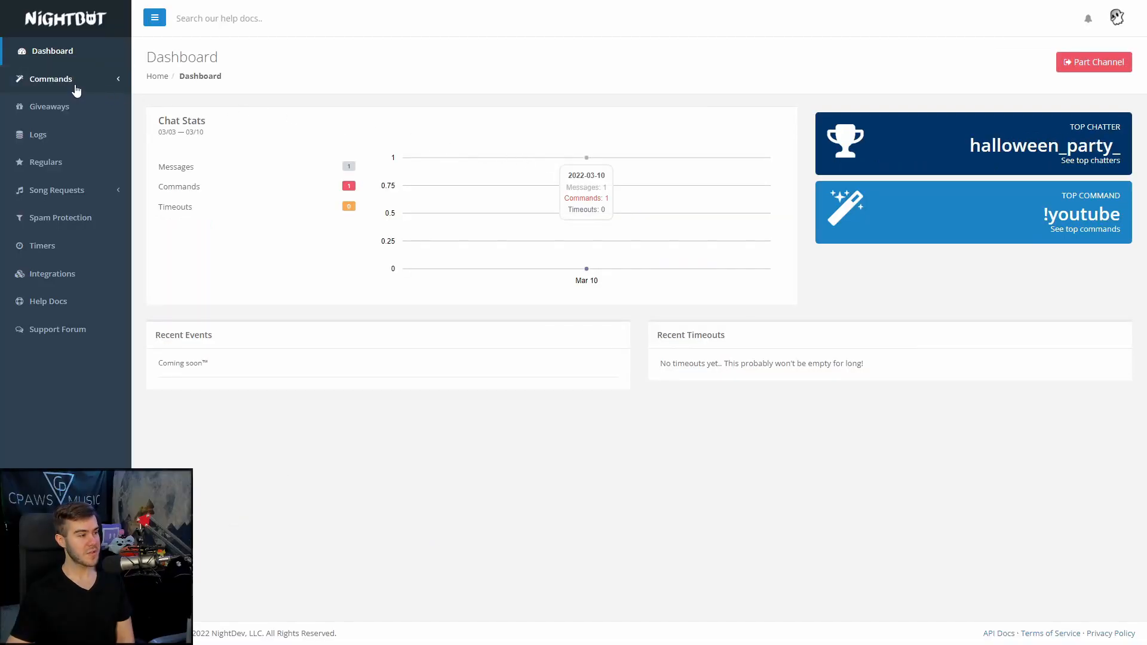
pyautogui.click(50, 78)
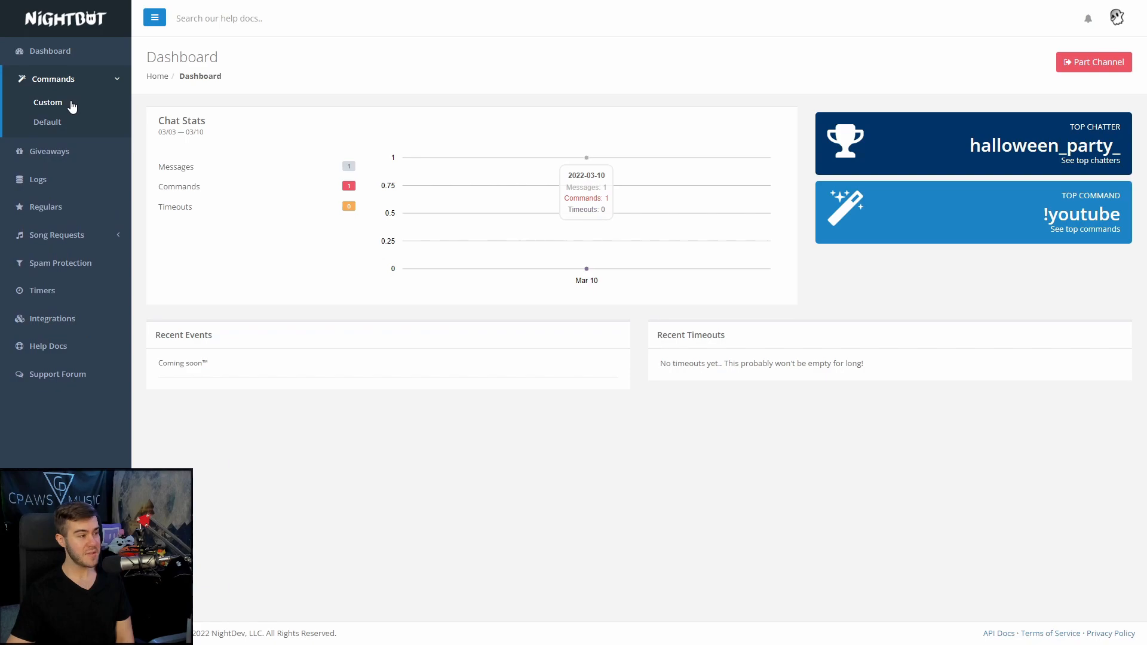
pyautogui.moveTo(69, 124)
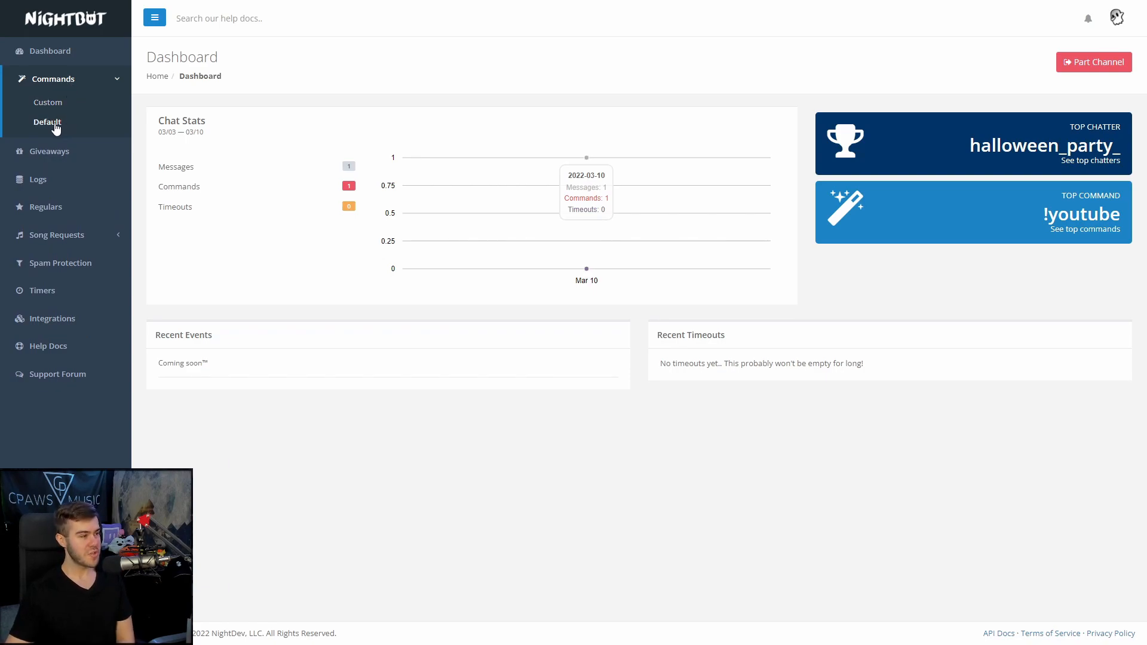
pyautogui.click(47, 121)
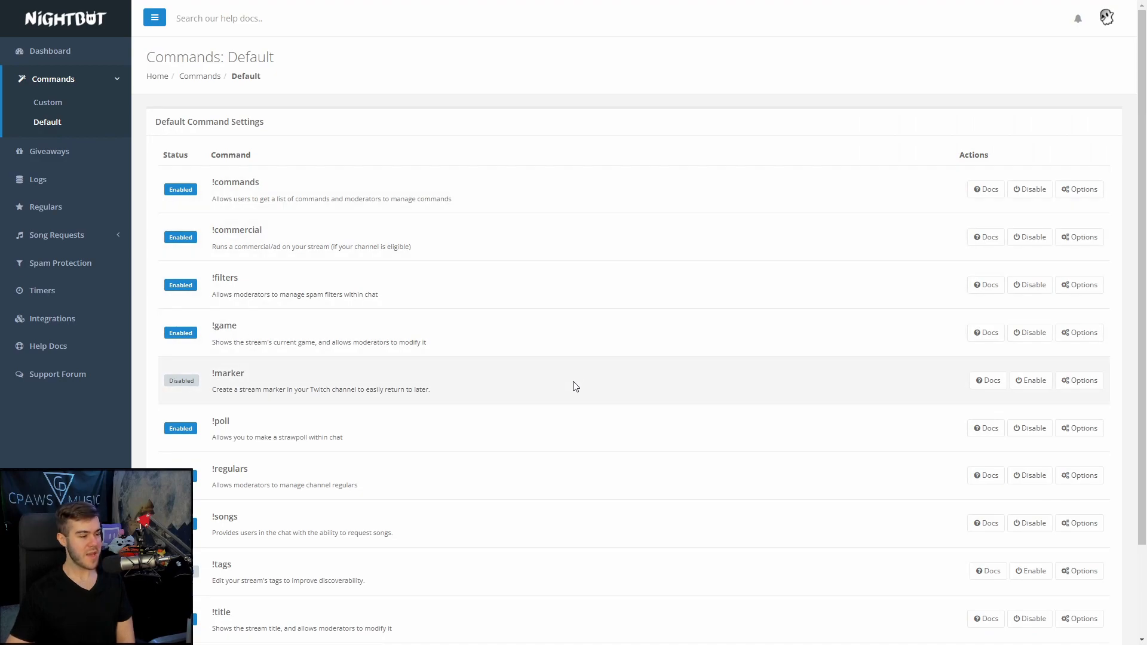
pyautogui.scroll(-3)
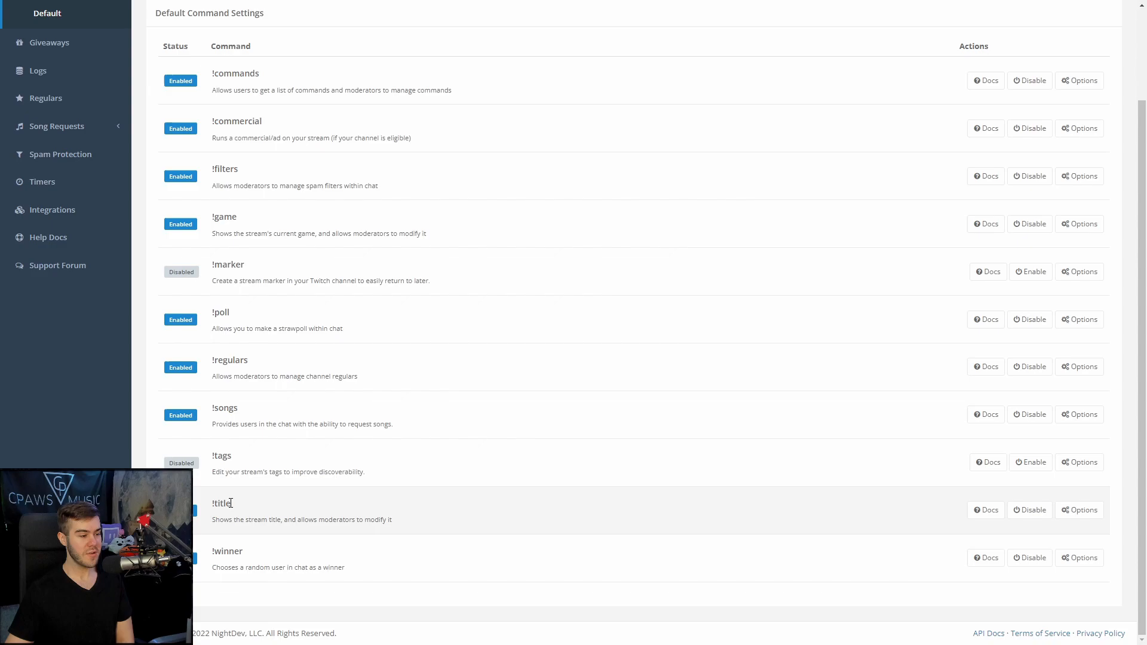
pyautogui.moveTo(210, 509)
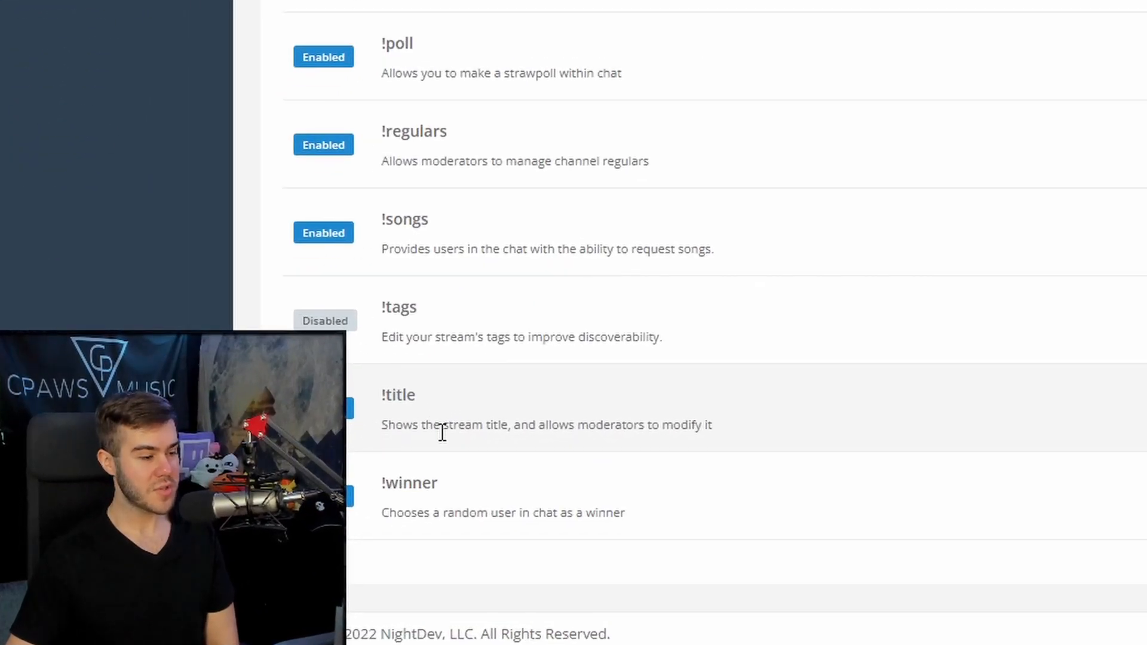
pyautogui.moveTo(754, 433)
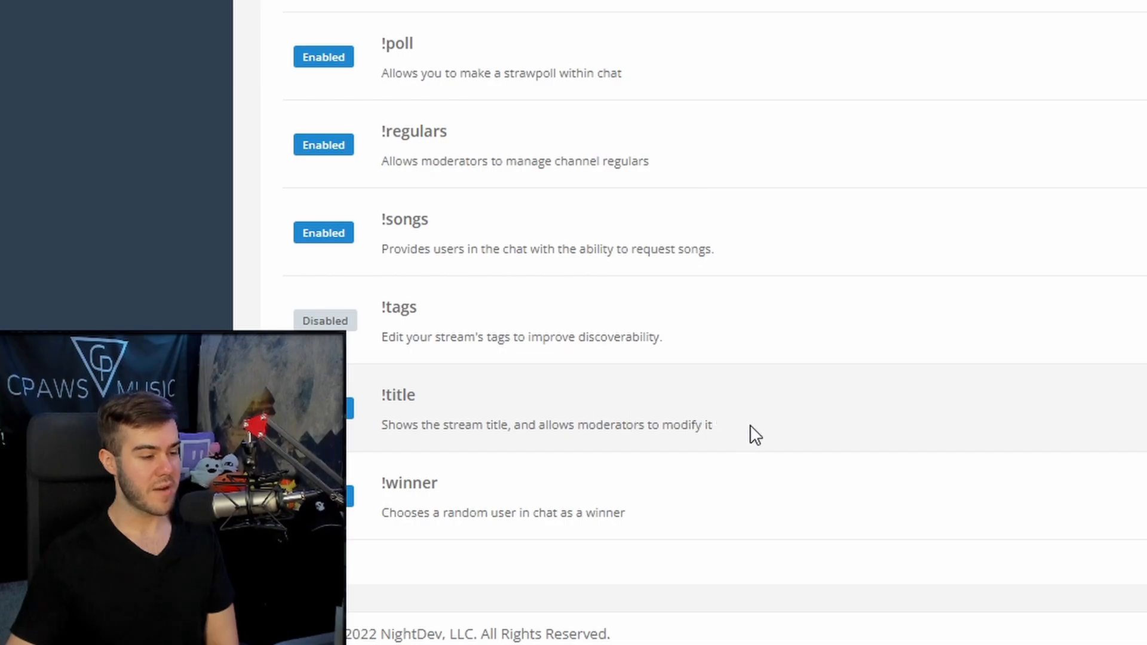
pyautogui.moveTo(825, 264)
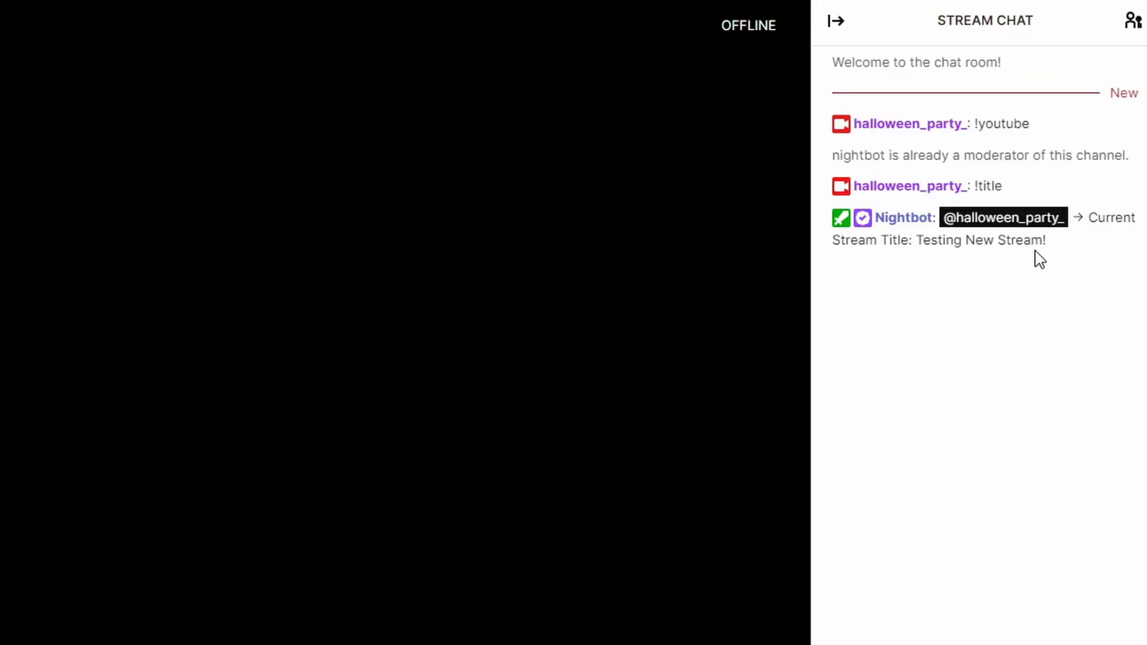
pyautogui.moveTo(1082, 255)
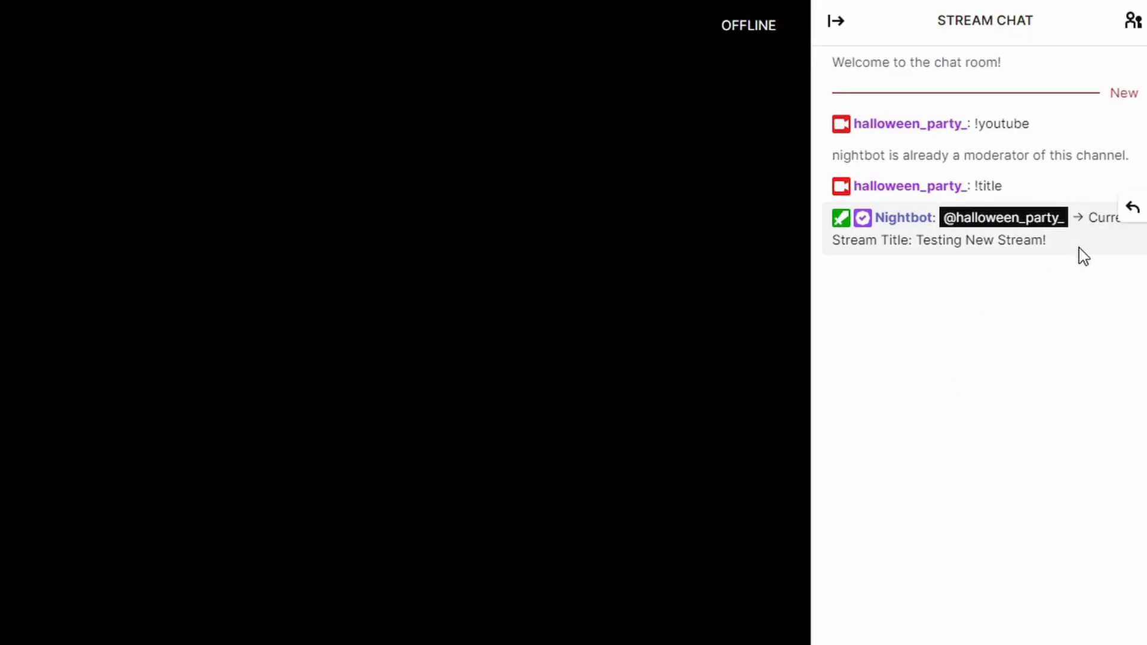
pyautogui.moveTo(925, 232)
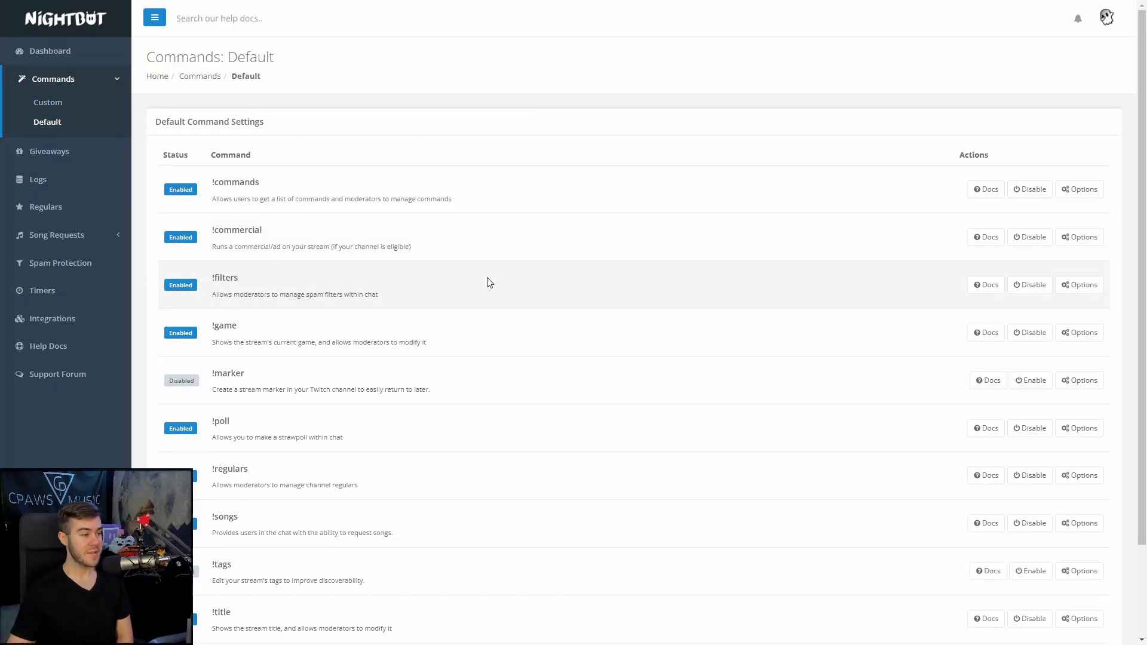
# Scroll through the Default Commands list around the !commercial command.
pyautogui.scroll(-3)
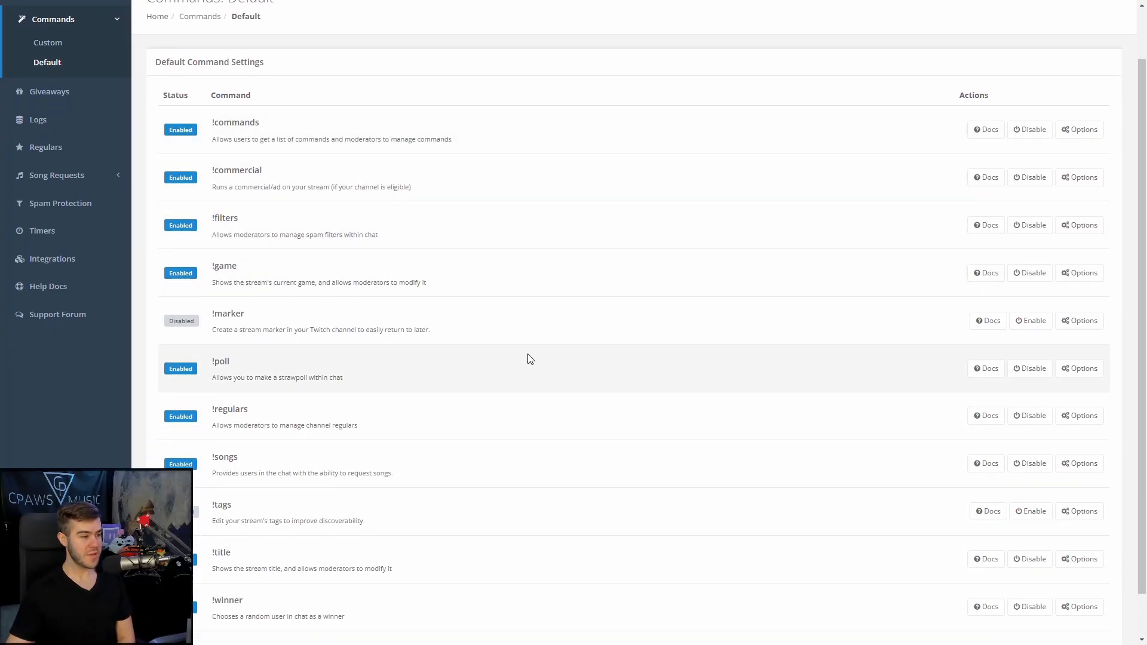
pyautogui.scroll(3)
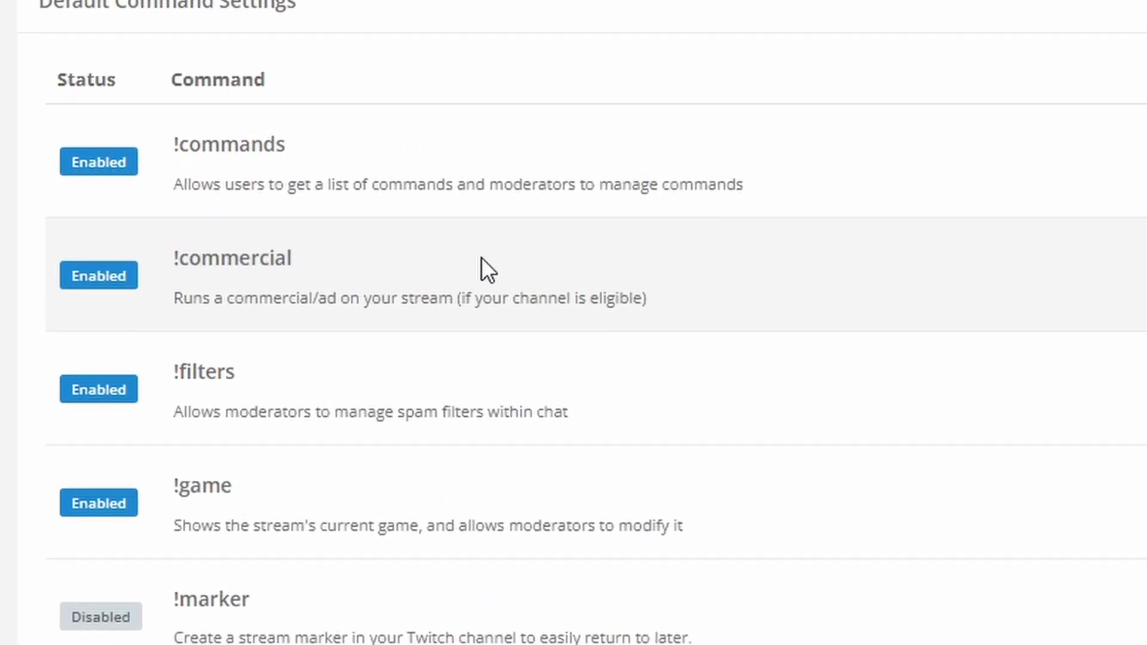
pyautogui.hscroll(3)
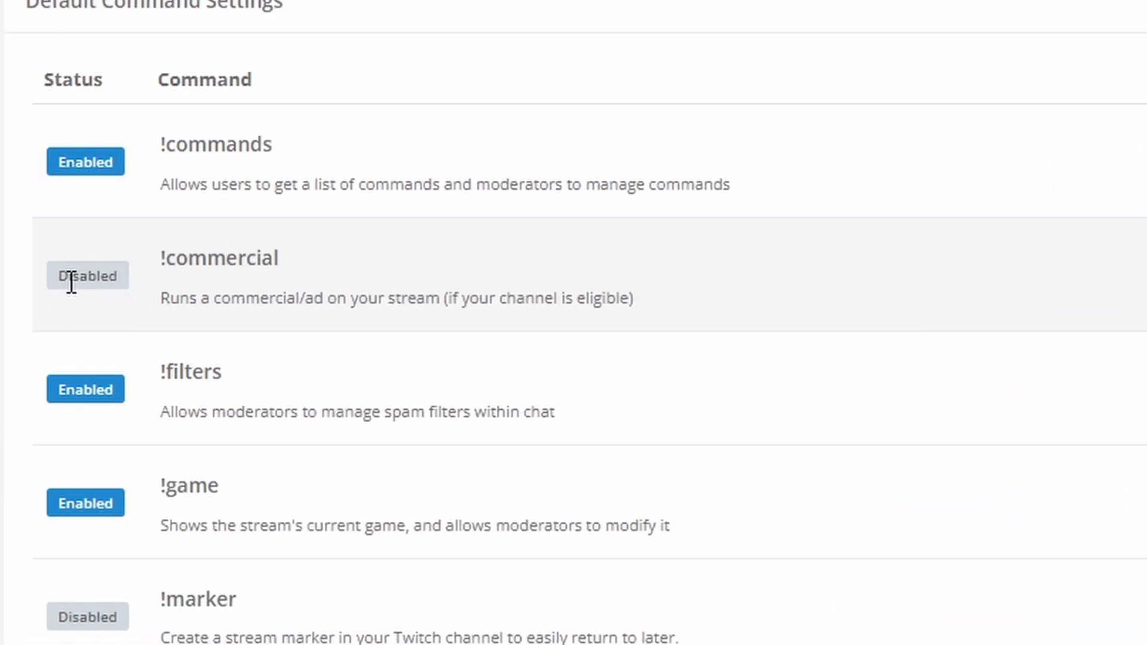
pyautogui.moveTo(782, 470)
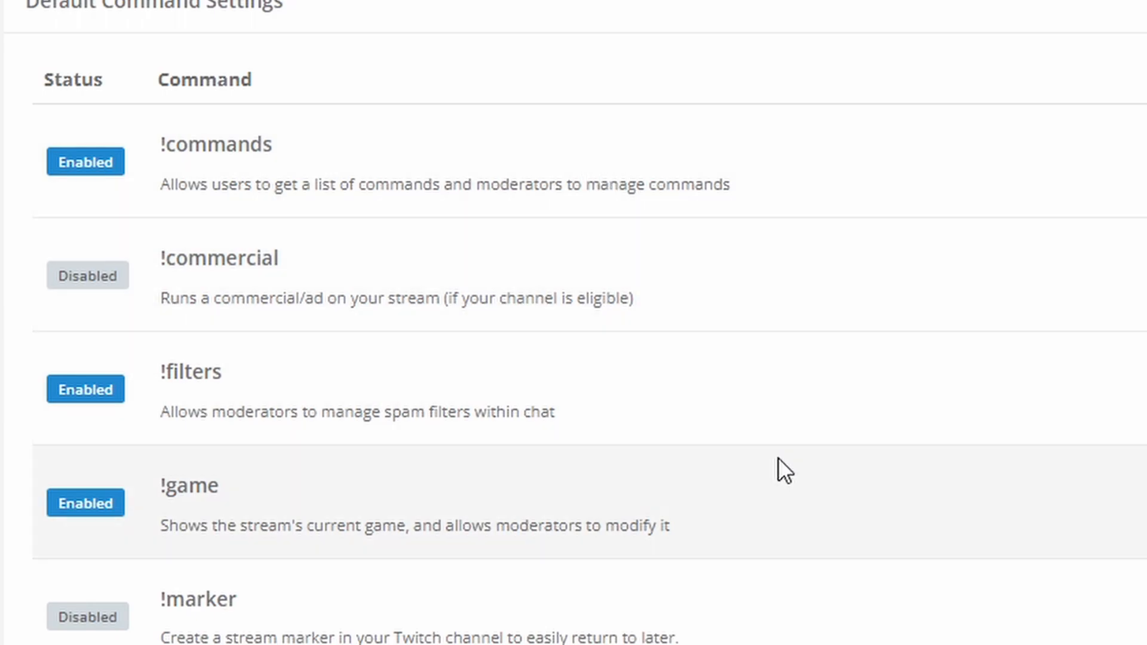
pyautogui.scroll(3)
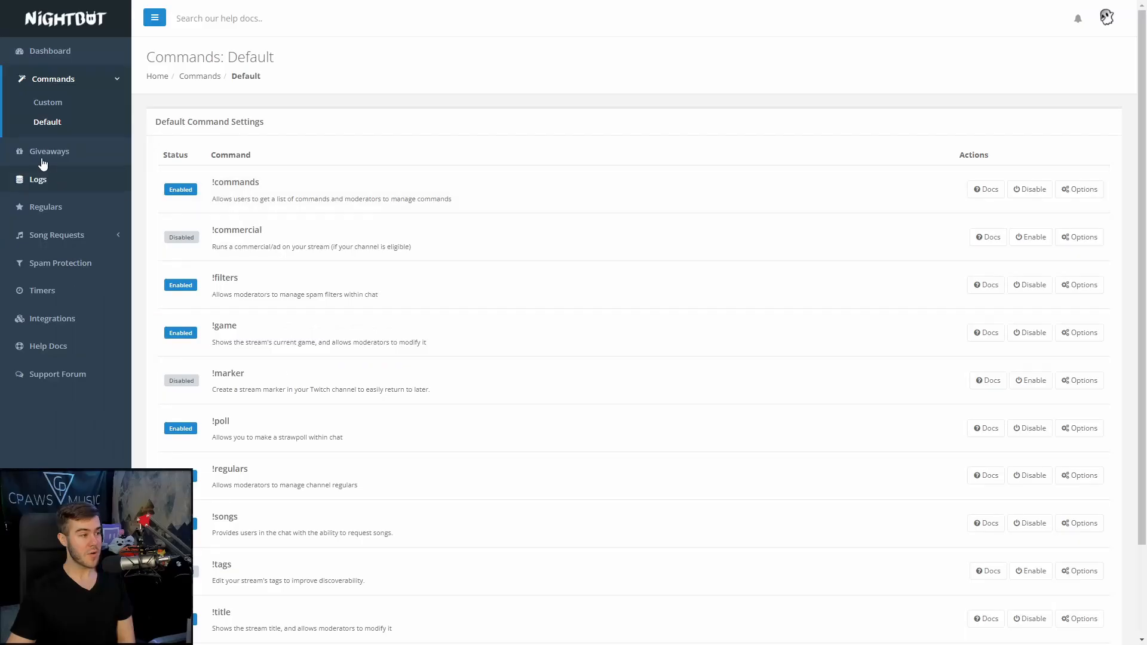
pyautogui.moveTo(73, 108)
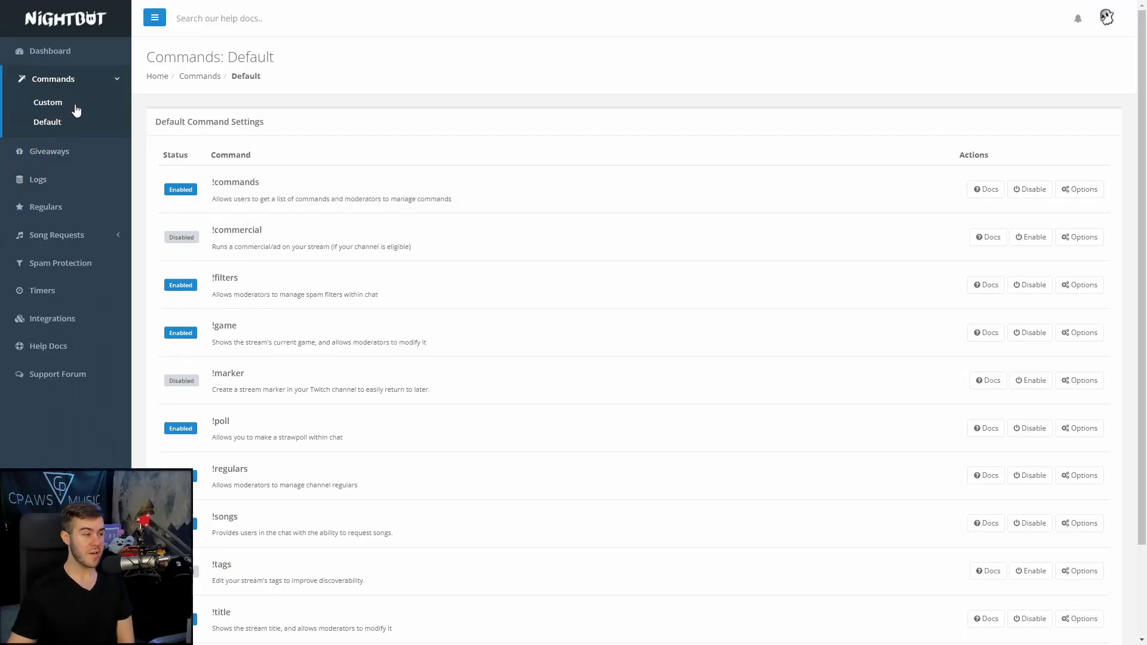
pyautogui.click(48, 102)
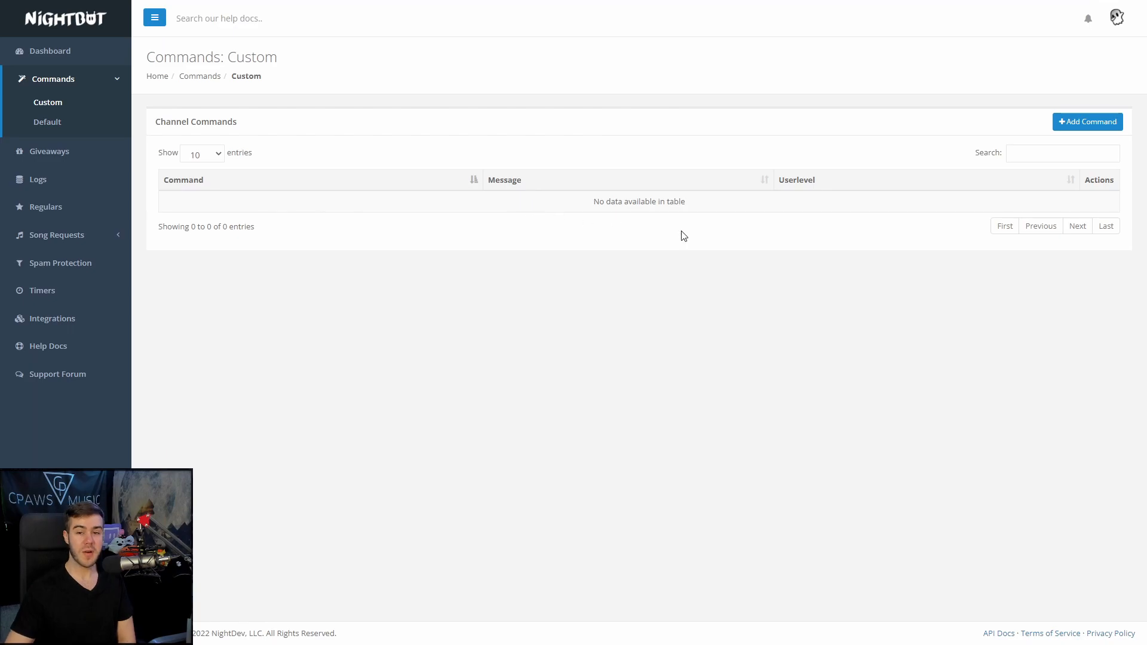
pyautogui.moveTo(724, 205)
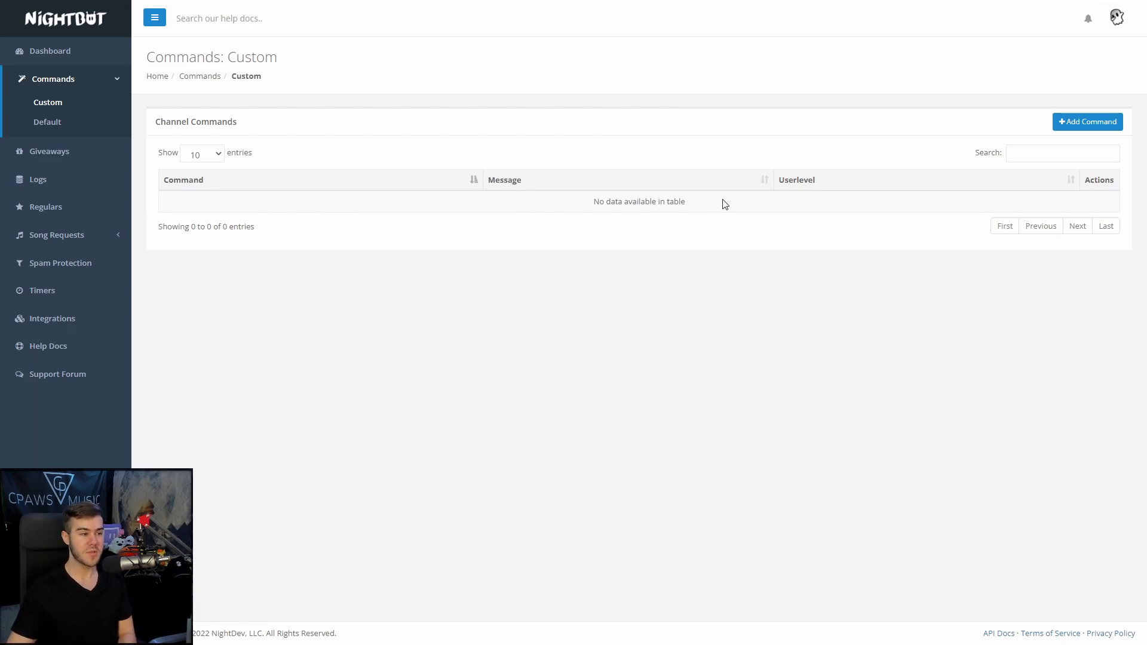
pyautogui.click(1087, 121)
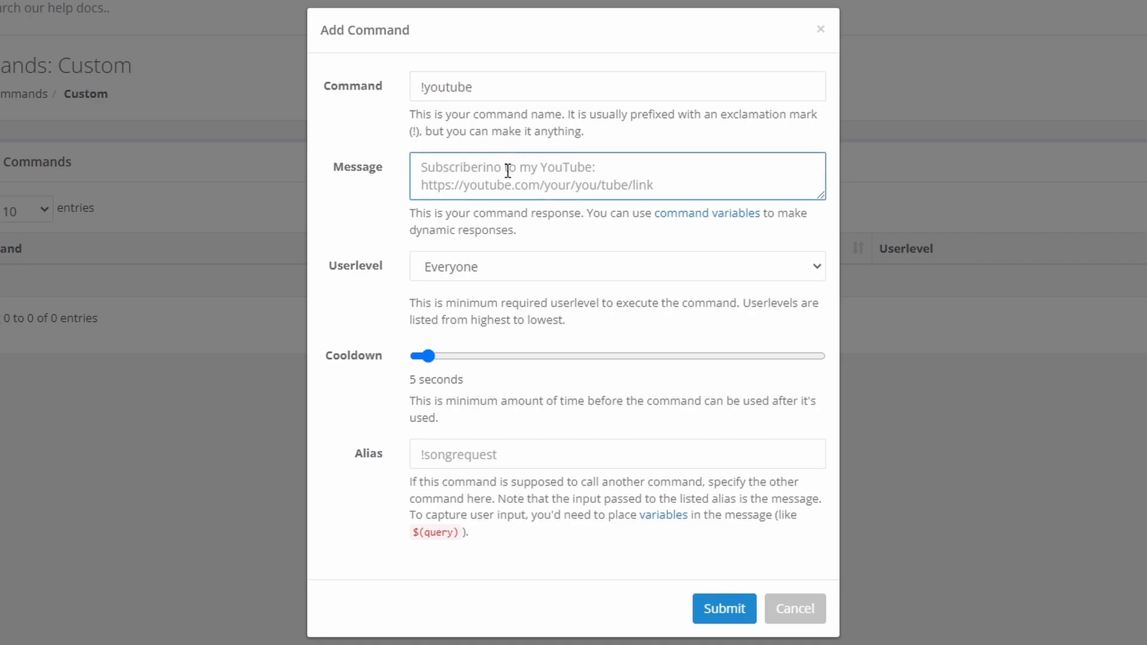
pyautogui.write('Pls sub to my yt')
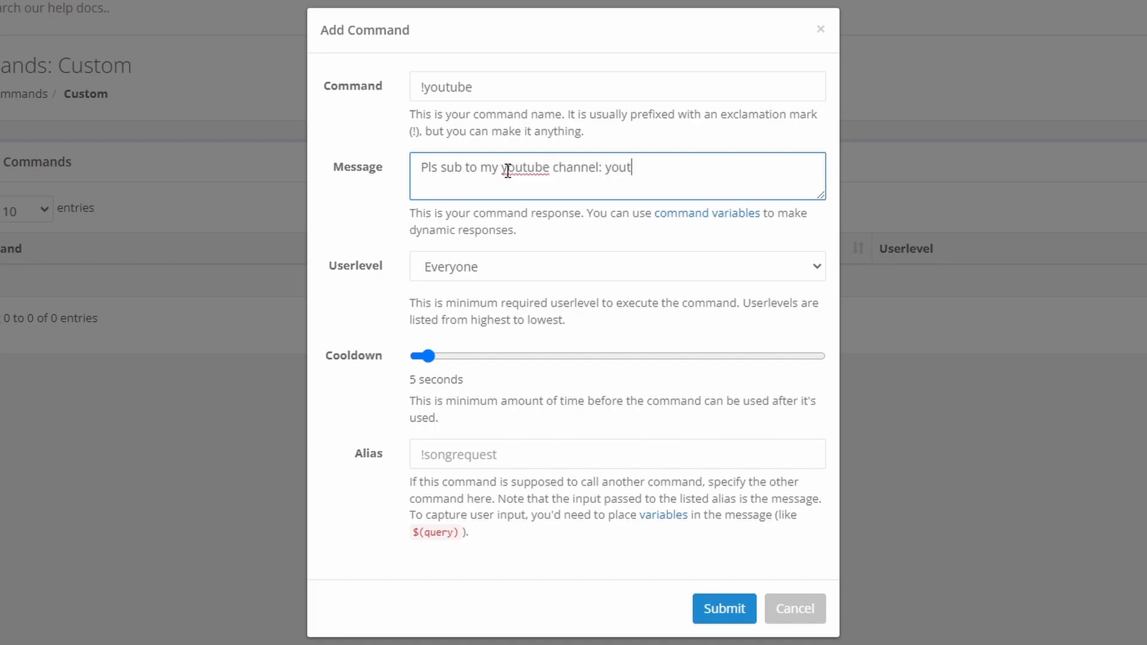
pyautogui.write('https://youtube.com/cpawsmusic')
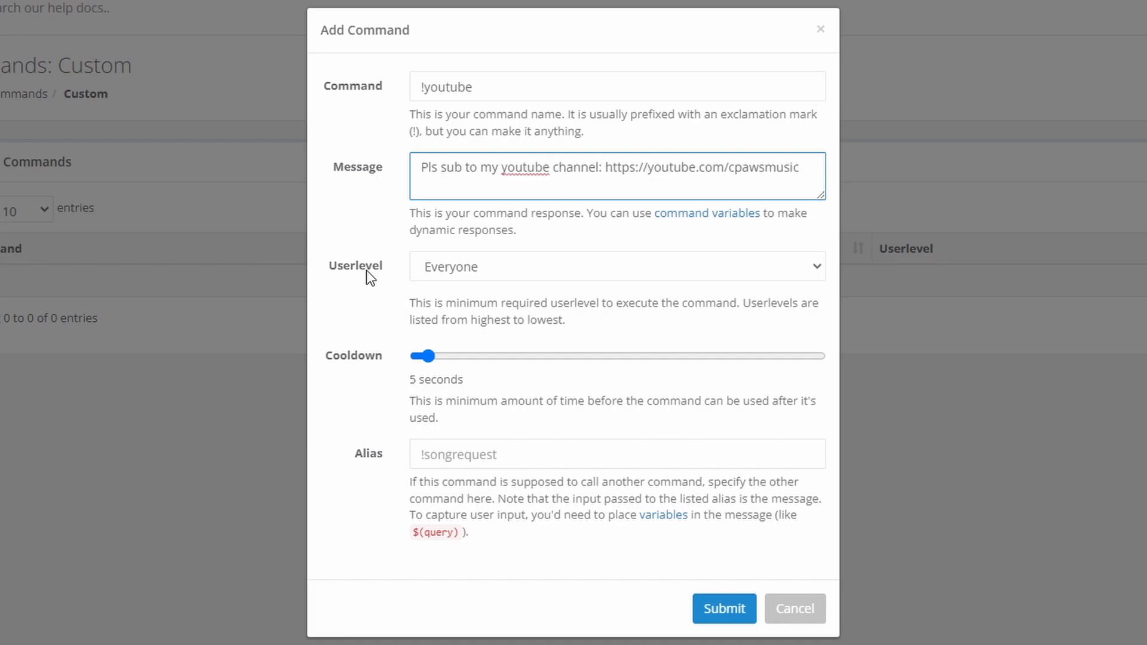
pyautogui.moveTo(509, 274)
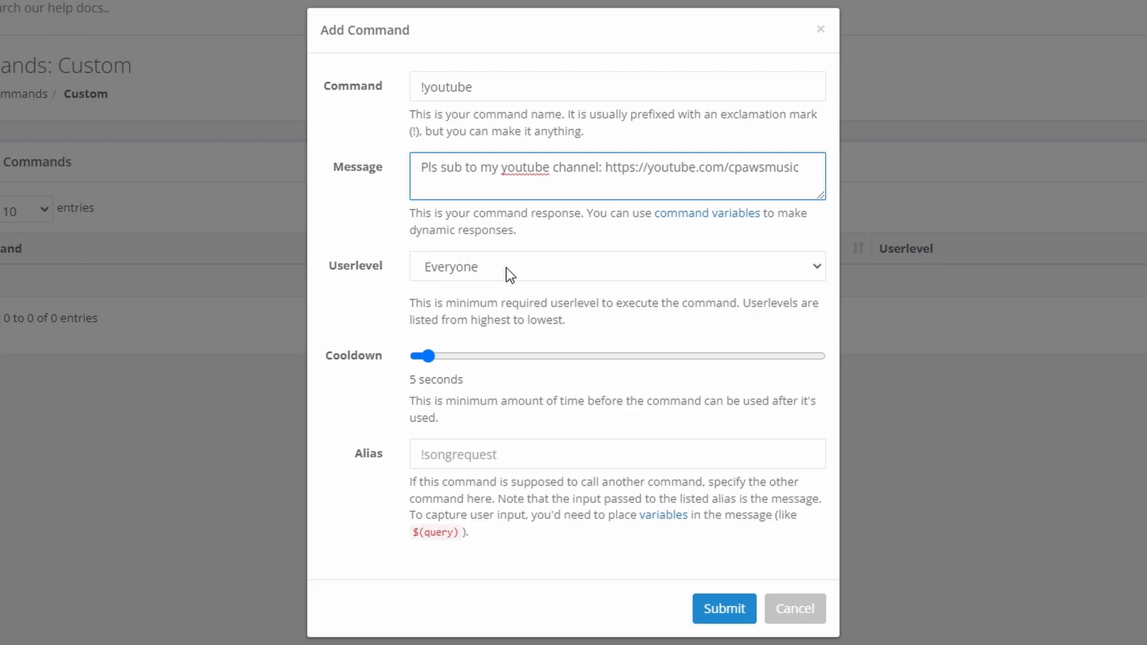
pyautogui.click(616, 265)
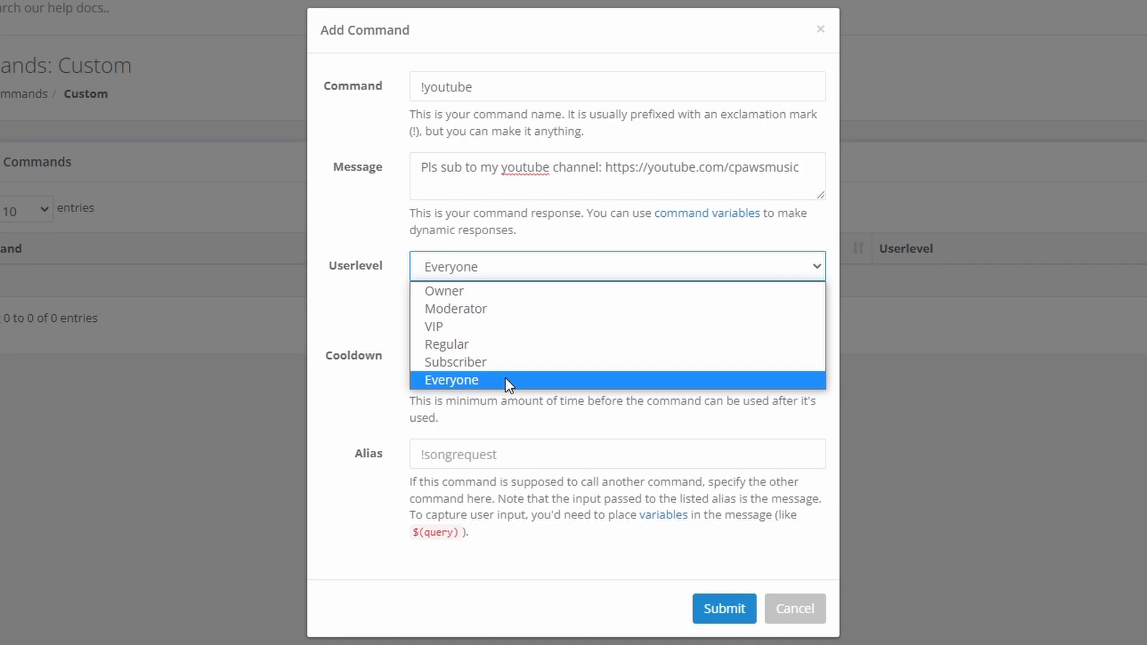
pyautogui.moveTo(527, 308)
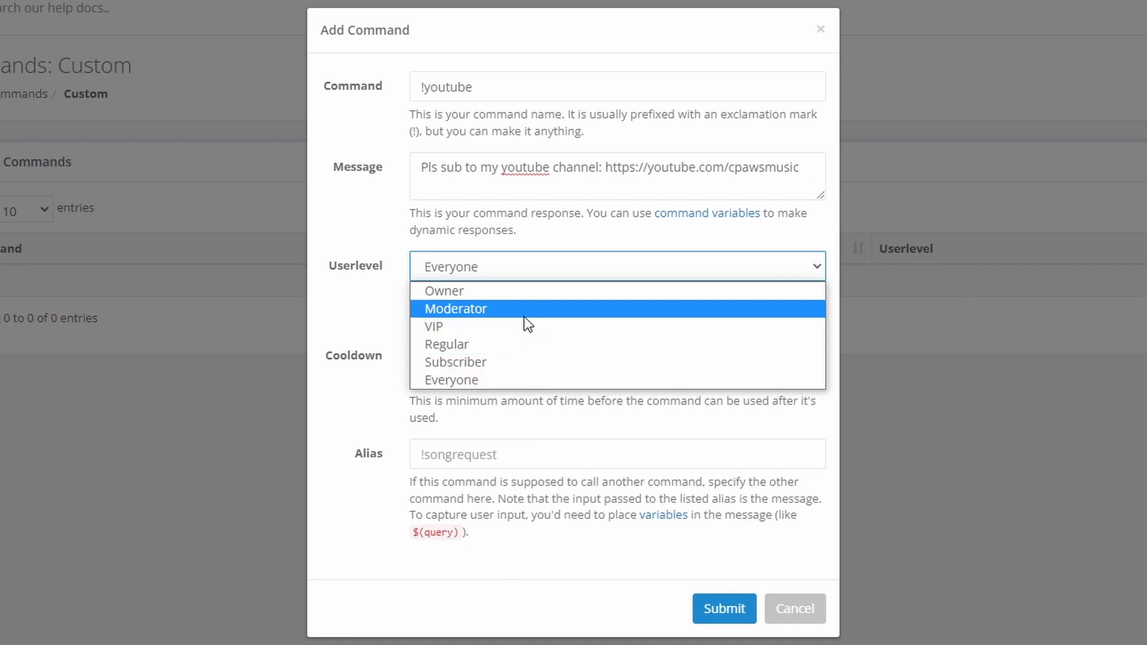
pyautogui.click(450, 380)
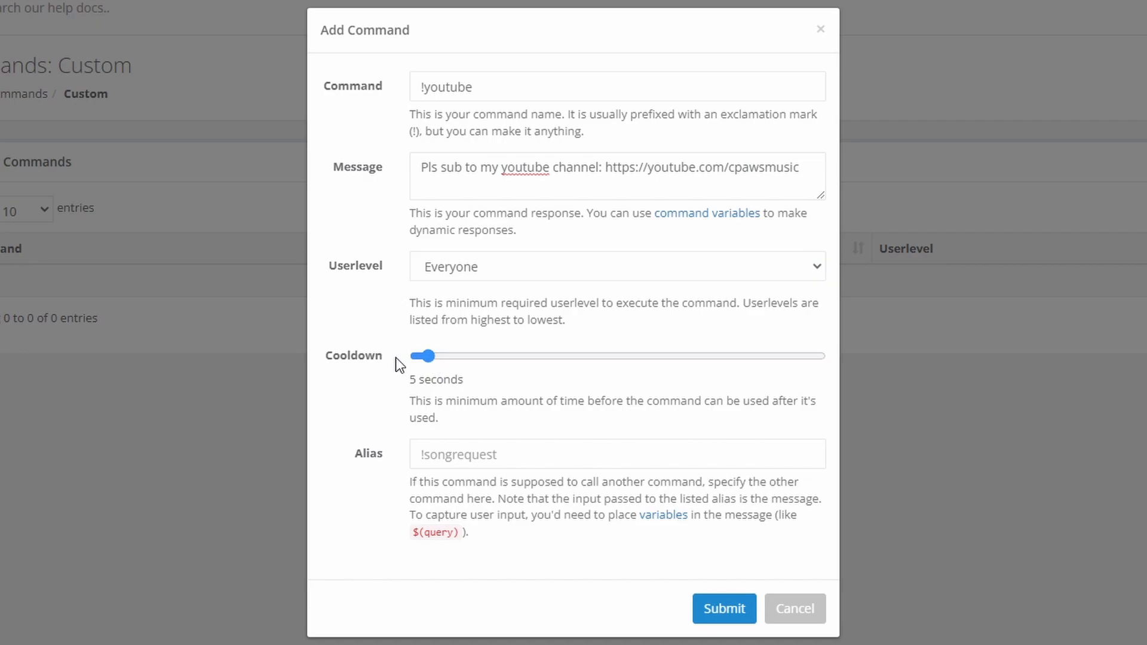
pyautogui.moveTo(474, 393)
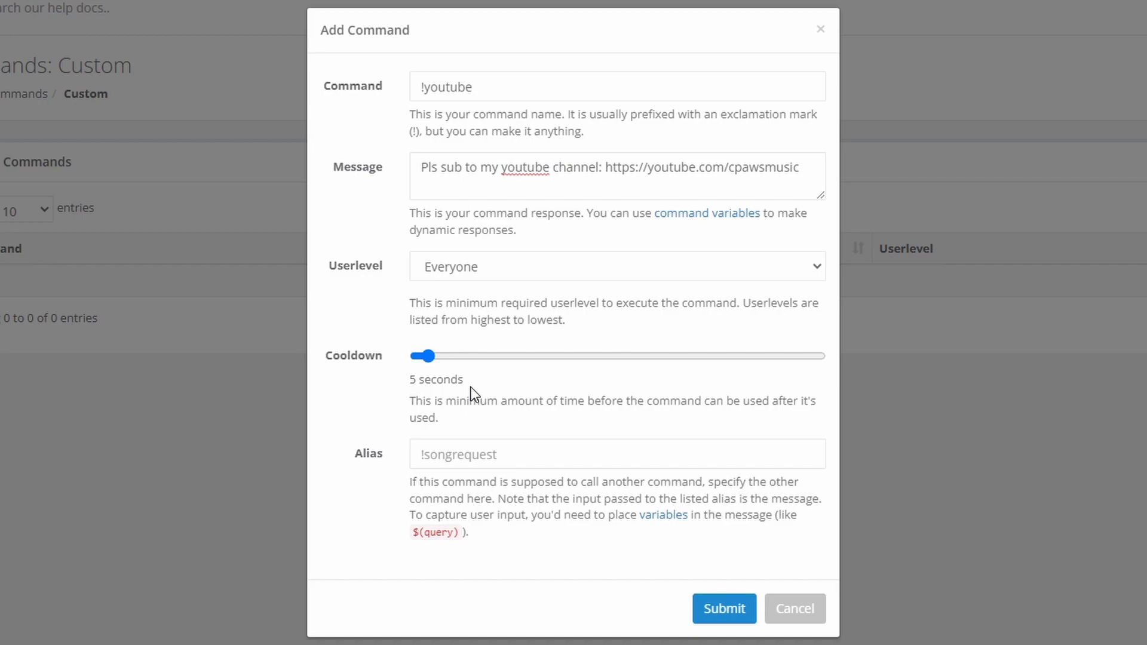
pyautogui.moveTo(632, 338)
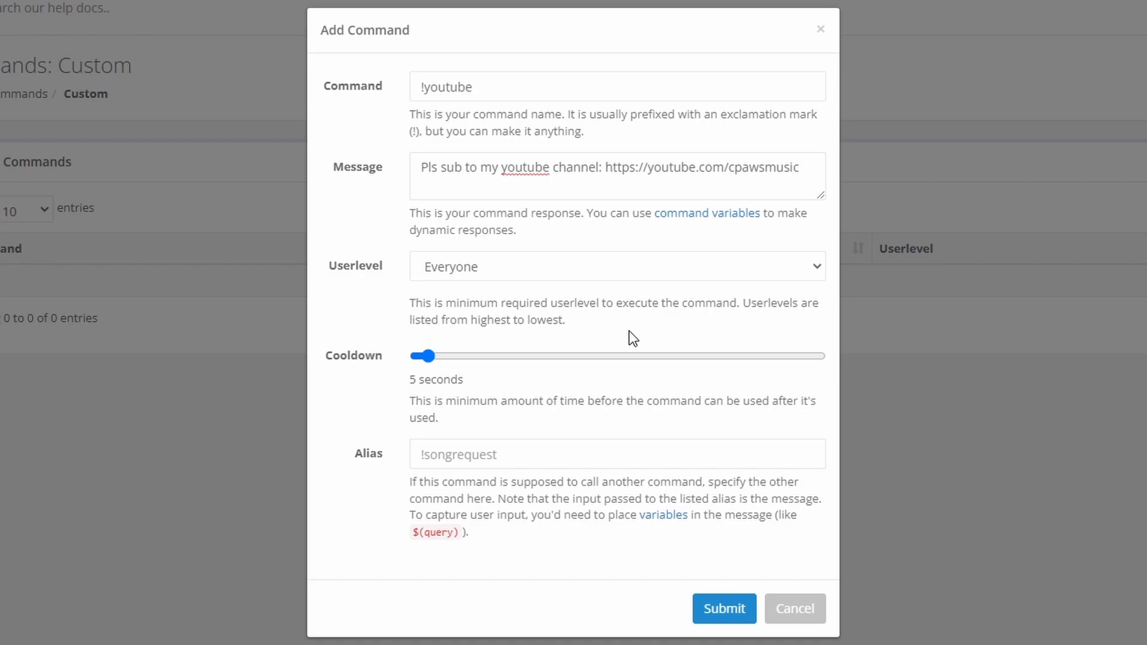
pyautogui.moveTo(540, 397)
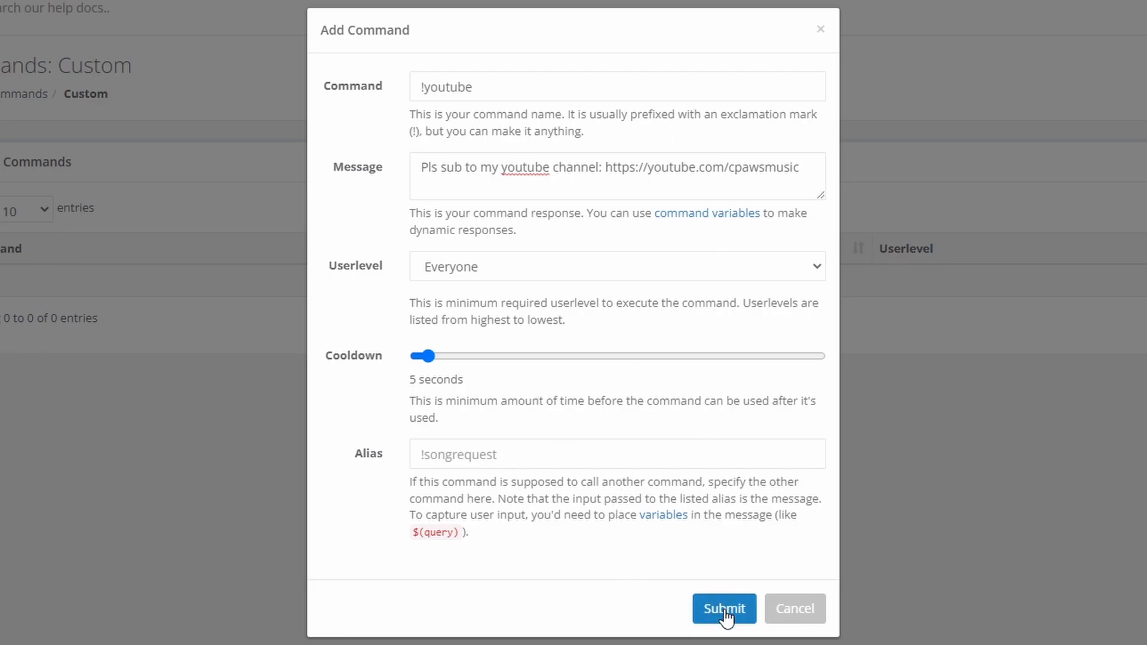
pyautogui.click(723, 609)
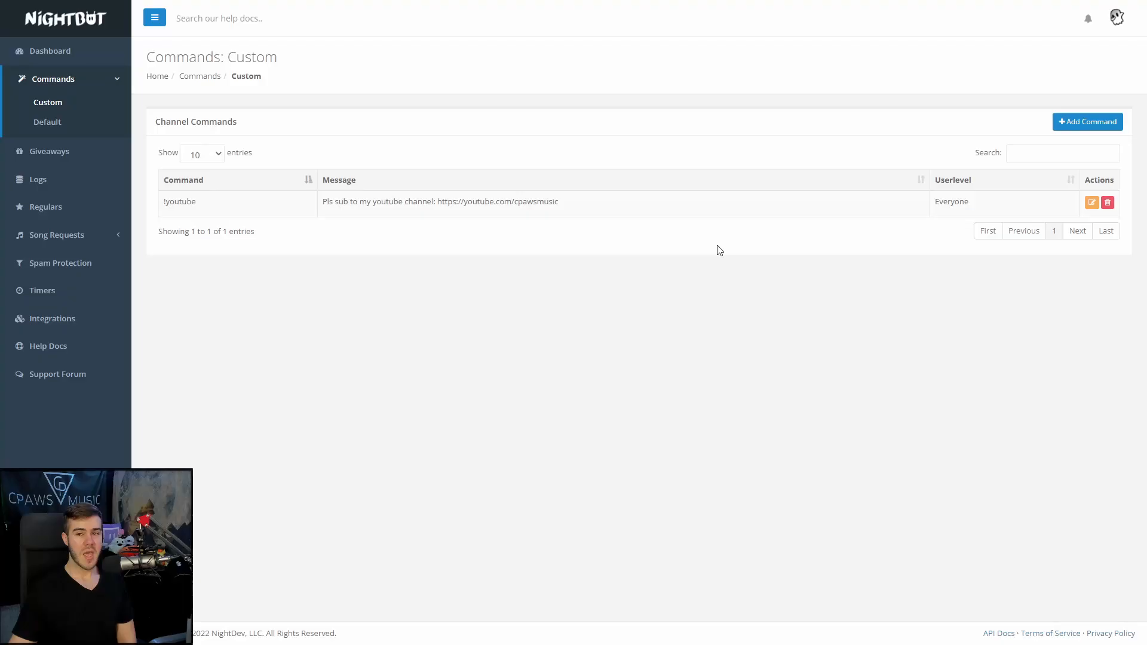
pyautogui.moveTo(700, 186)
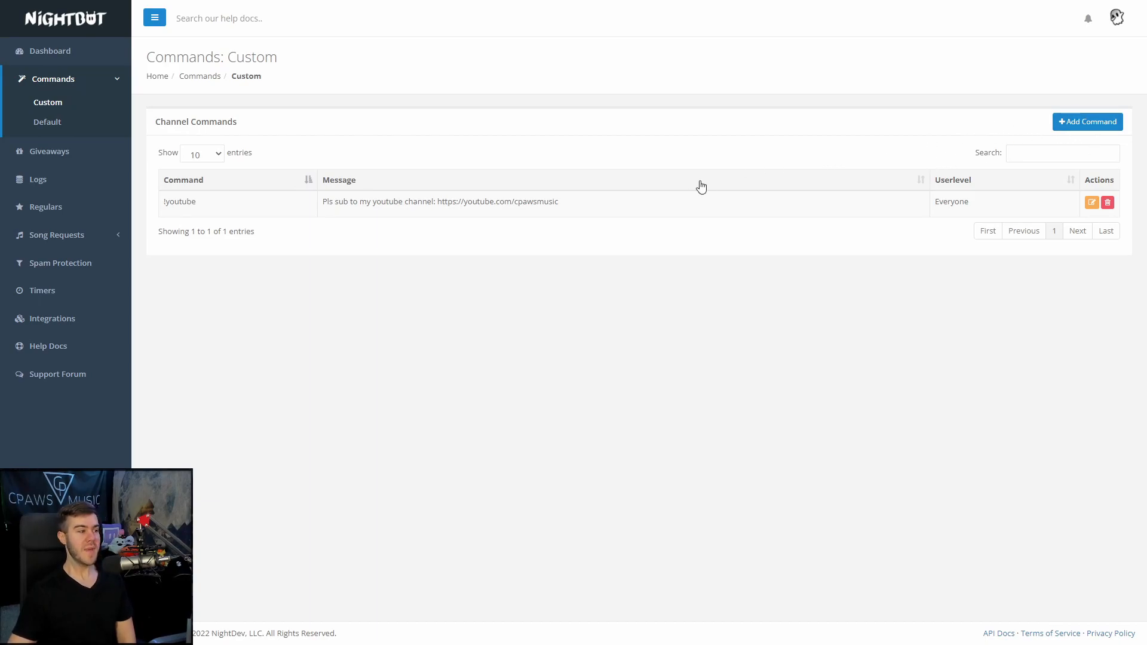
pyautogui.moveTo(136, 216)
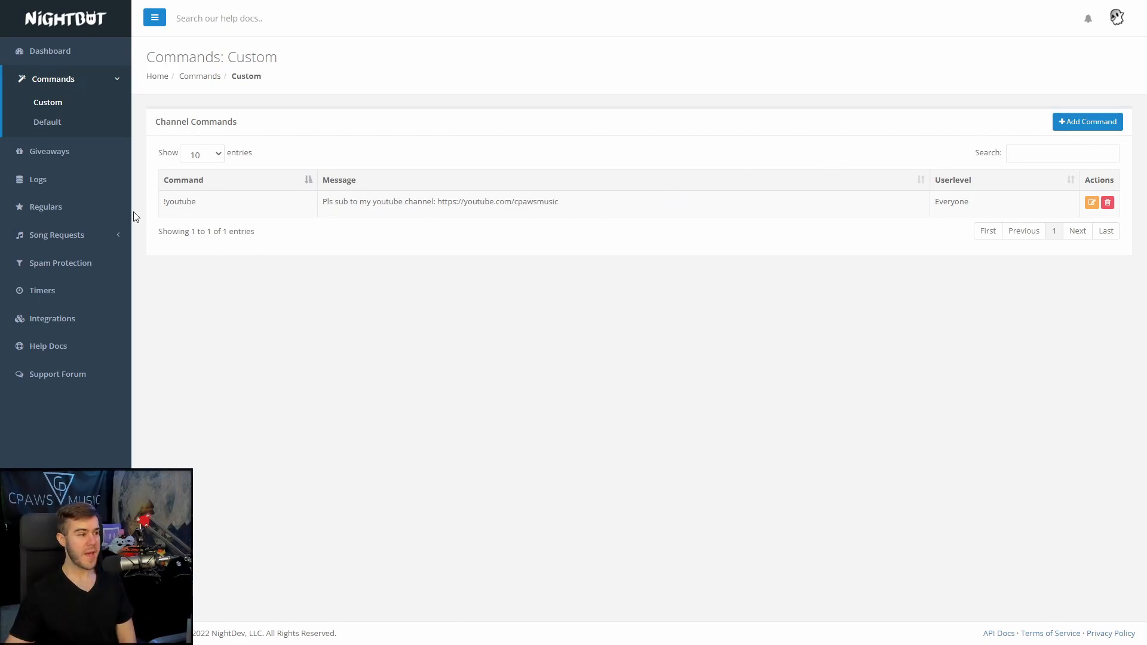
pyautogui.moveTo(49, 151)
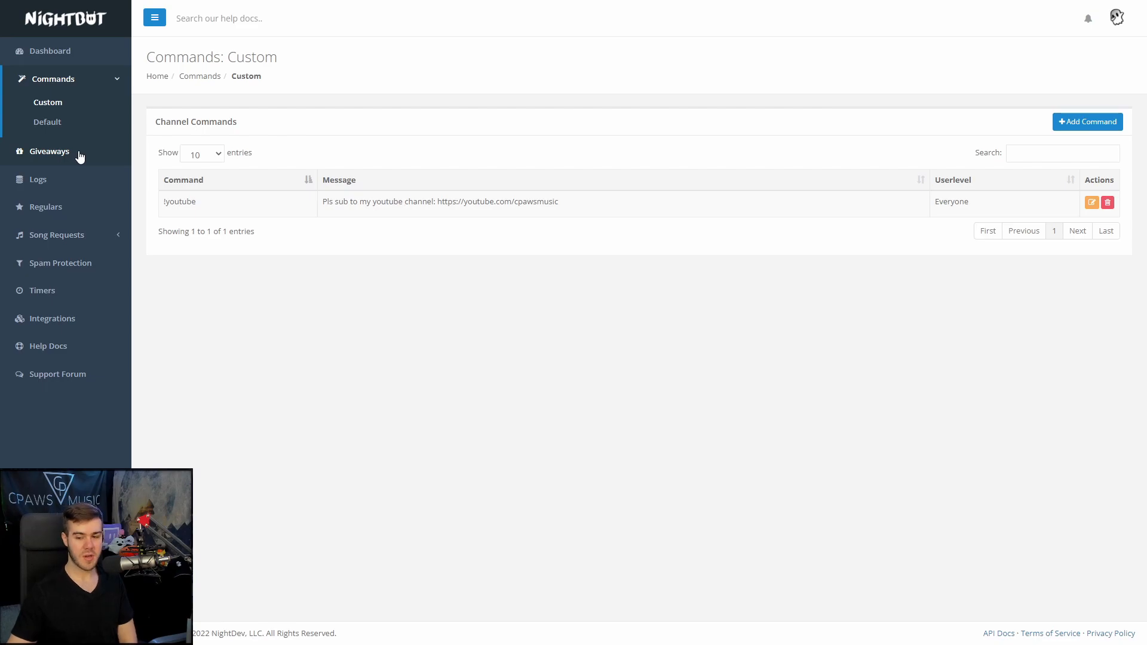
# Open Giveaways, set the type to Keyword and enter the keyword 'enter'.
pyautogui.click(49, 151)
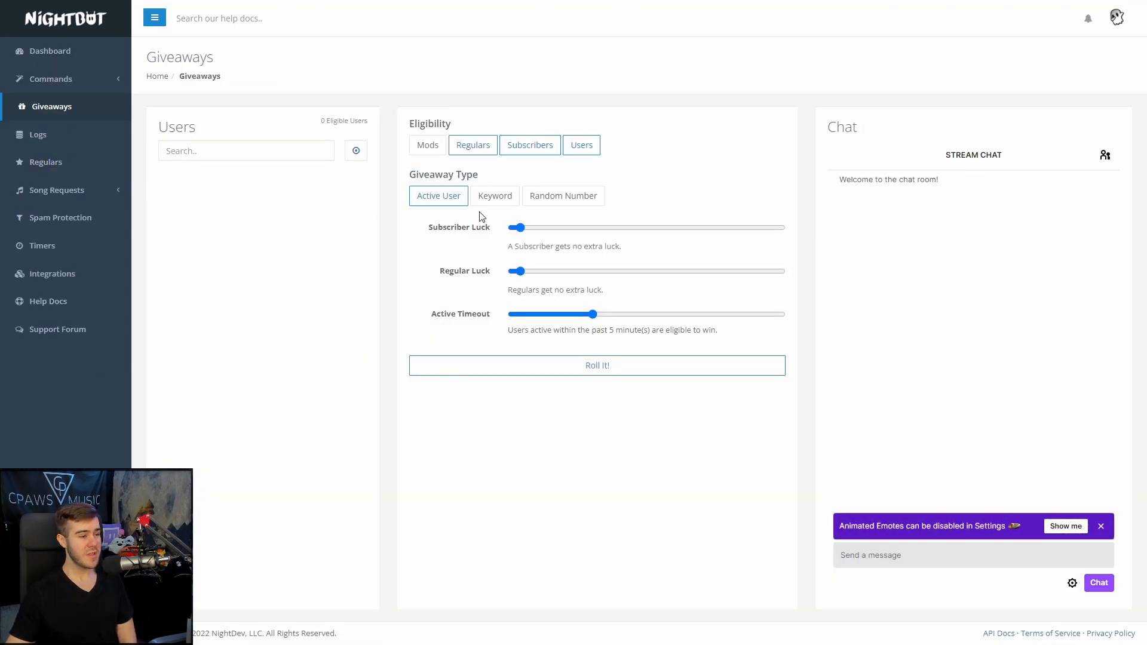
pyautogui.moveTo(495, 195)
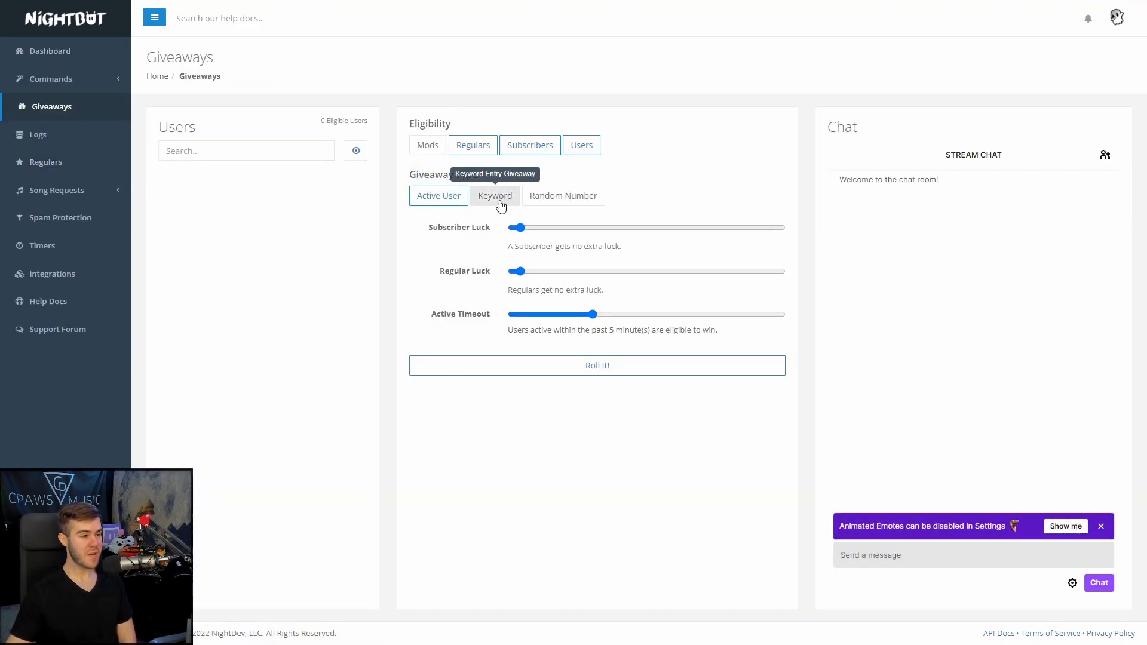
pyautogui.moveTo(482, 217)
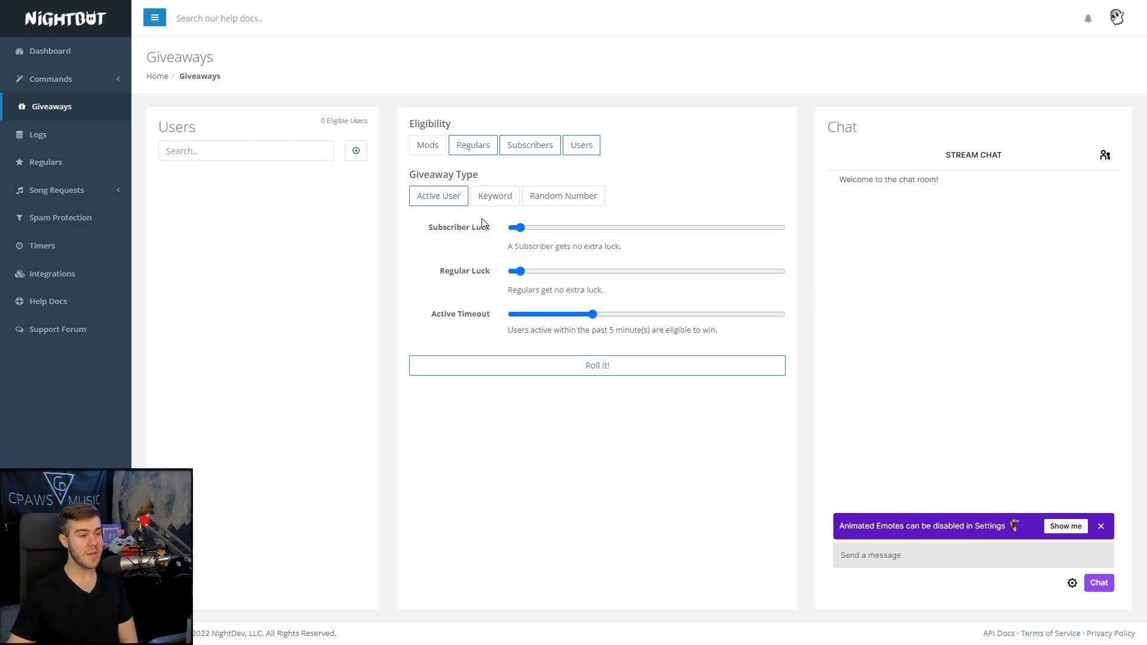
pyautogui.click(494, 196)
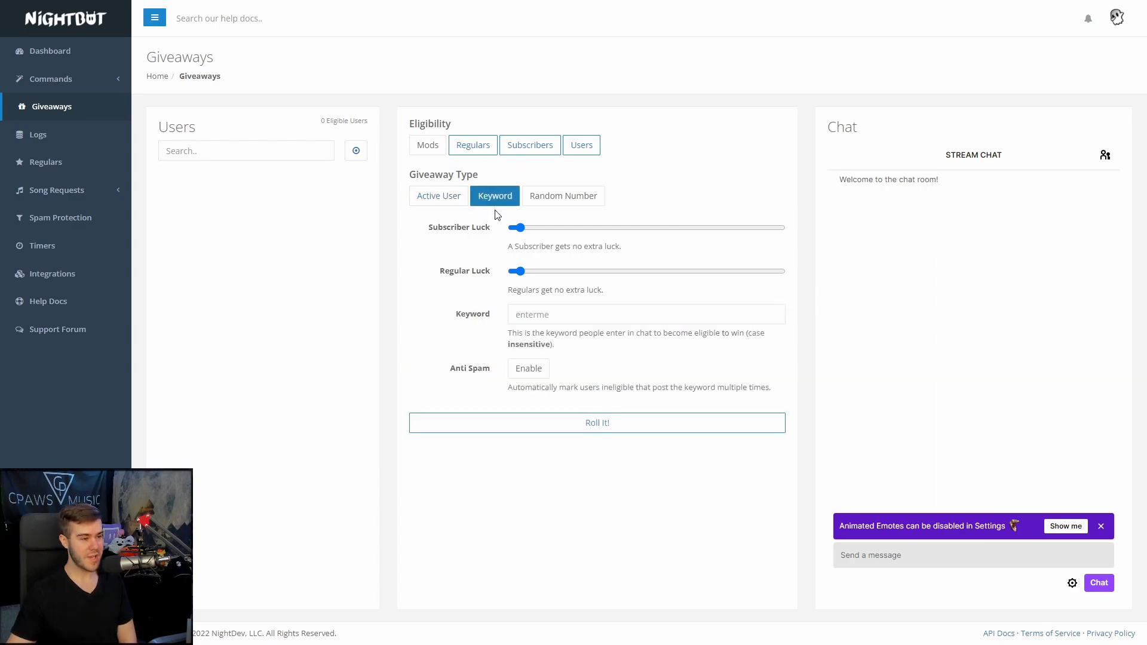
pyautogui.click(645, 313)
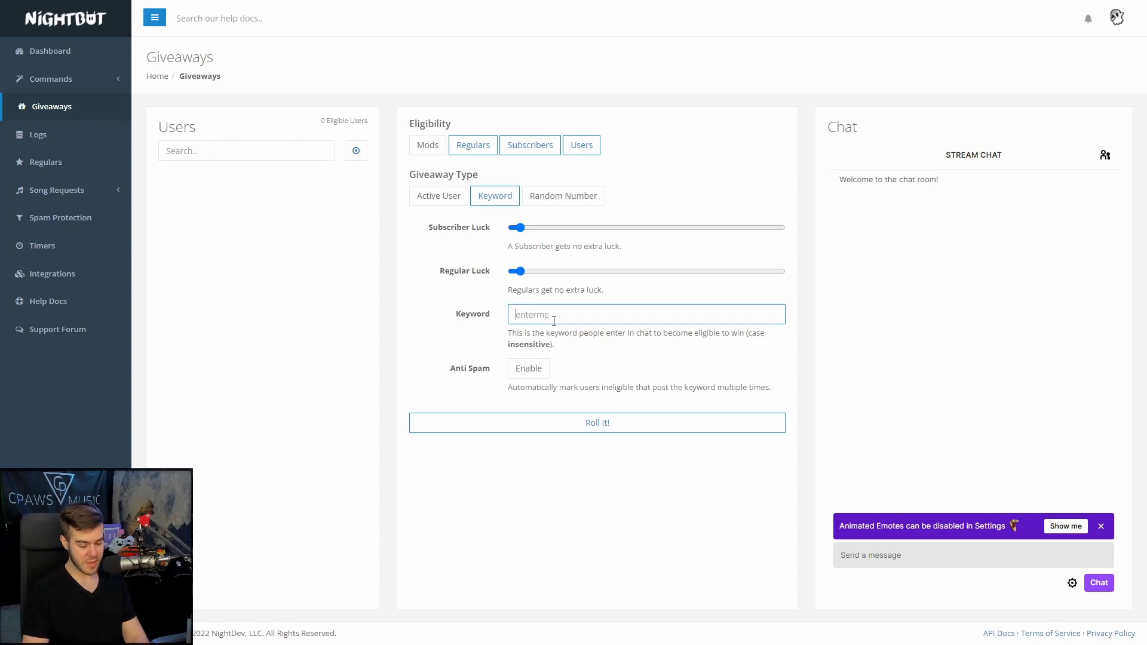
pyautogui.write('enter')
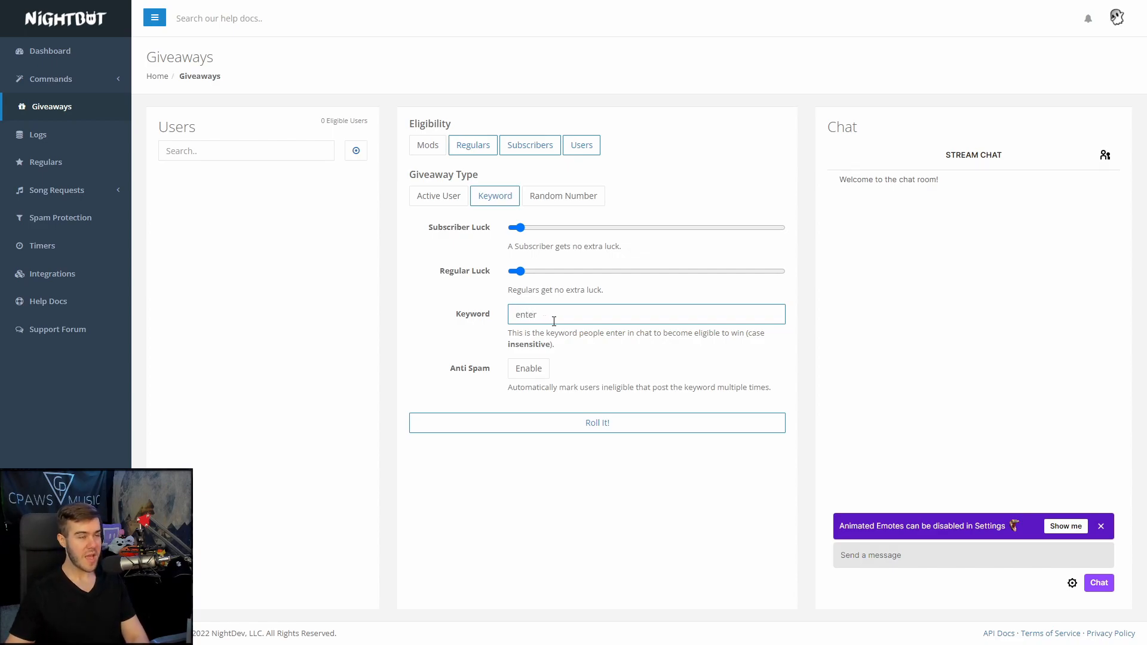
pyautogui.moveTo(583, 286)
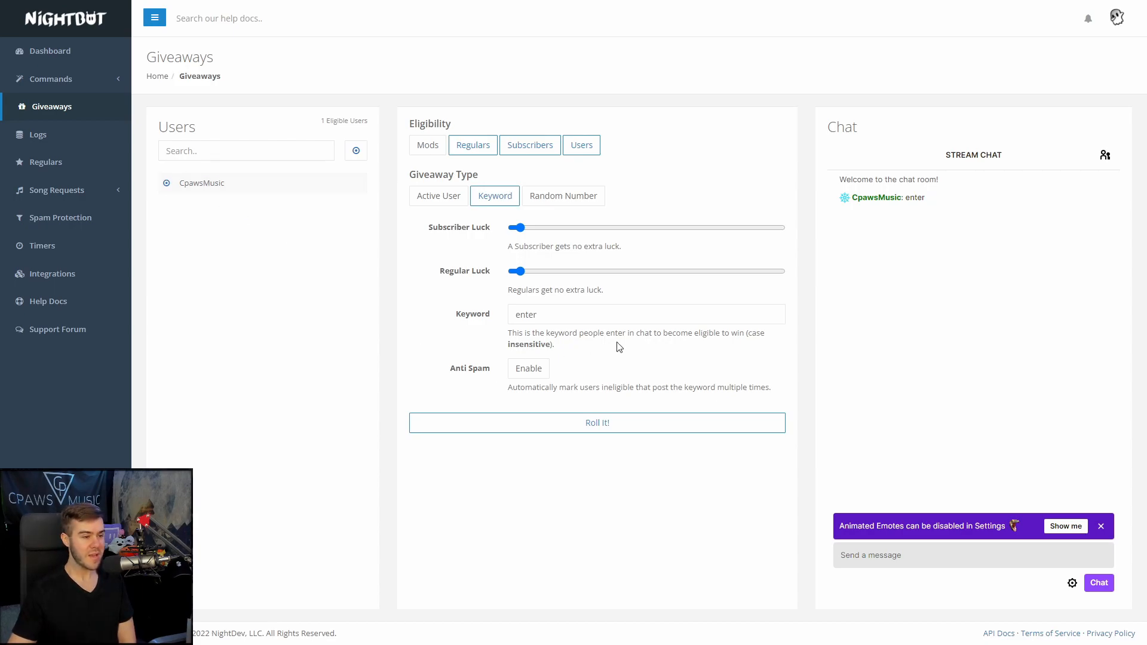
# Roll the giveaway winner, then visit the chat Logs and the empty Regulars page.
pyautogui.click(596, 422)
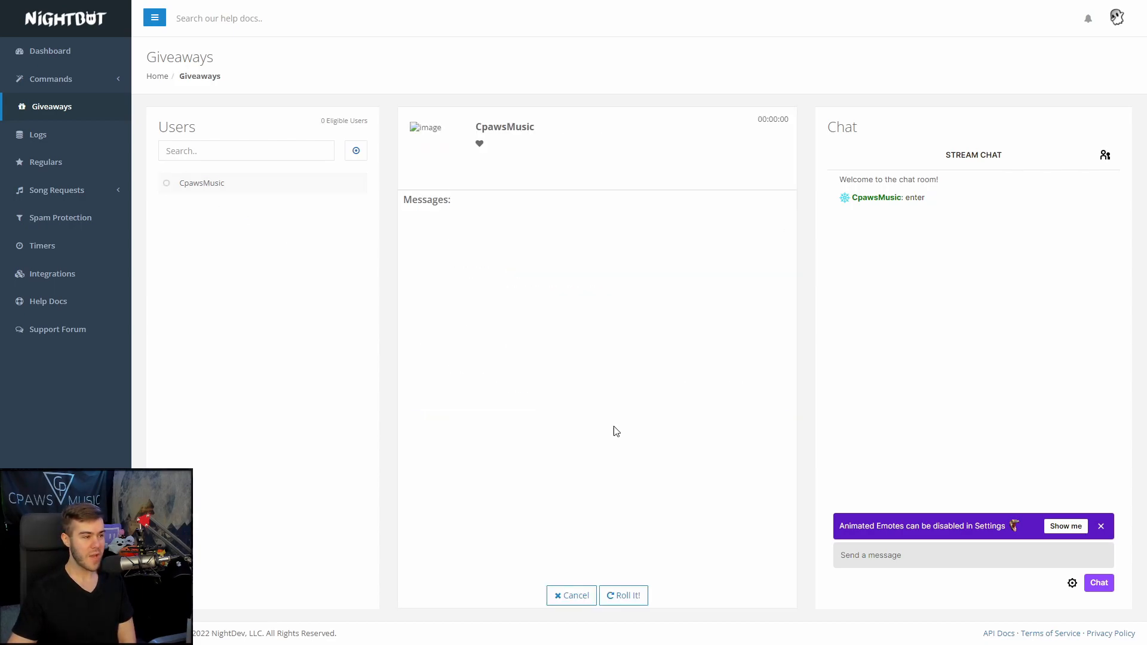
pyautogui.click(623, 595)
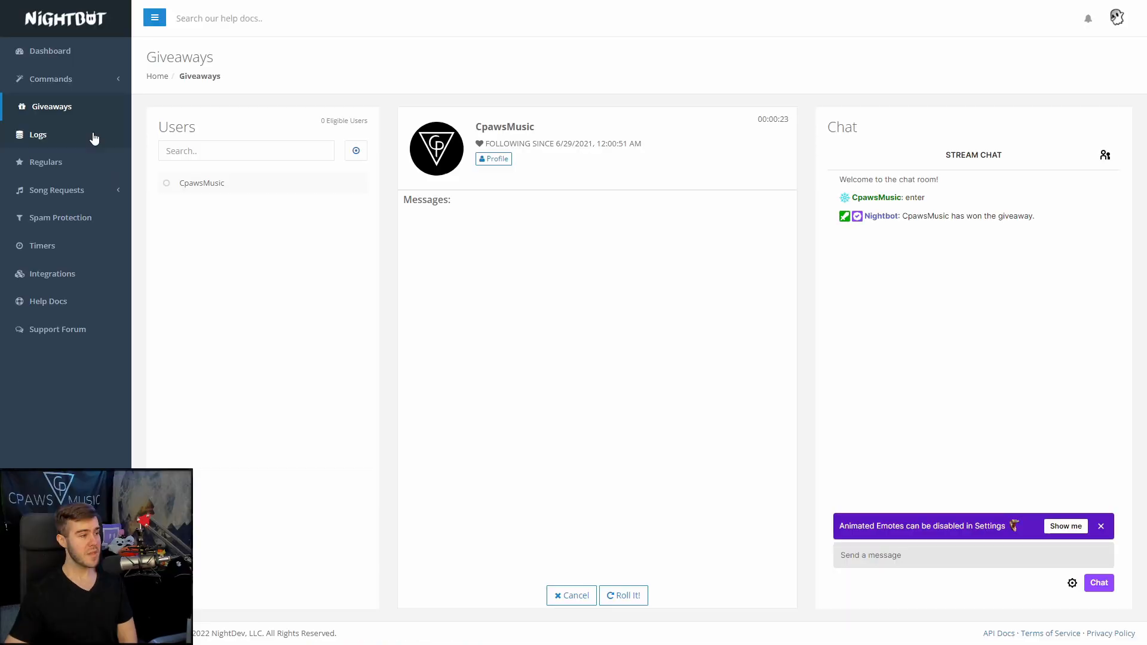
pyautogui.click(39, 134)
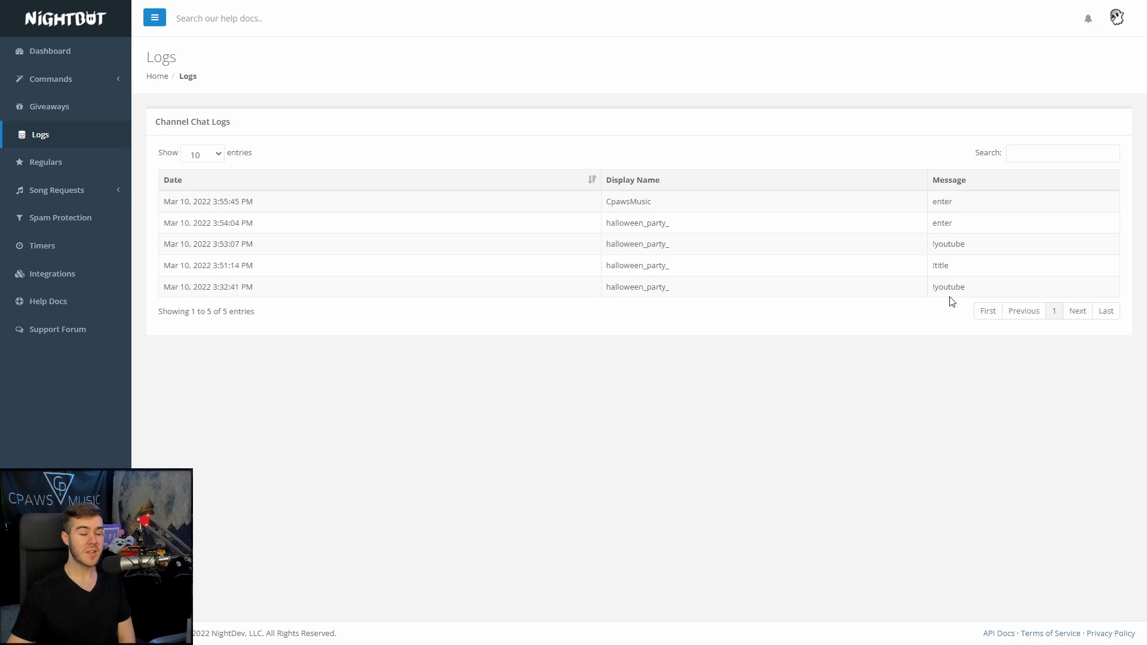
pyautogui.moveTo(427, 178)
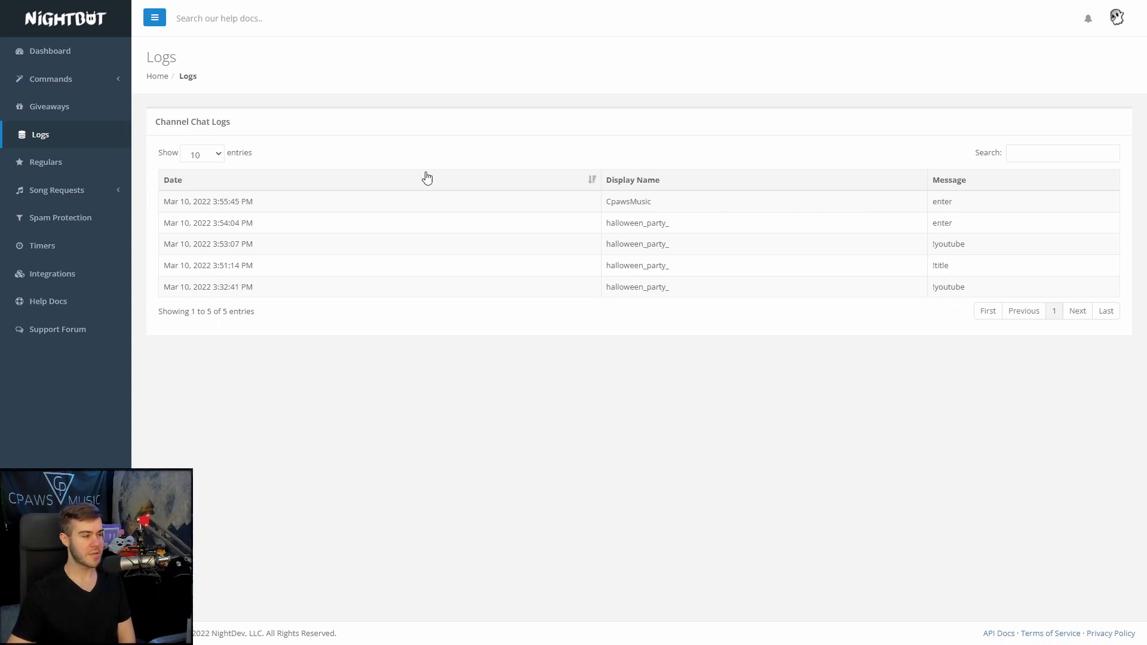
pyautogui.click(49, 162)
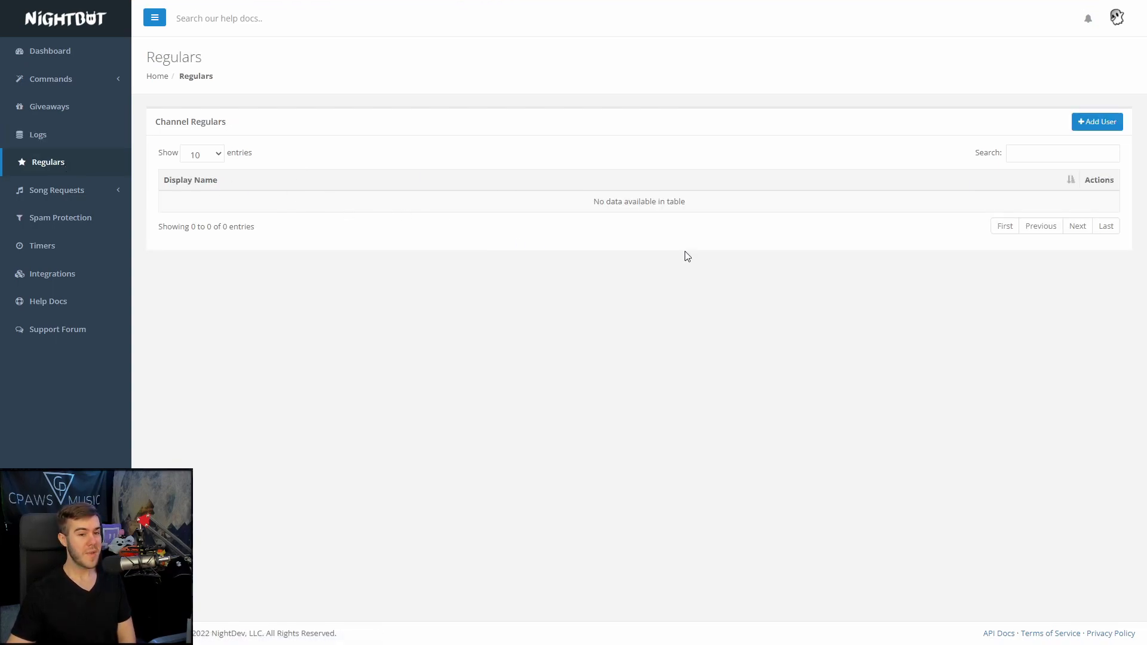
pyautogui.moveTo(778, 231)
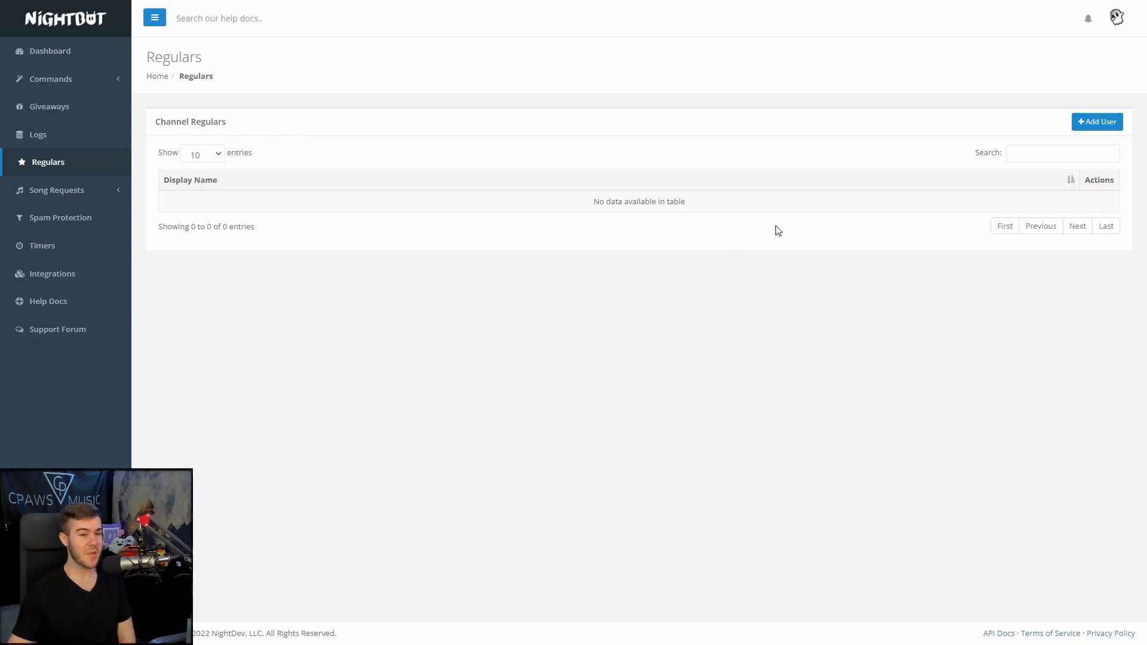
pyautogui.moveTo(805, 235)
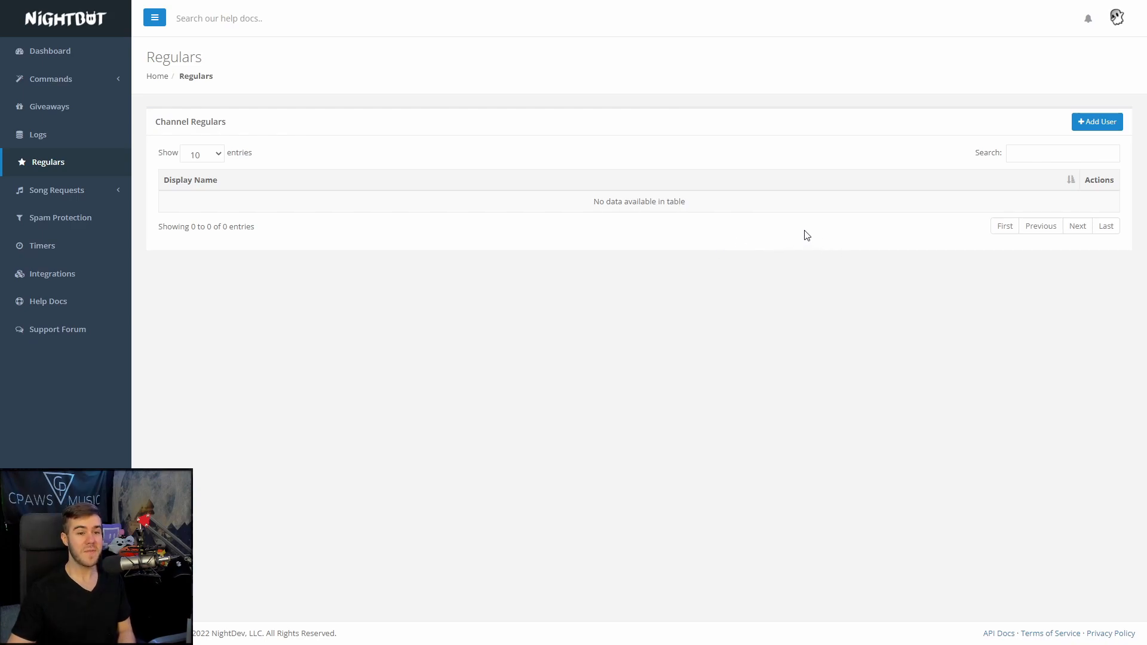
pyautogui.click(1097, 121)
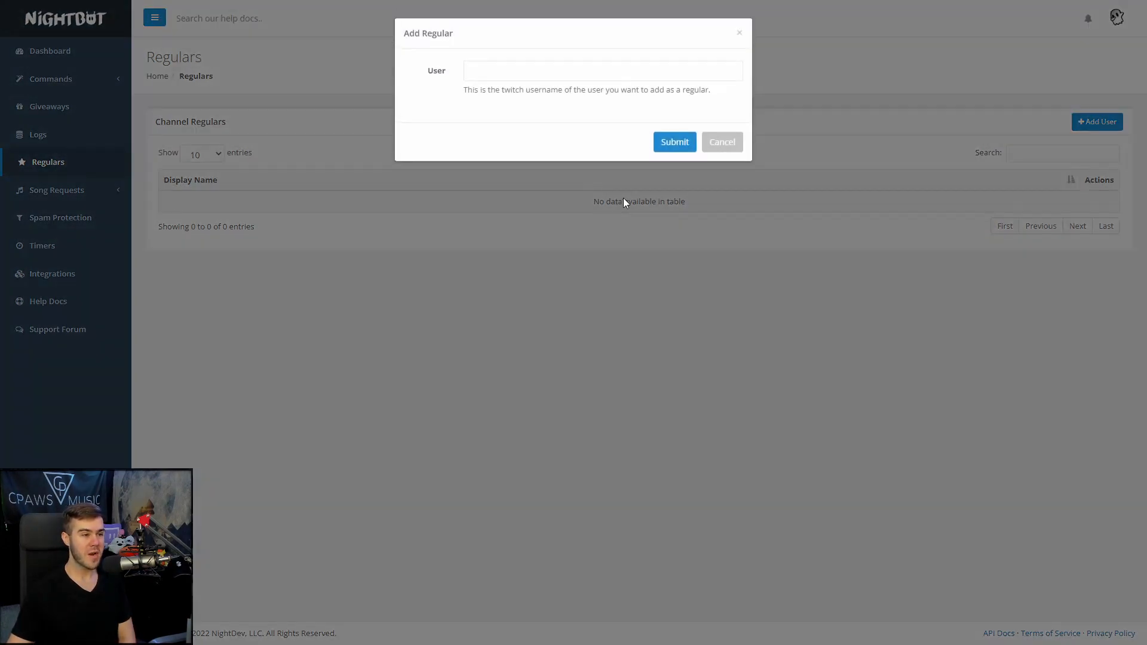
pyautogui.write('cpawsmusic')
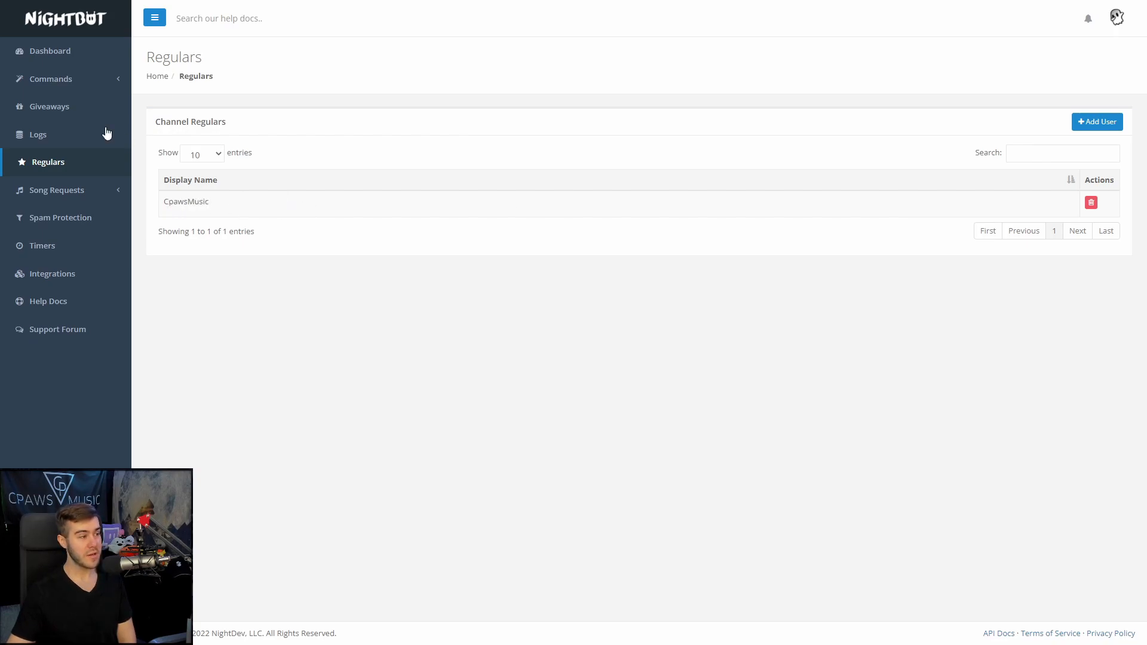
# Return to Giveaways and expand Song Requests in the sidebar.
pyautogui.click(49, 106)
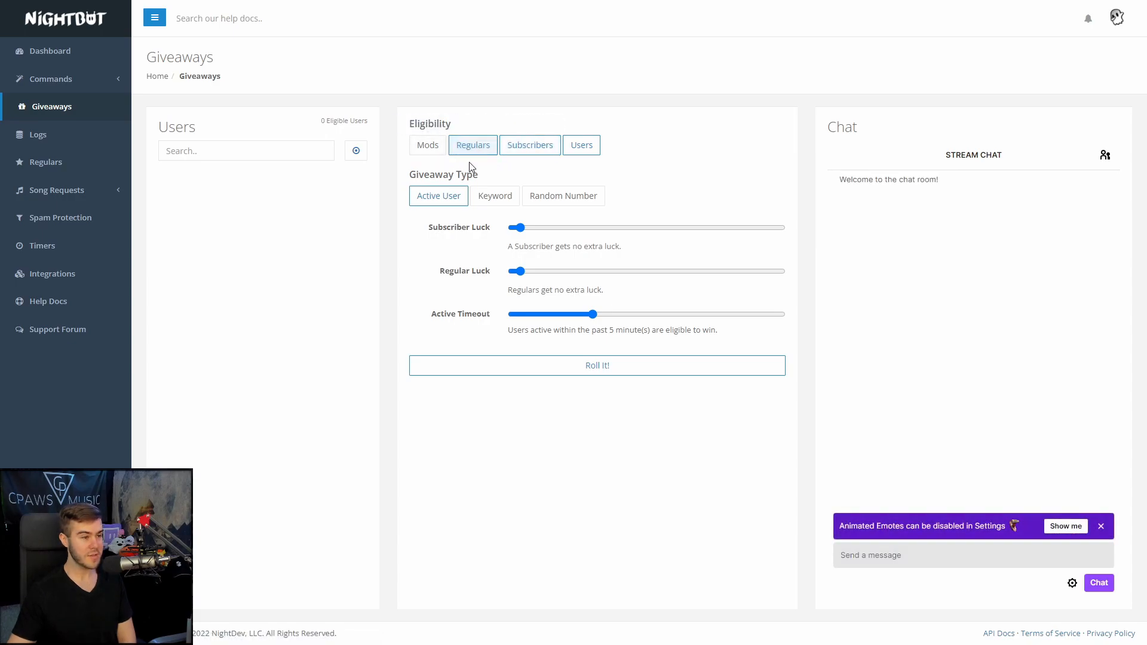
pyautogui.moveTo(581, 145)
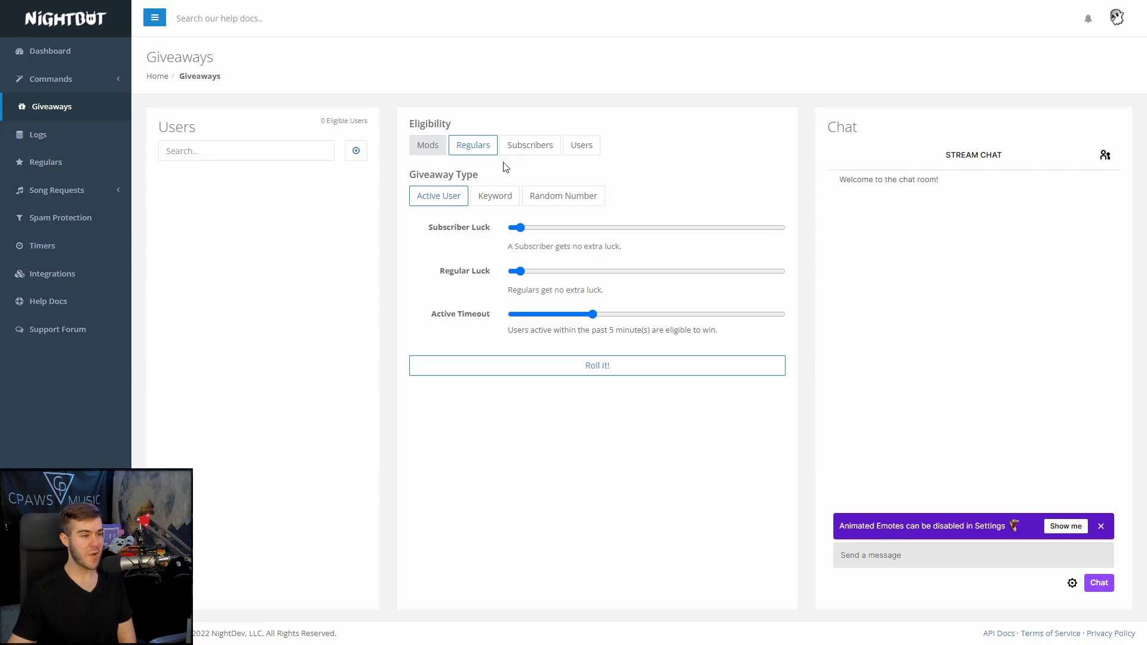
pyautogui.moveTo(482, 169)
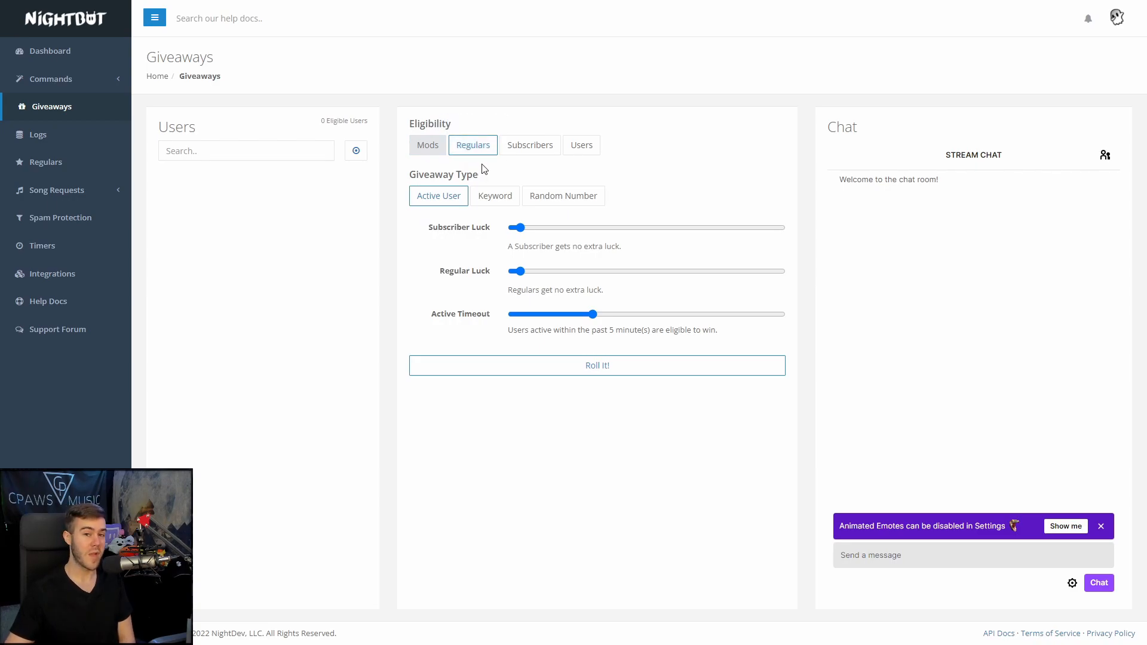
pyautogui.click(58, 190)
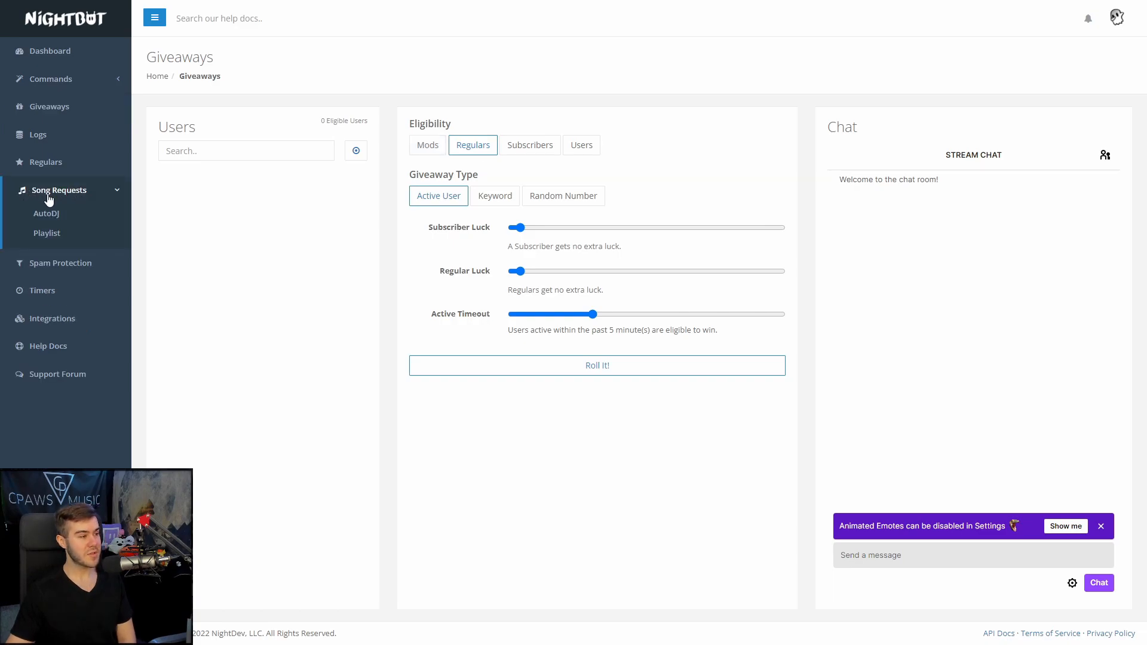
# Open Song Requests to see the current Monstercat song and queued playlist tracks.
pyautogui.click(59, 189)
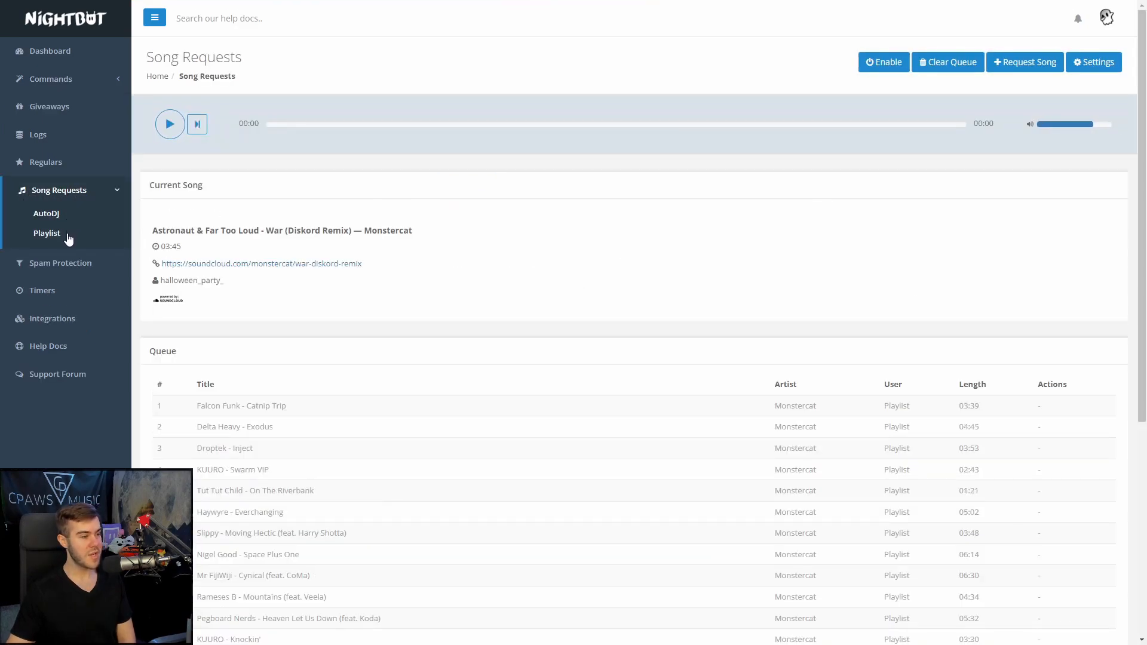
pyautogui.moveTo(516, 251)
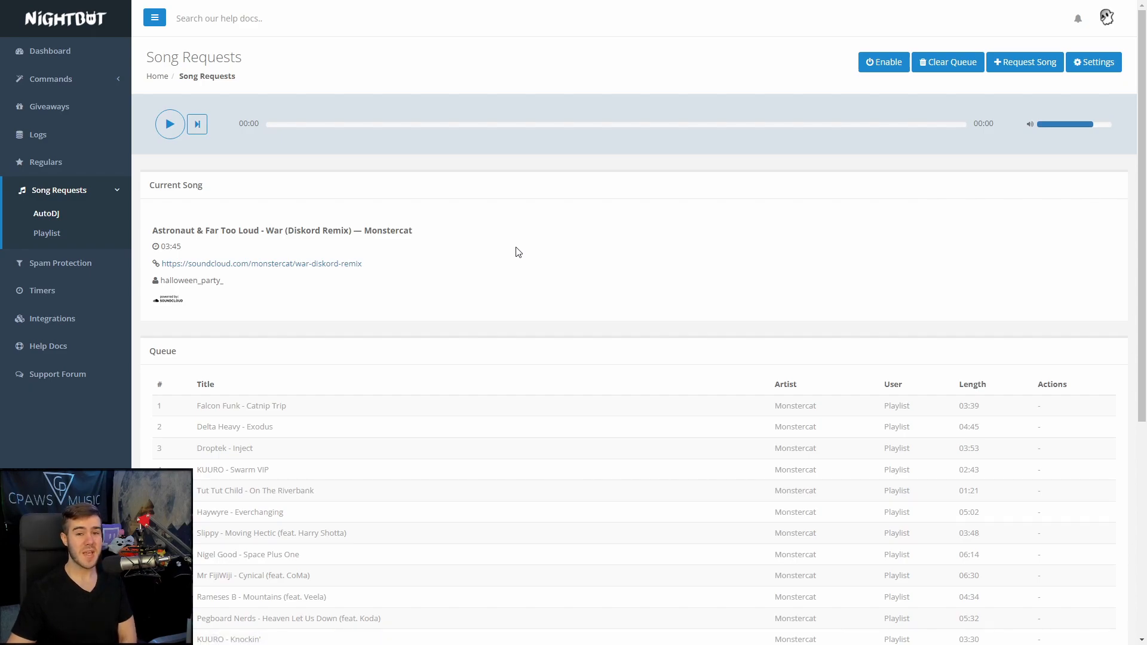
pyautogui.moveTo(667, 265)
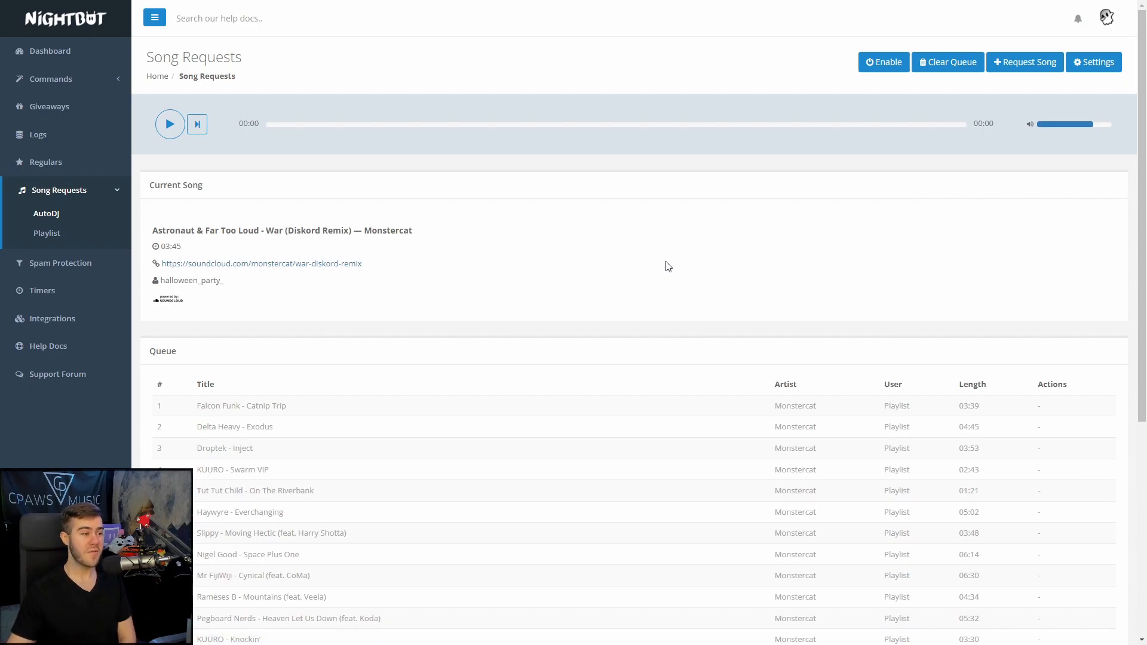
pyautogui.moveTo(655, 252)
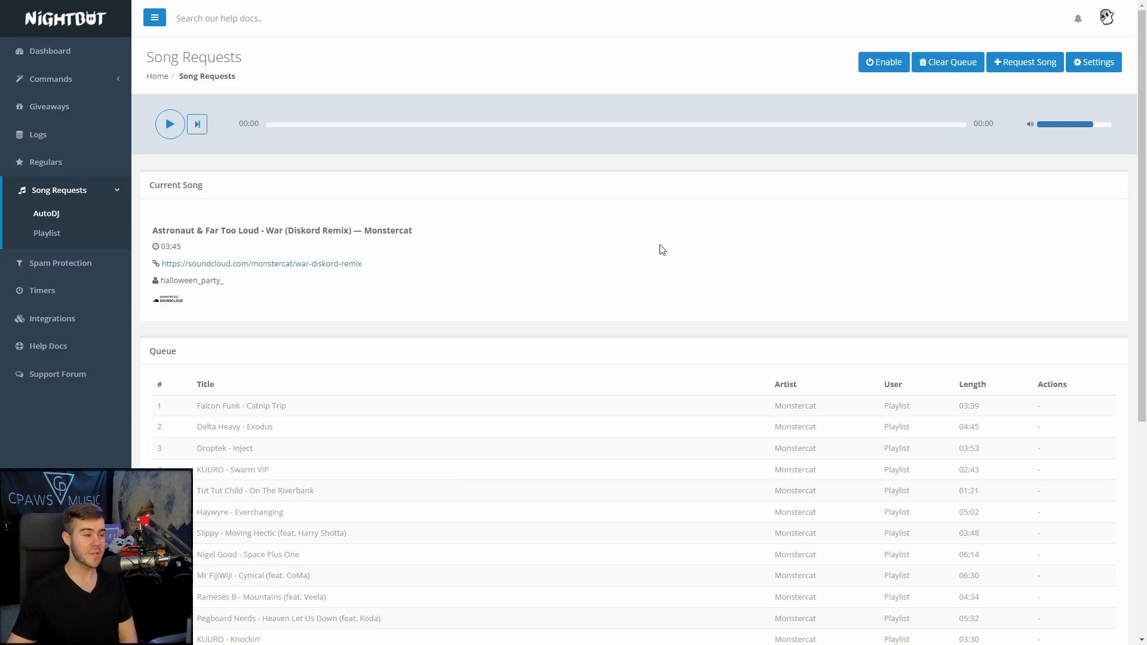
# On Spam Protection, view the Blacklist Words/Phrases options and cancel without changes.
pyautogui.click(59, 263)
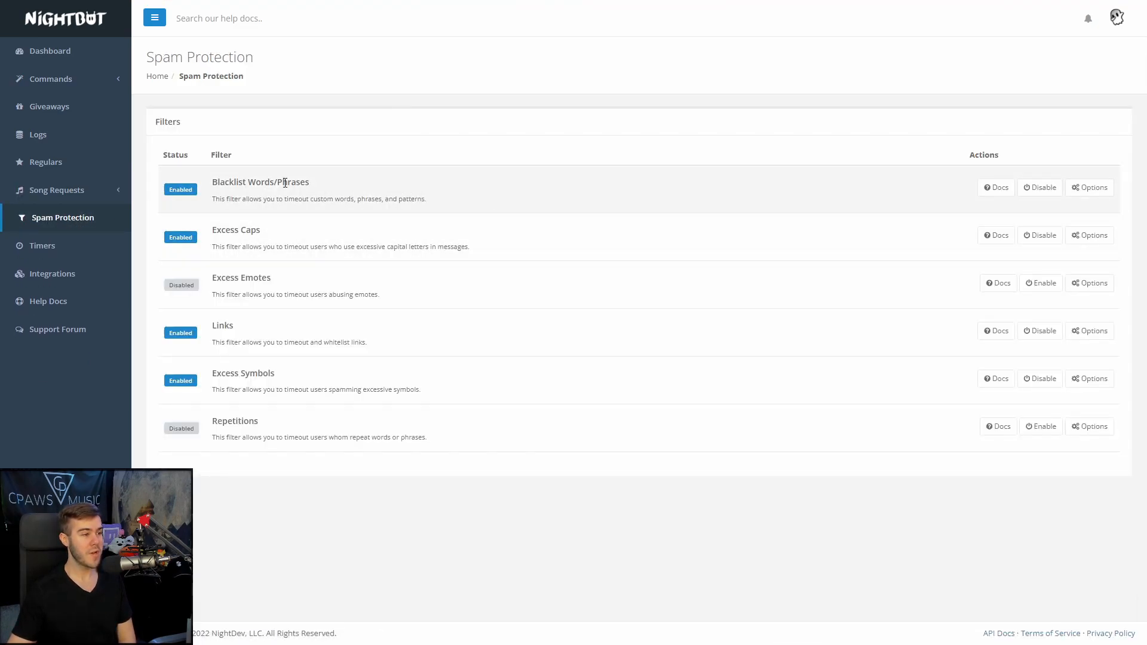
pyautogui.moveTo(690, 209)
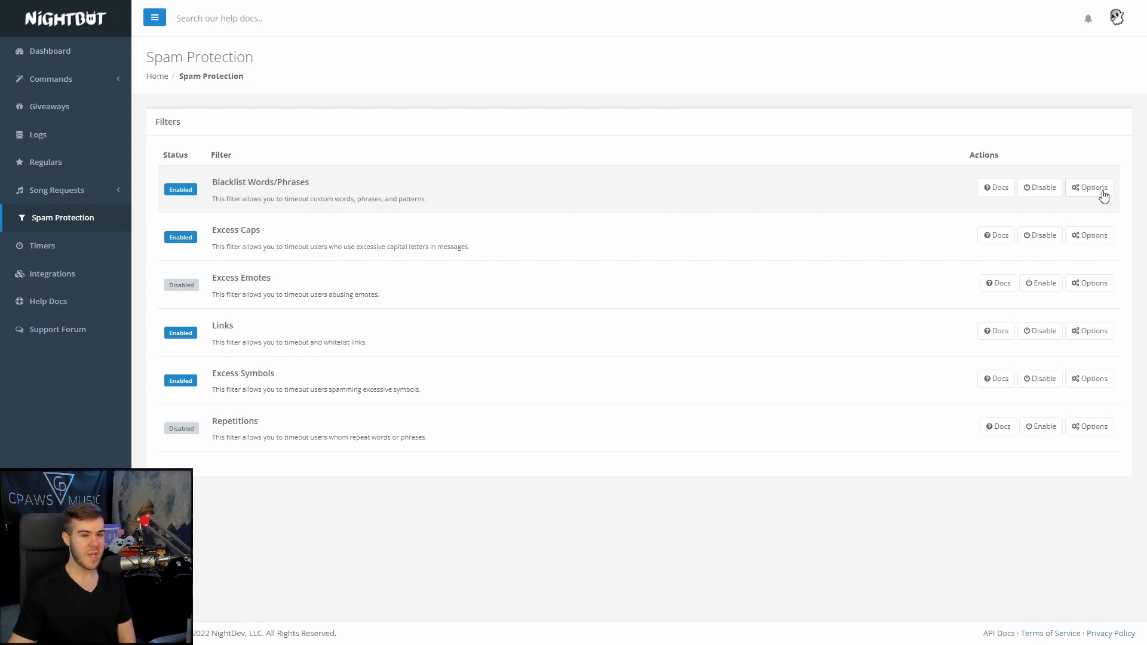
pyautogui.click(1089, 187)
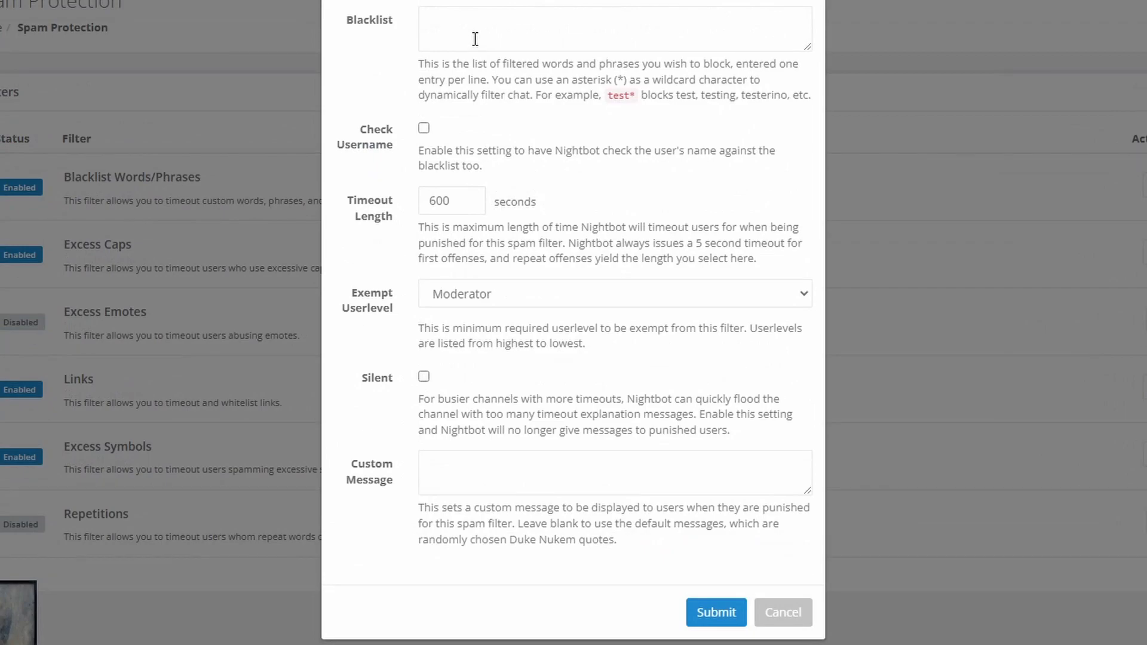
pyautogui.click(614, 28)
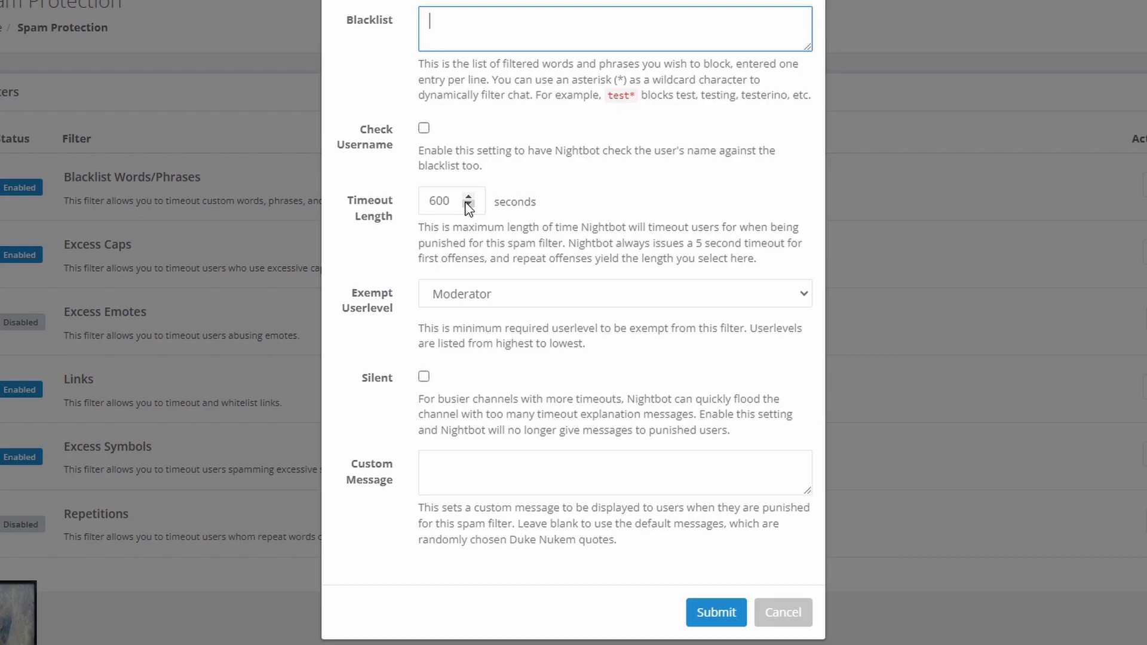
pyautogui.moveTo(534, 300)
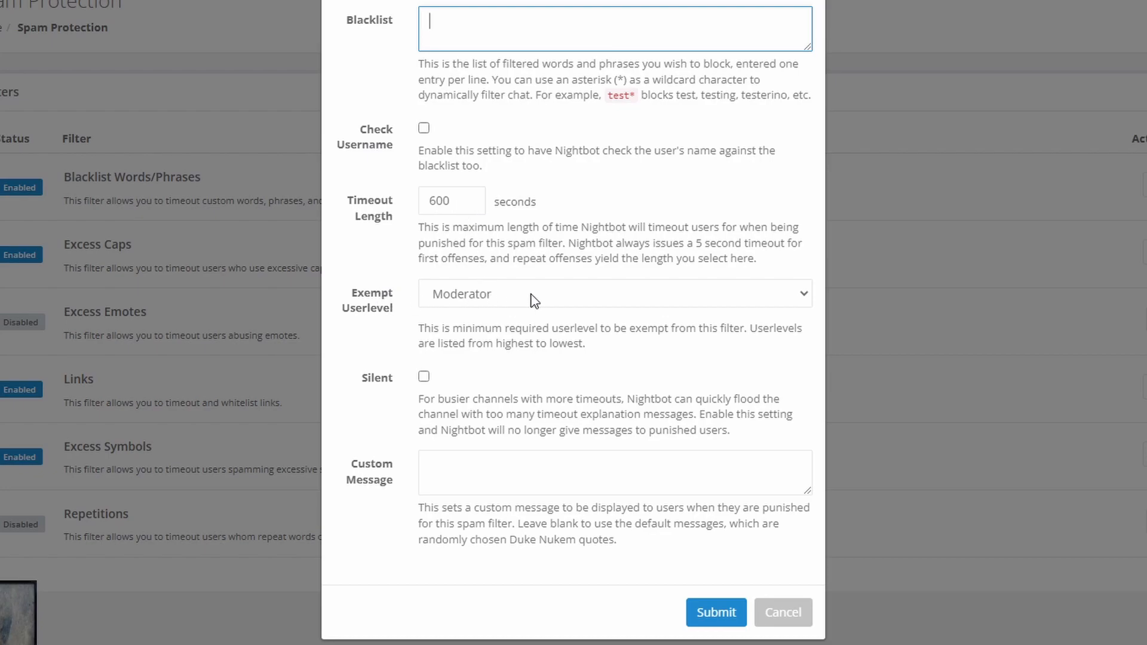
pyautogui.moveTo(453, 486)
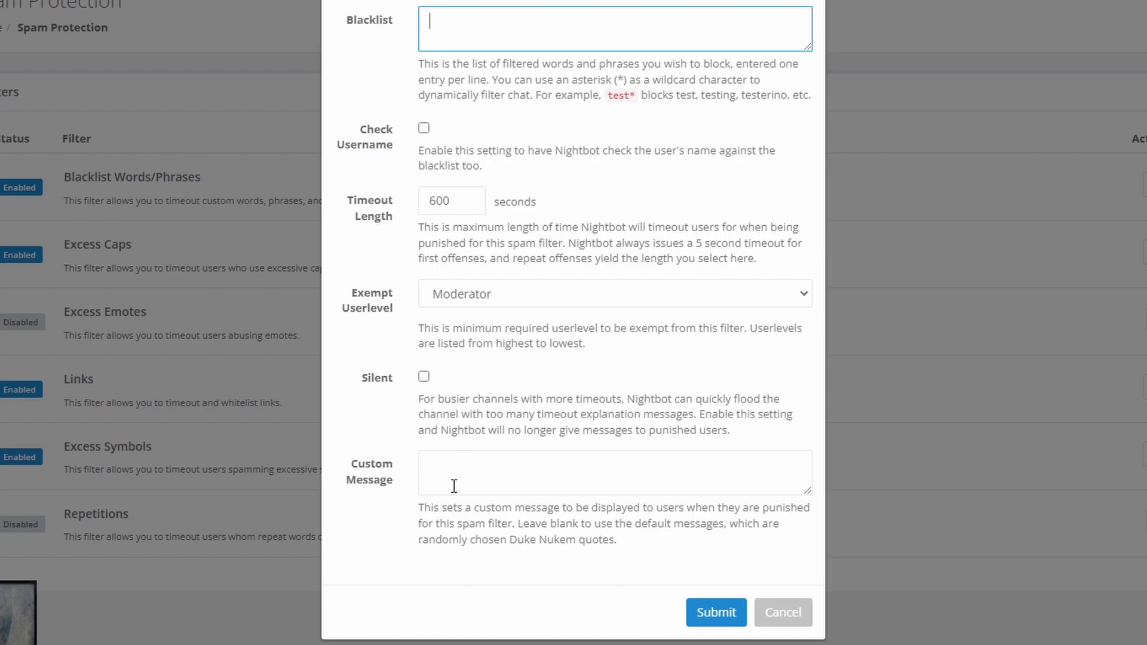
pyautogui.moveTo(505, 479)
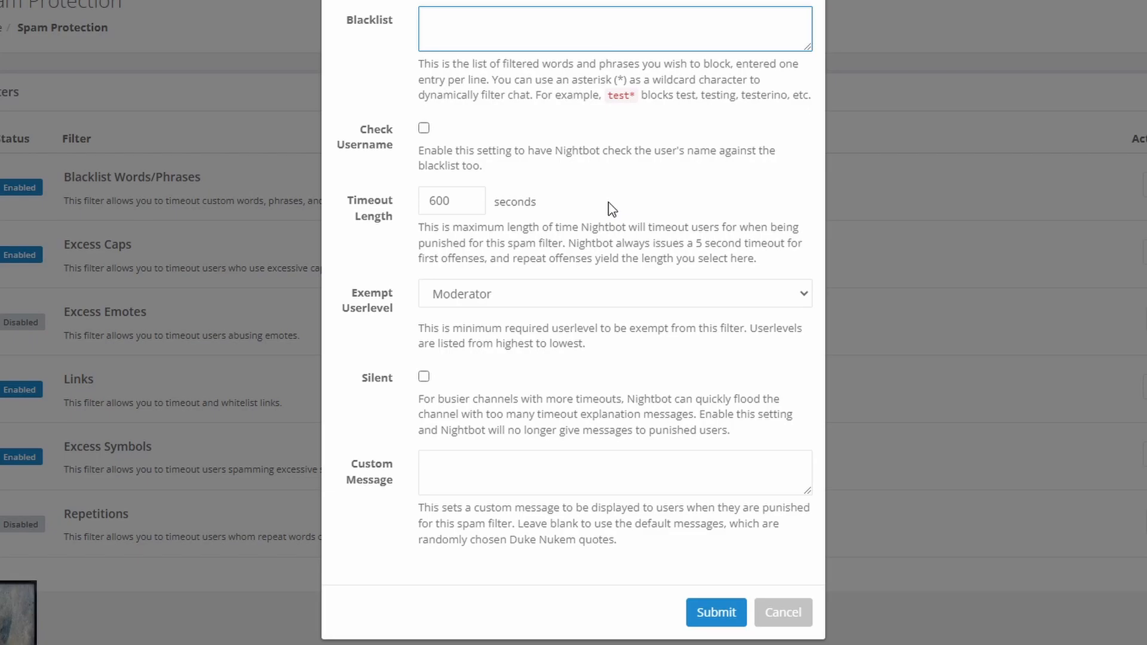
pyautogui.click(782, 613)
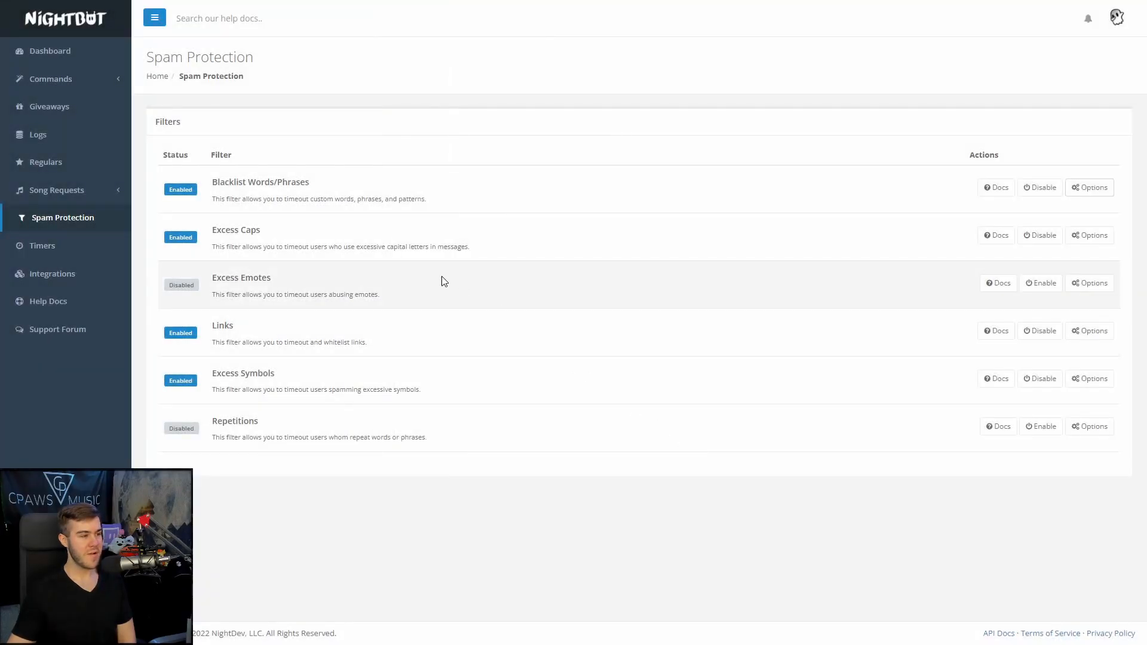
pyautogui.moveTo(304, 238)
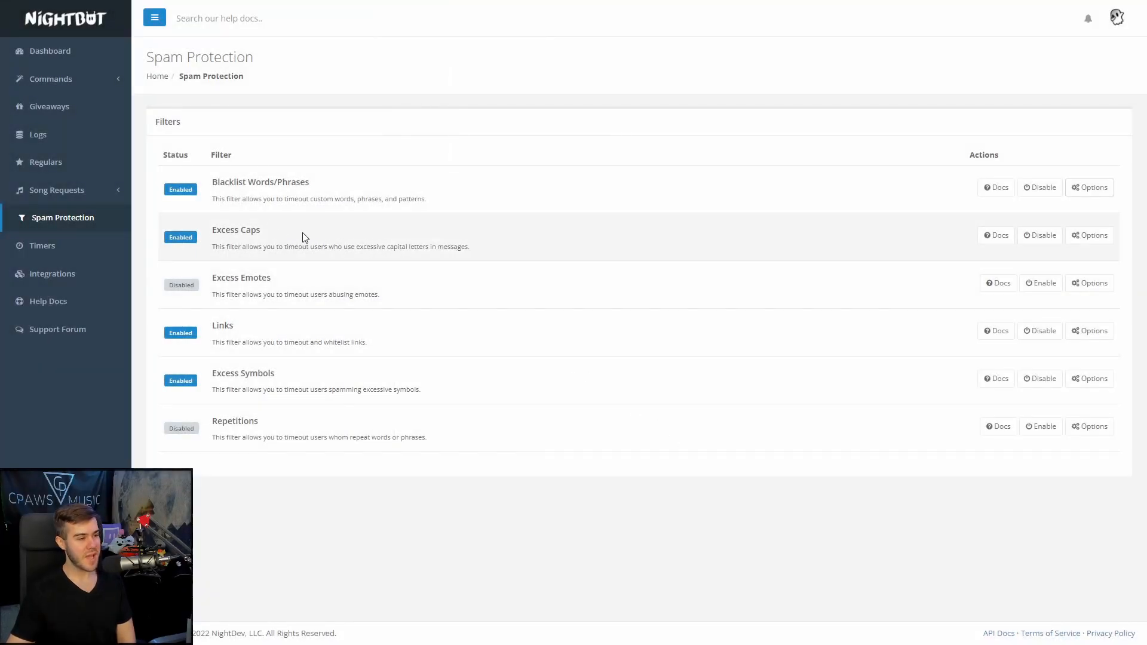
pyautogui.moveTo(380, 357)
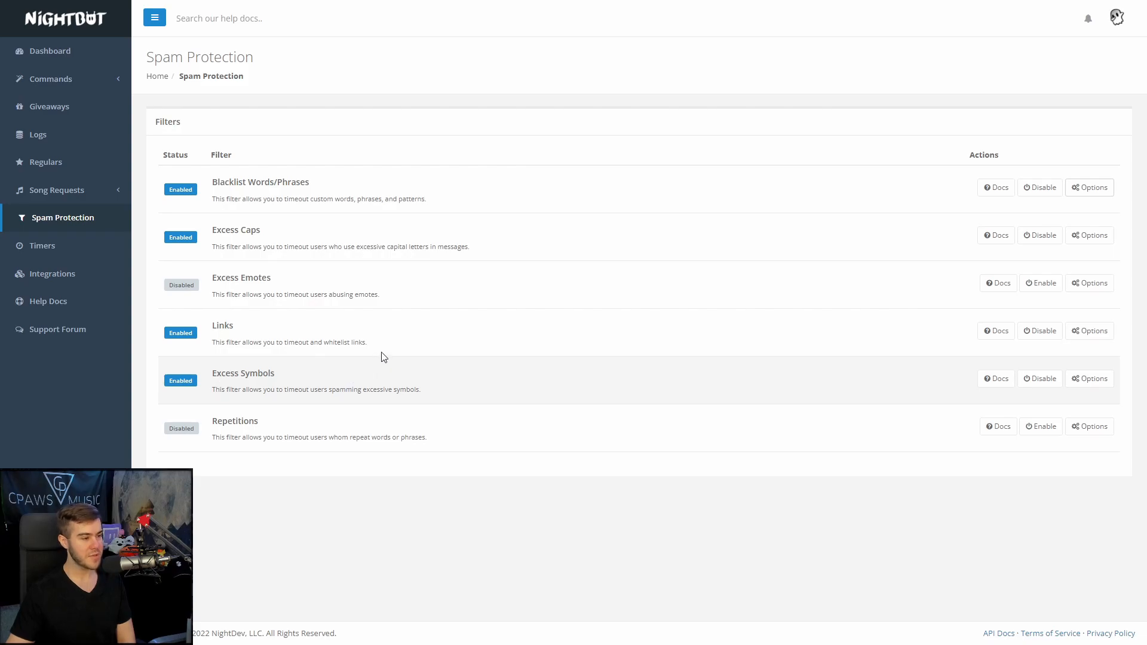
# Open the Links filter options: empty whitelist, 600-second timeout, Moderator exemption.
pyautogui.click(1088, 330)
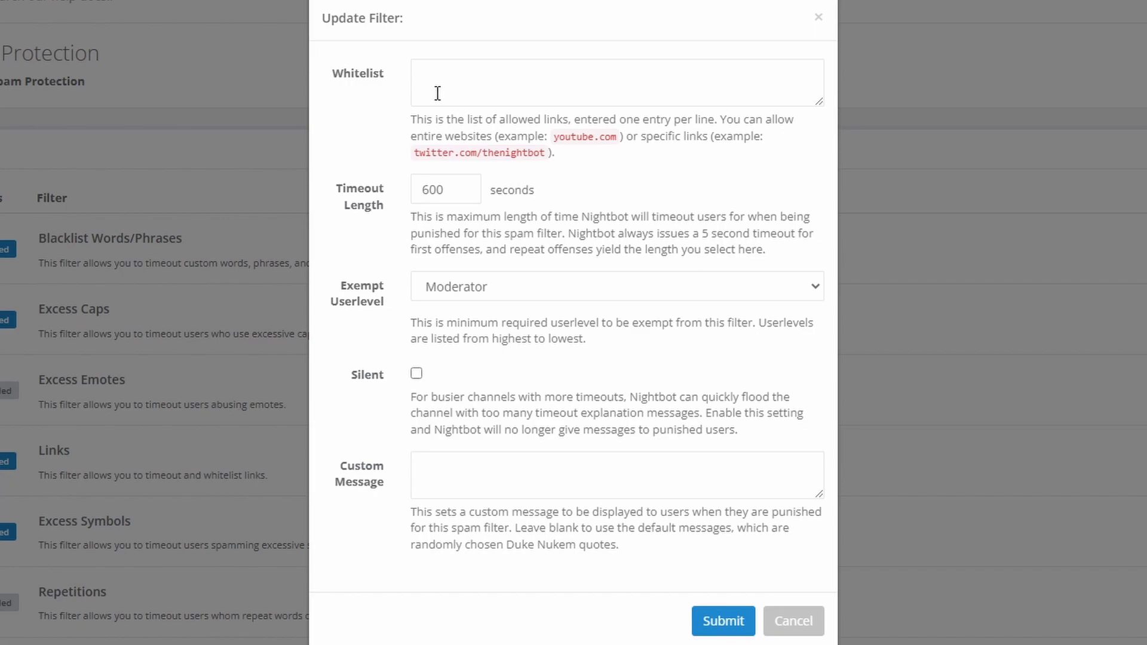
pyautogui.moveTo(524, 84)
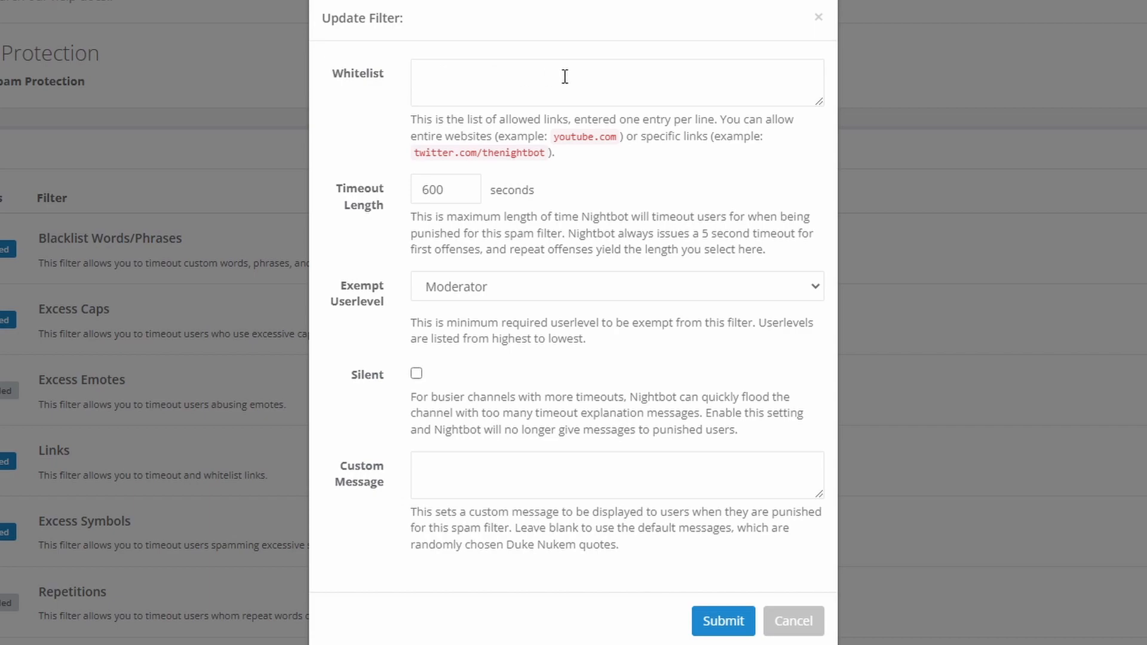
pyautogui.moveTo(390, 180)
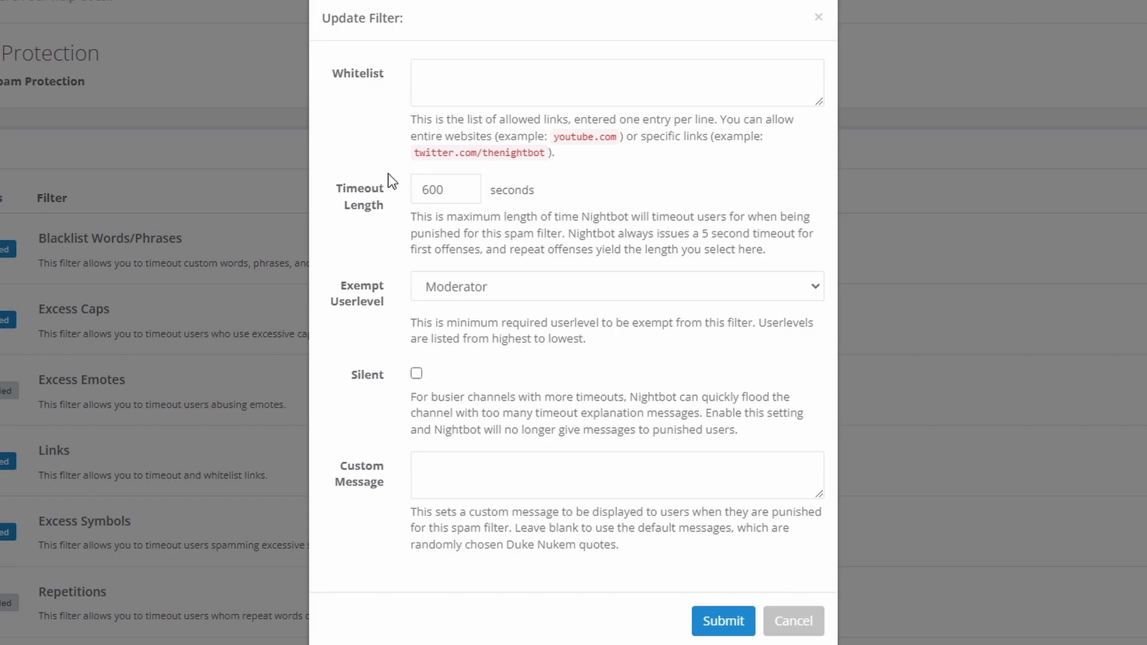
pyautogui.moveTo(397, 468)
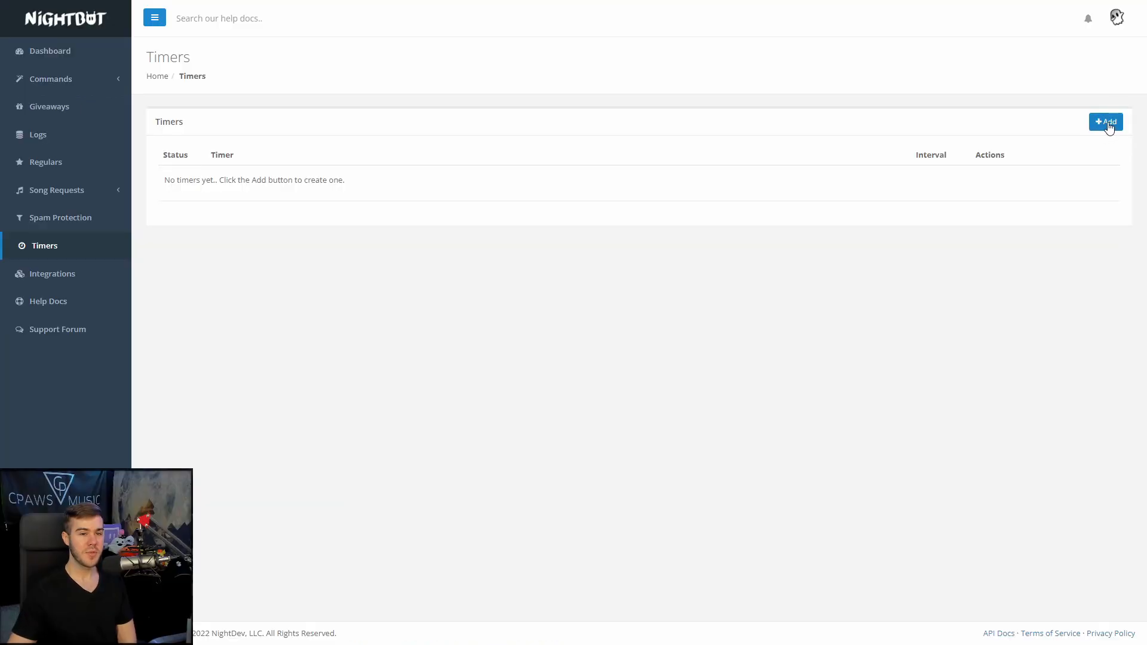
pyautogui.click(1105, 121)
pyautogui.write('Youtube')
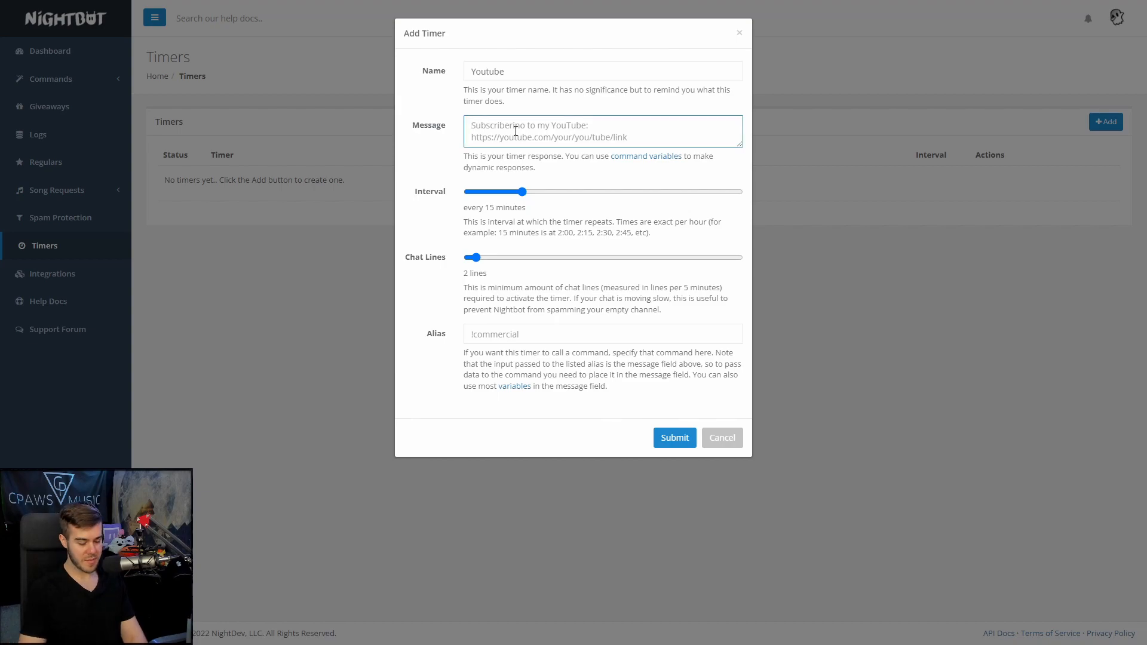
pyautogui.write('Pls sub to my')
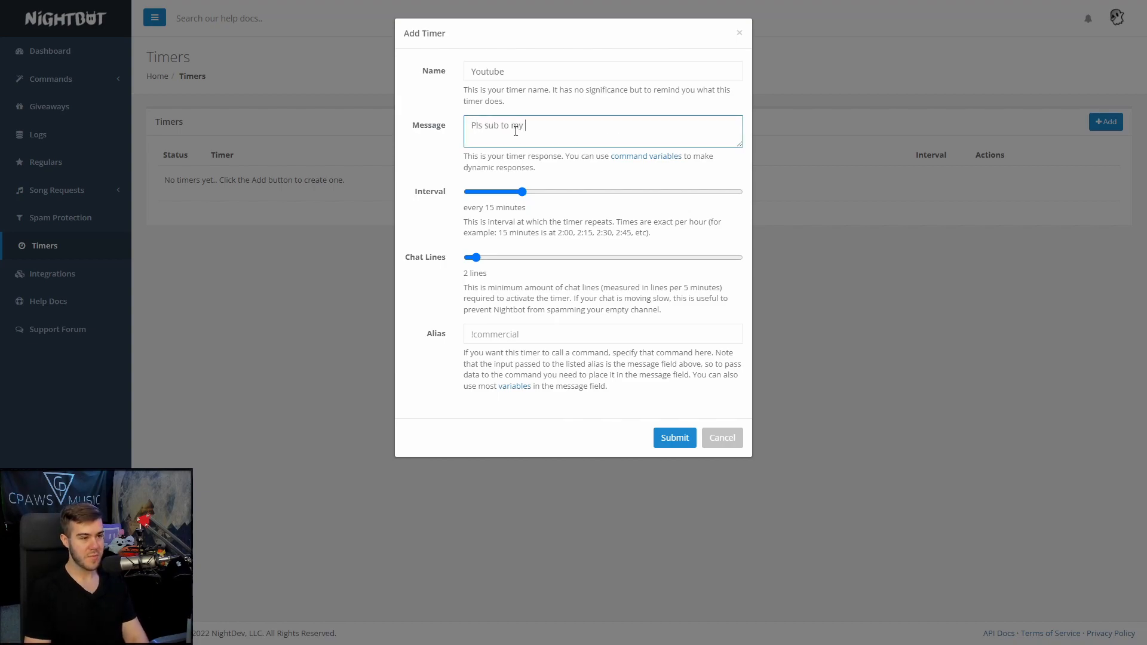
pyautogui.write('youtube:')
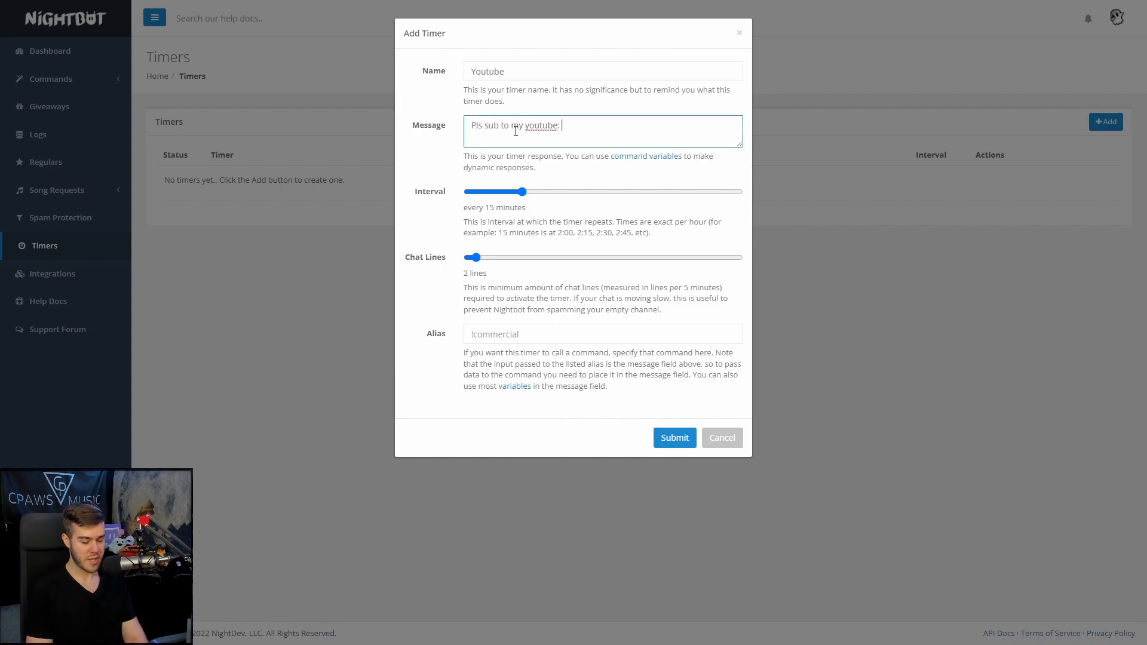
pyautogui.write('https://youtube.com/cpawsmusic')
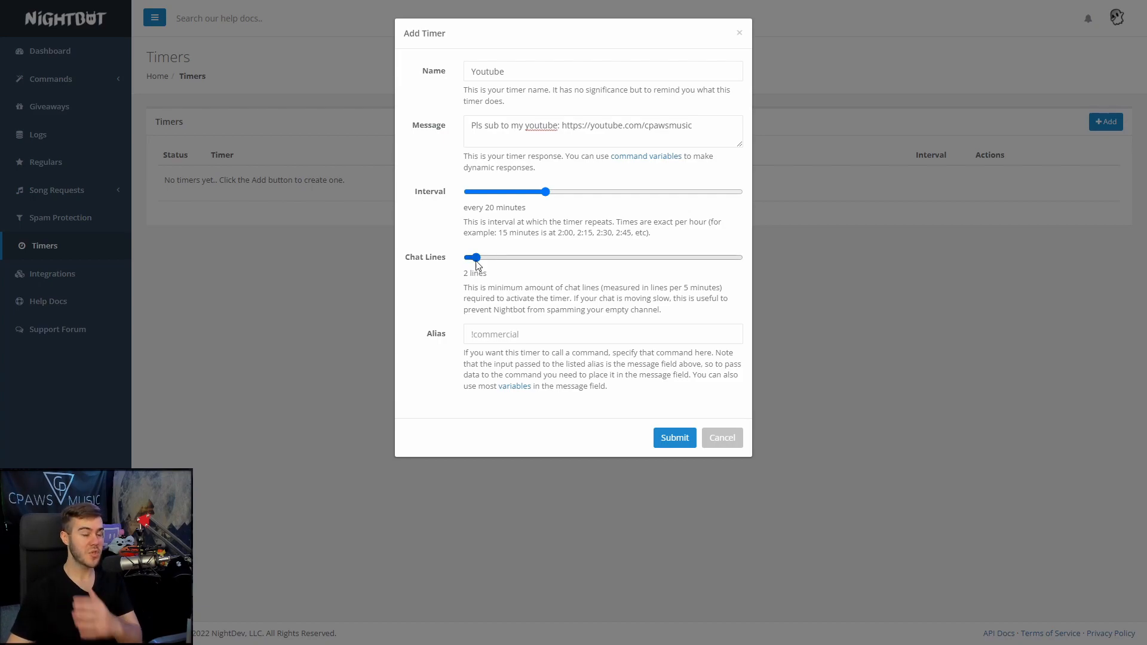
pyautogui.moveTo(512, 283)
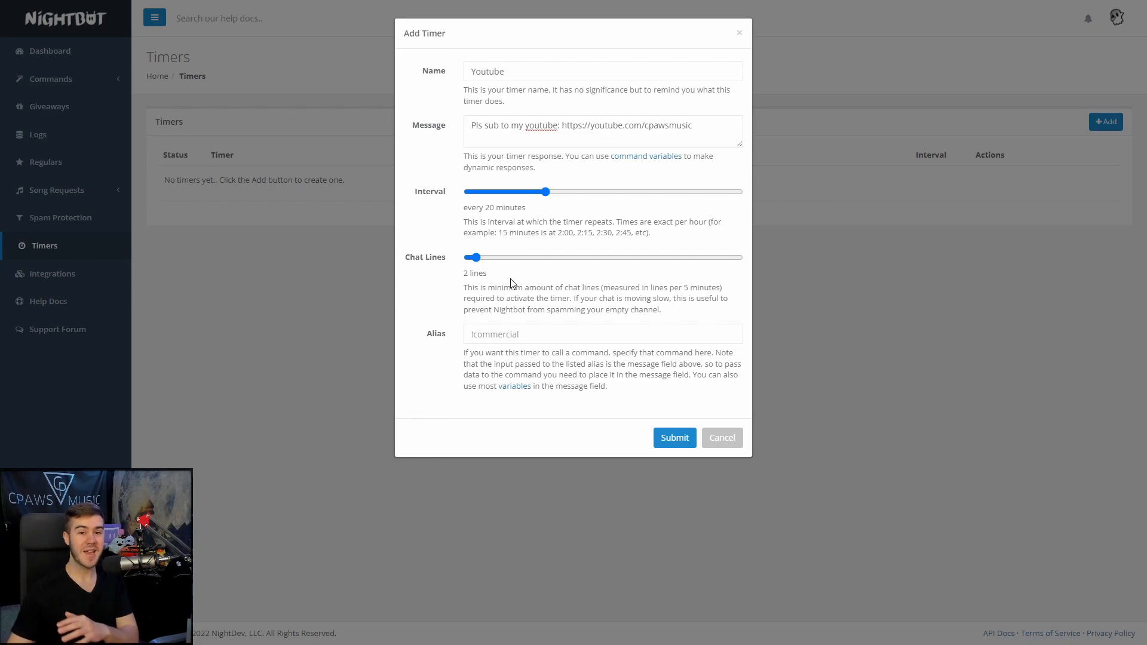
pyautogui.moveTo(492, 270)
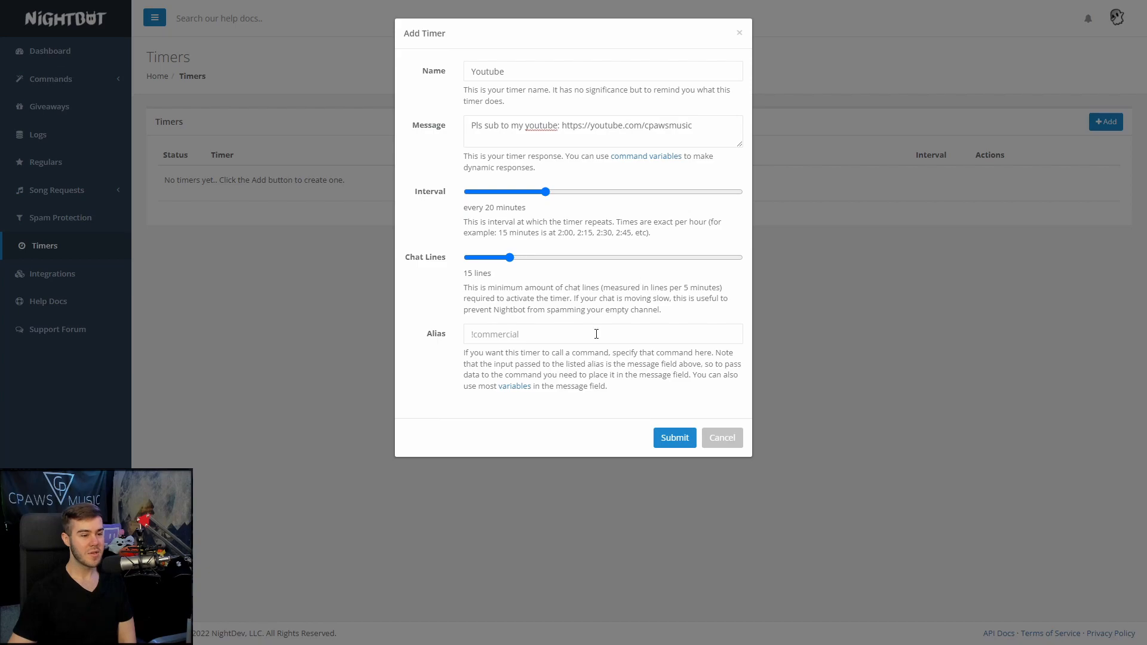
pyautogui.click(674, 437)
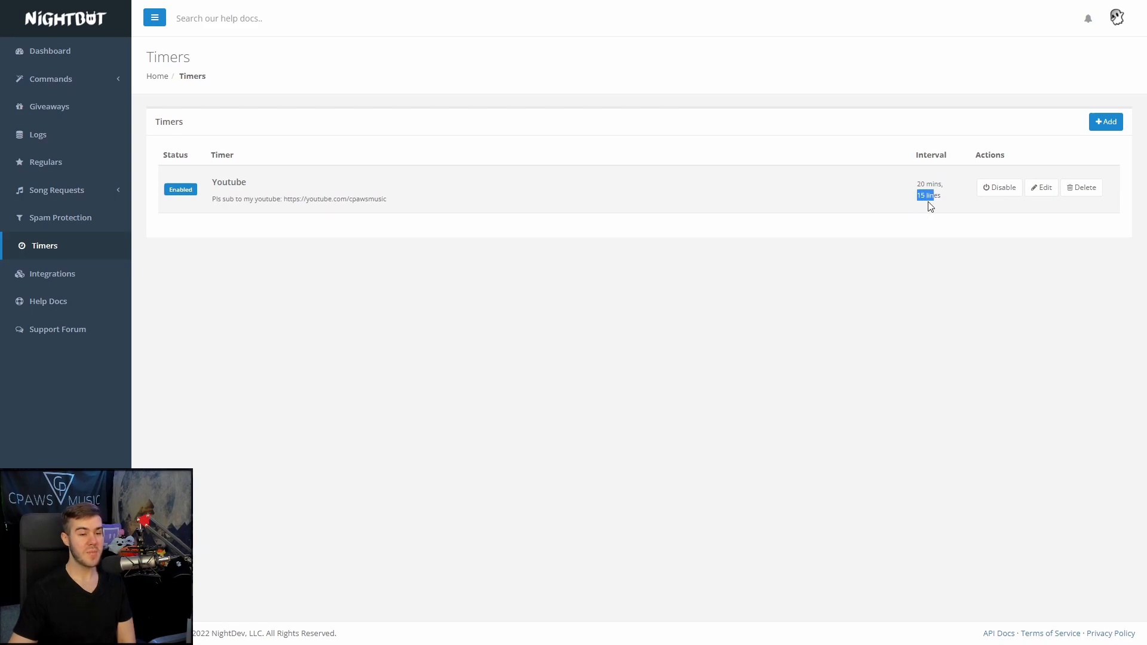
pyautogui.moveTo(954, 302)
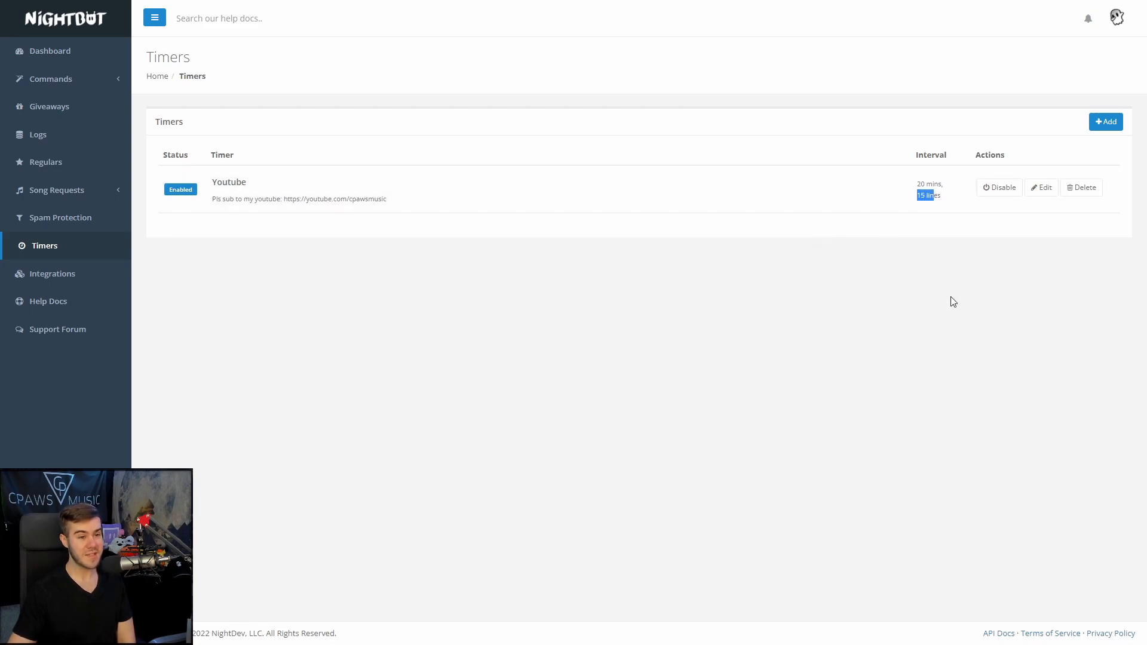
# Open Integrations and scroll through the Discord and Muxy connection options.
pyautogui.click(53, 272)
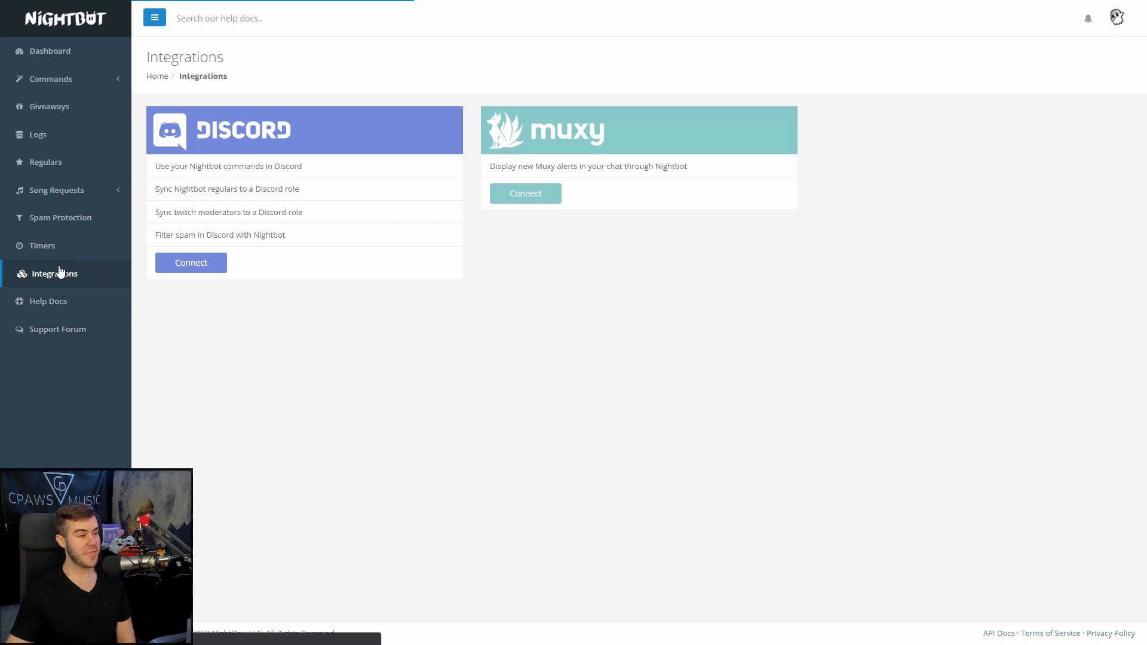
pyautogui.moveTo(286, 144)
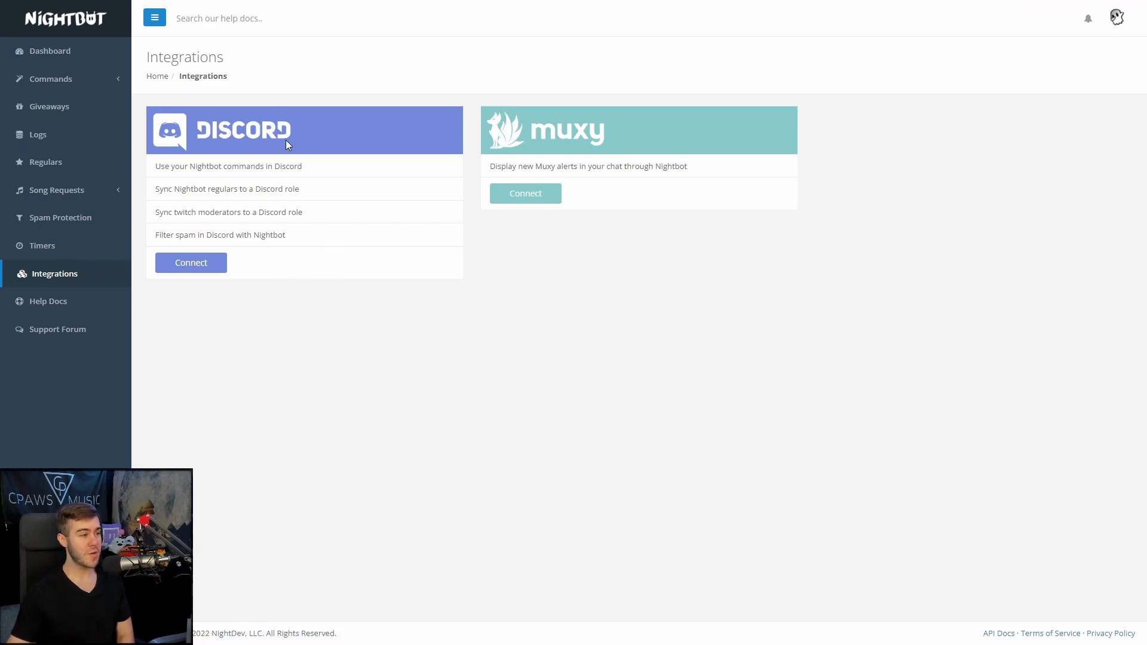
pyautogui.moveTo(359, 257)
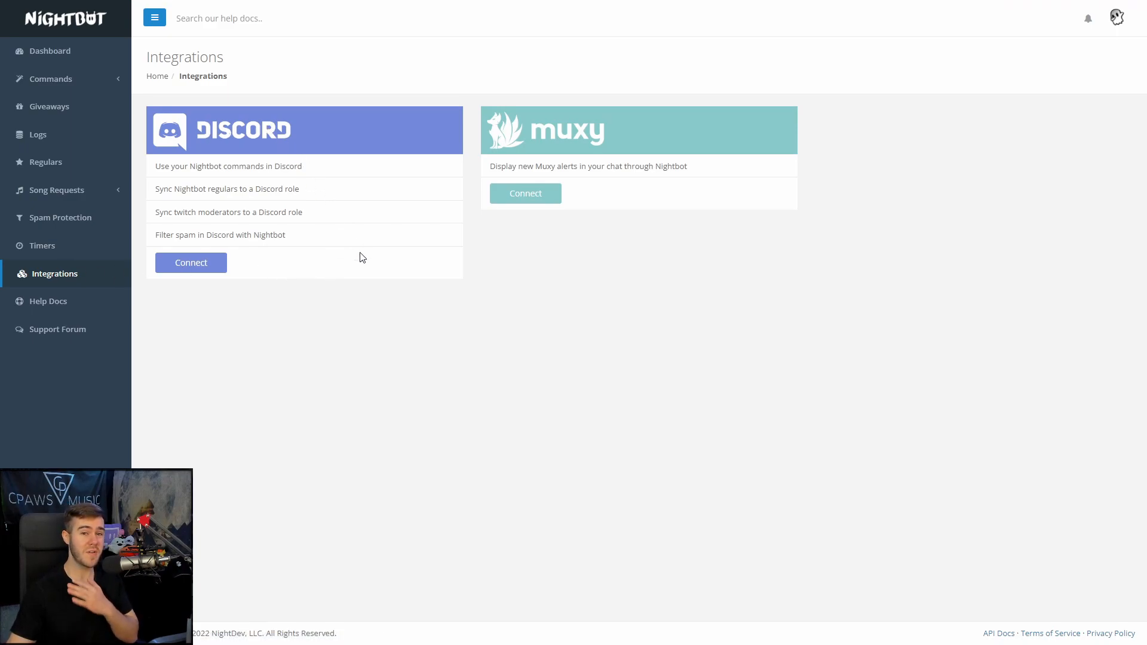
pyautogui.moveTo(369, 293)
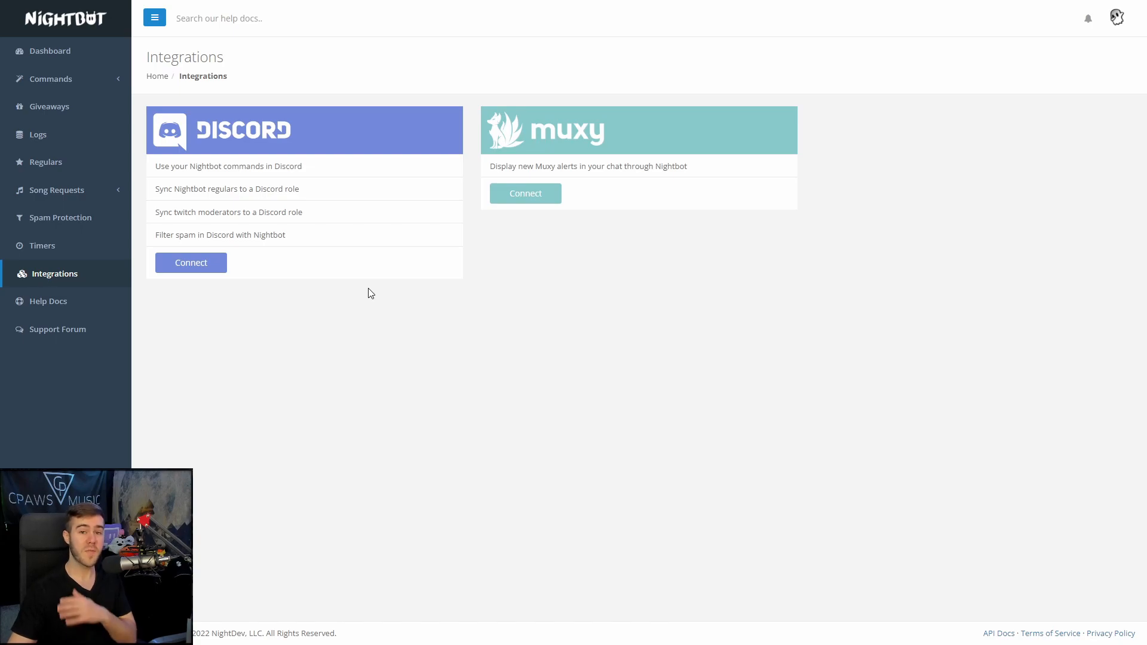
pyautogui.scroll(-3)
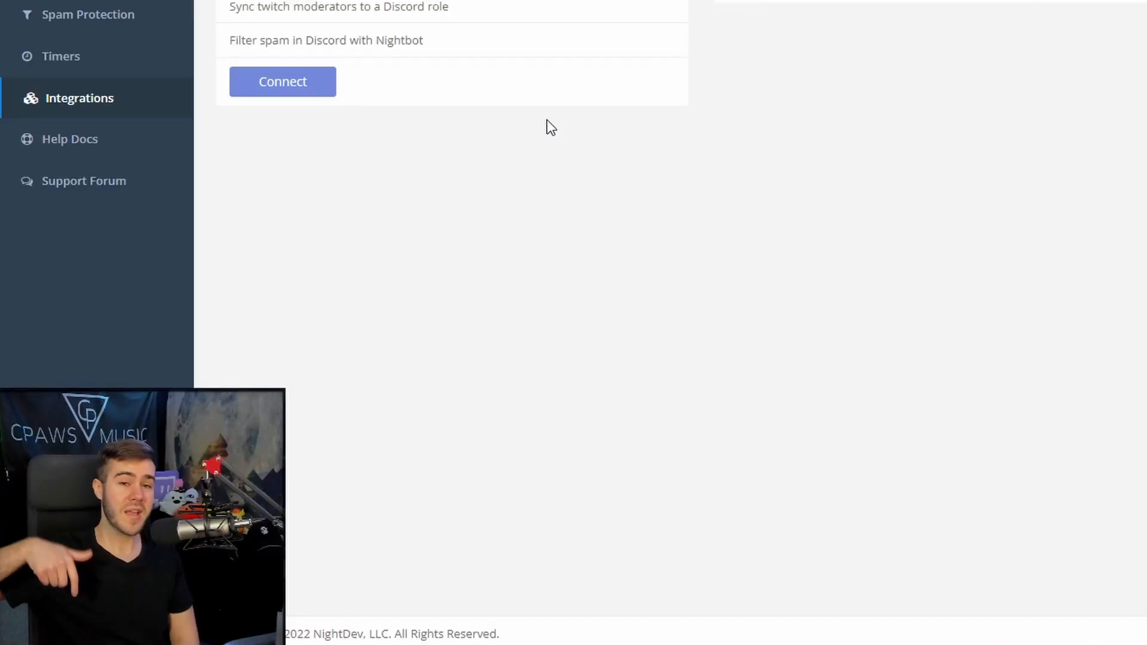